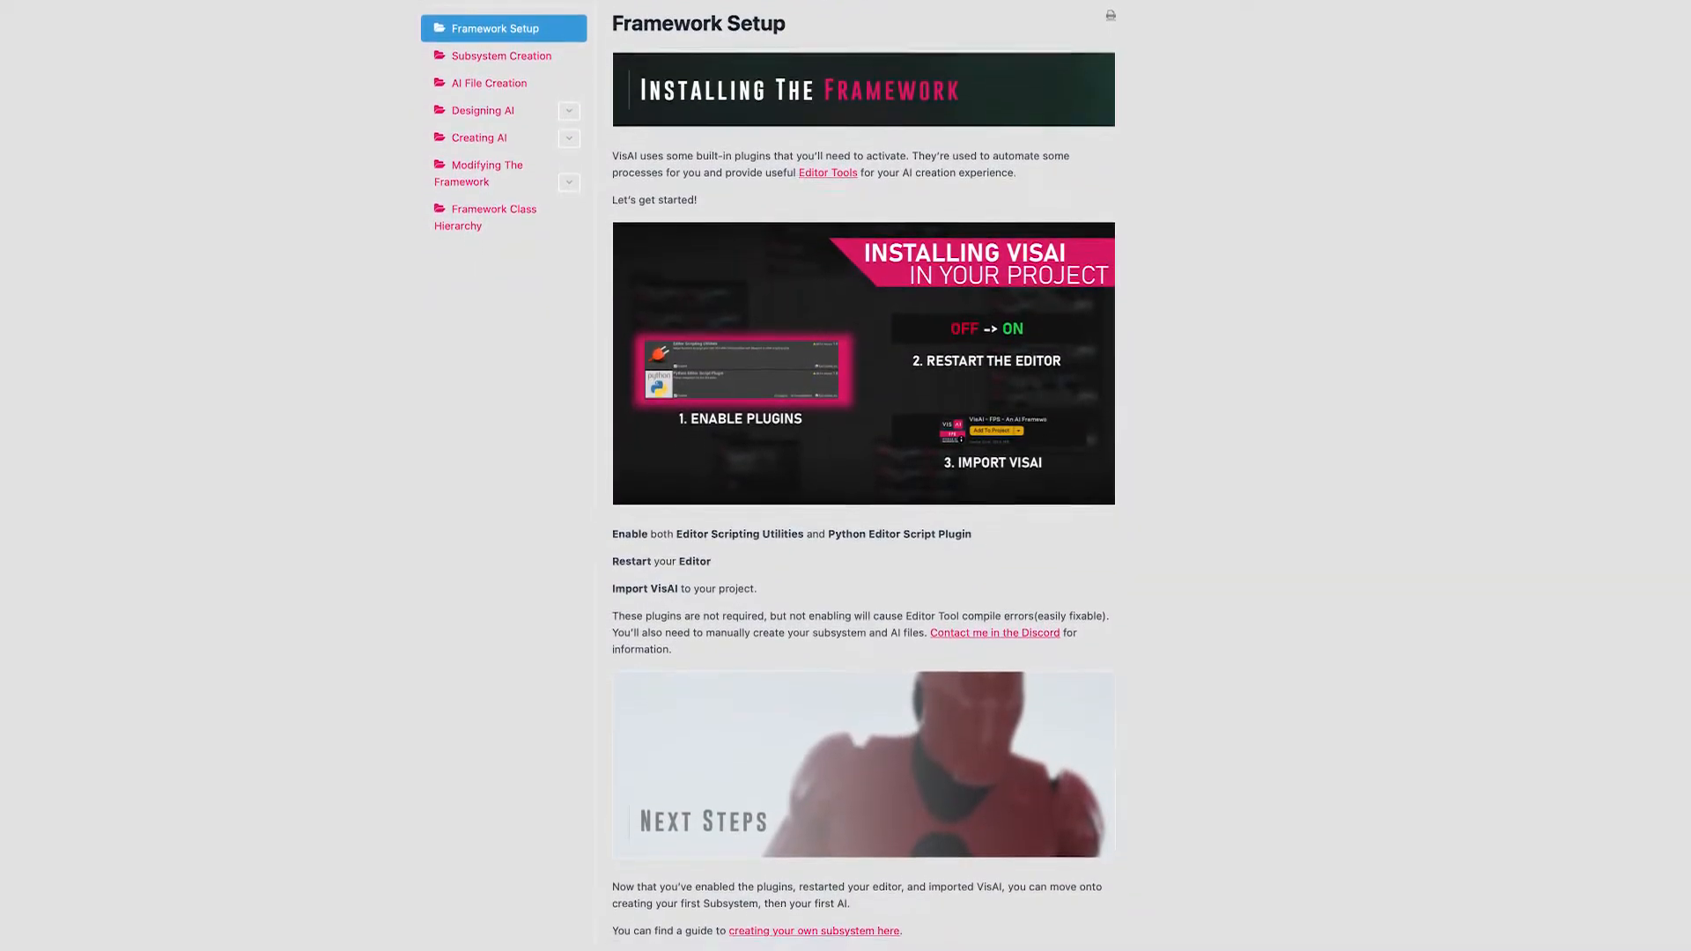
Scroll the slides forward to the Behaviour, Goal and Plan slide
scroll(down, 3)
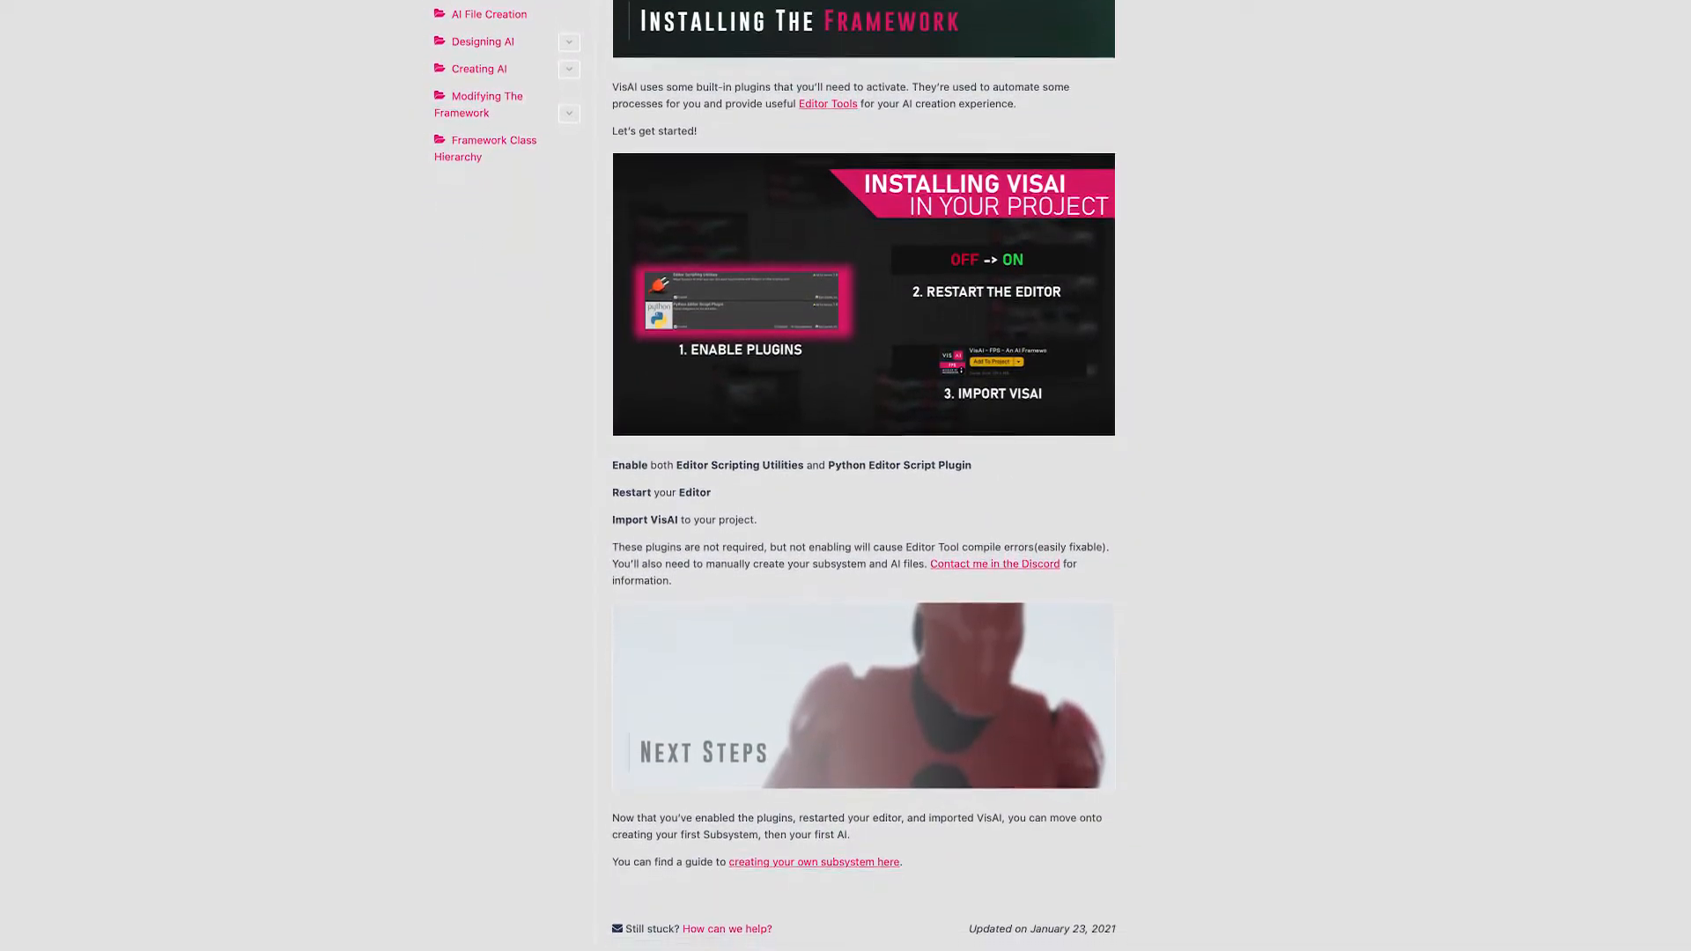
scroll(down, 3)
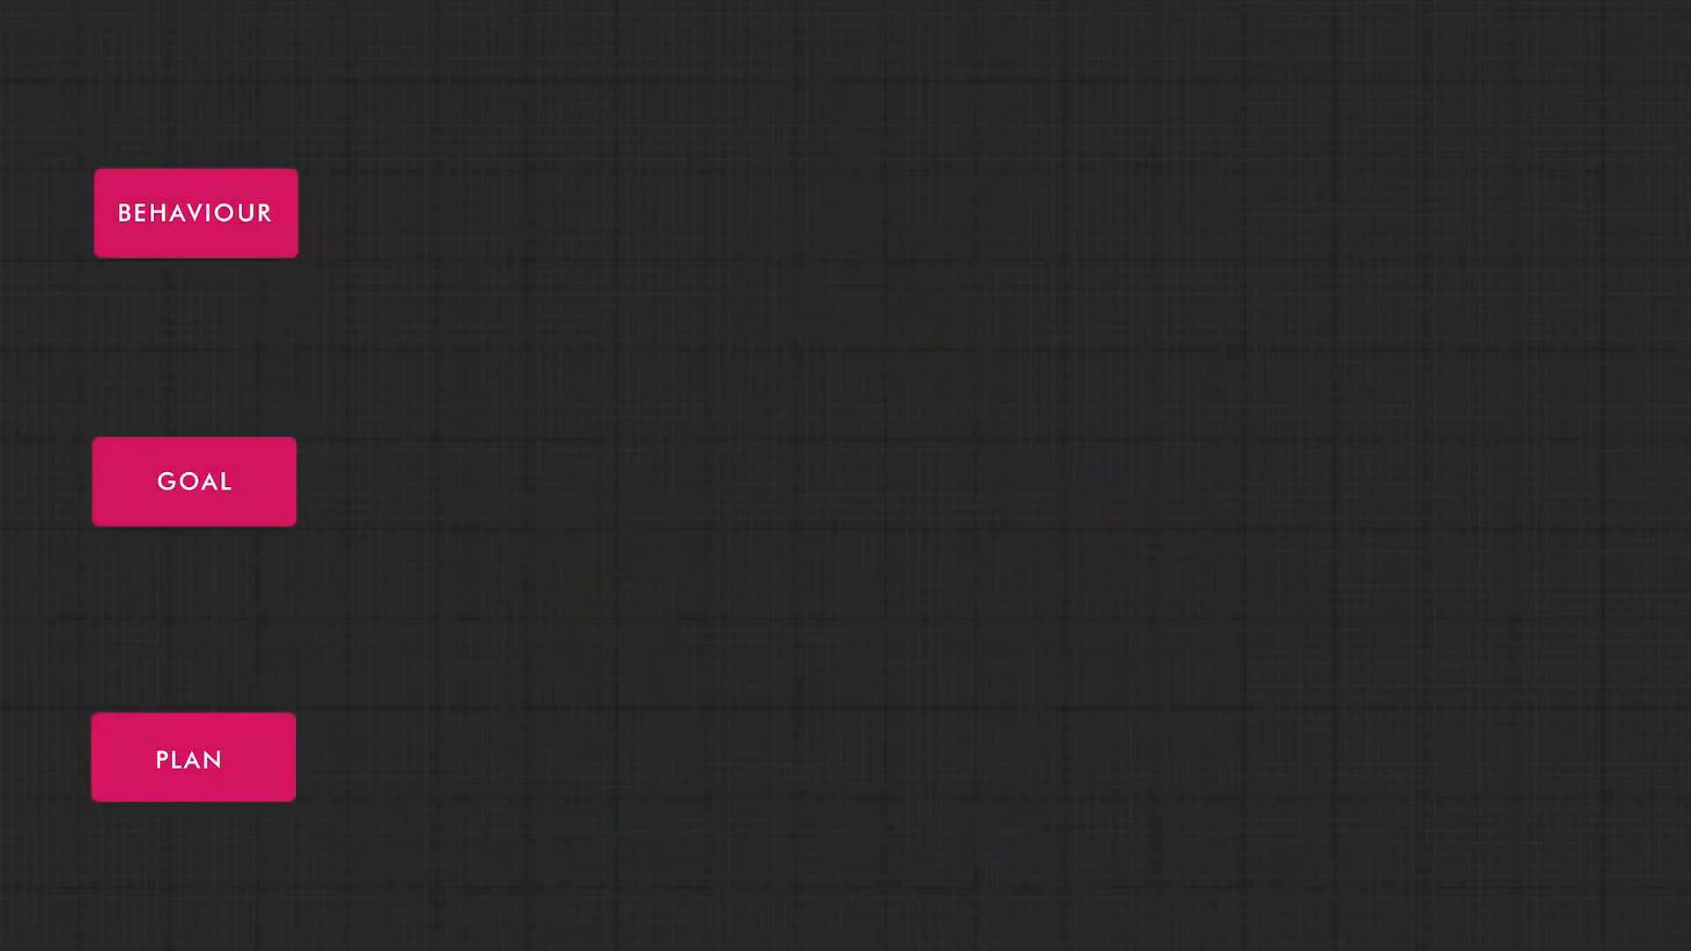
Reveal the 'What do I want?' caption and the following annotation points
click(193, 481)
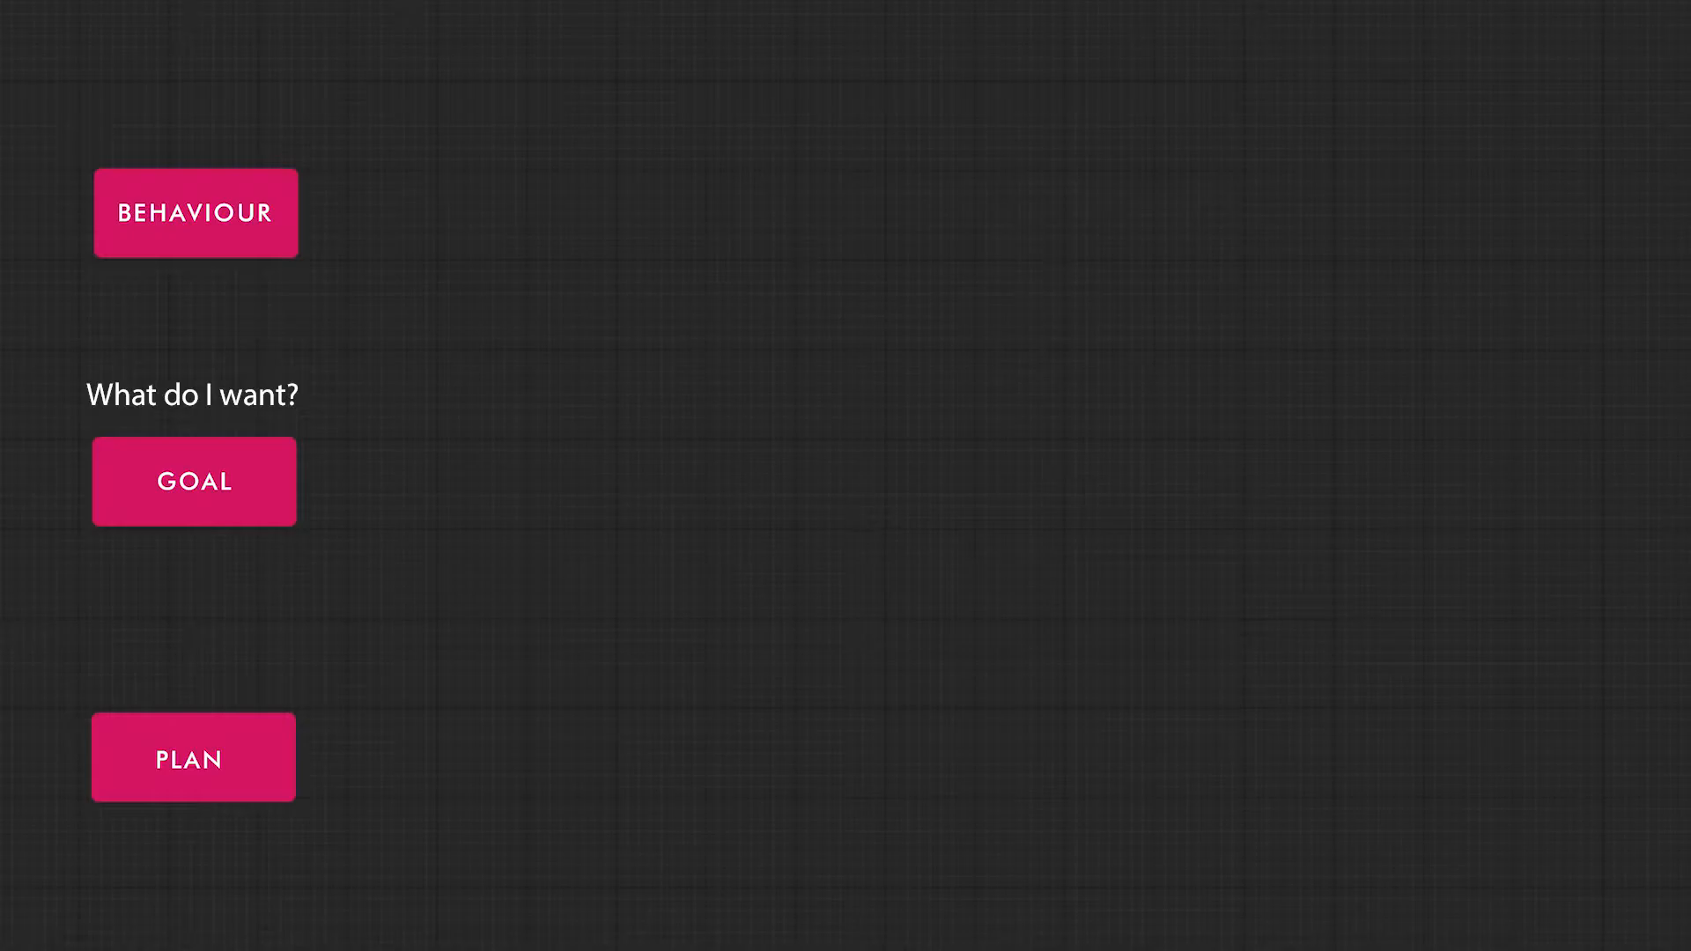
click(194, 212)
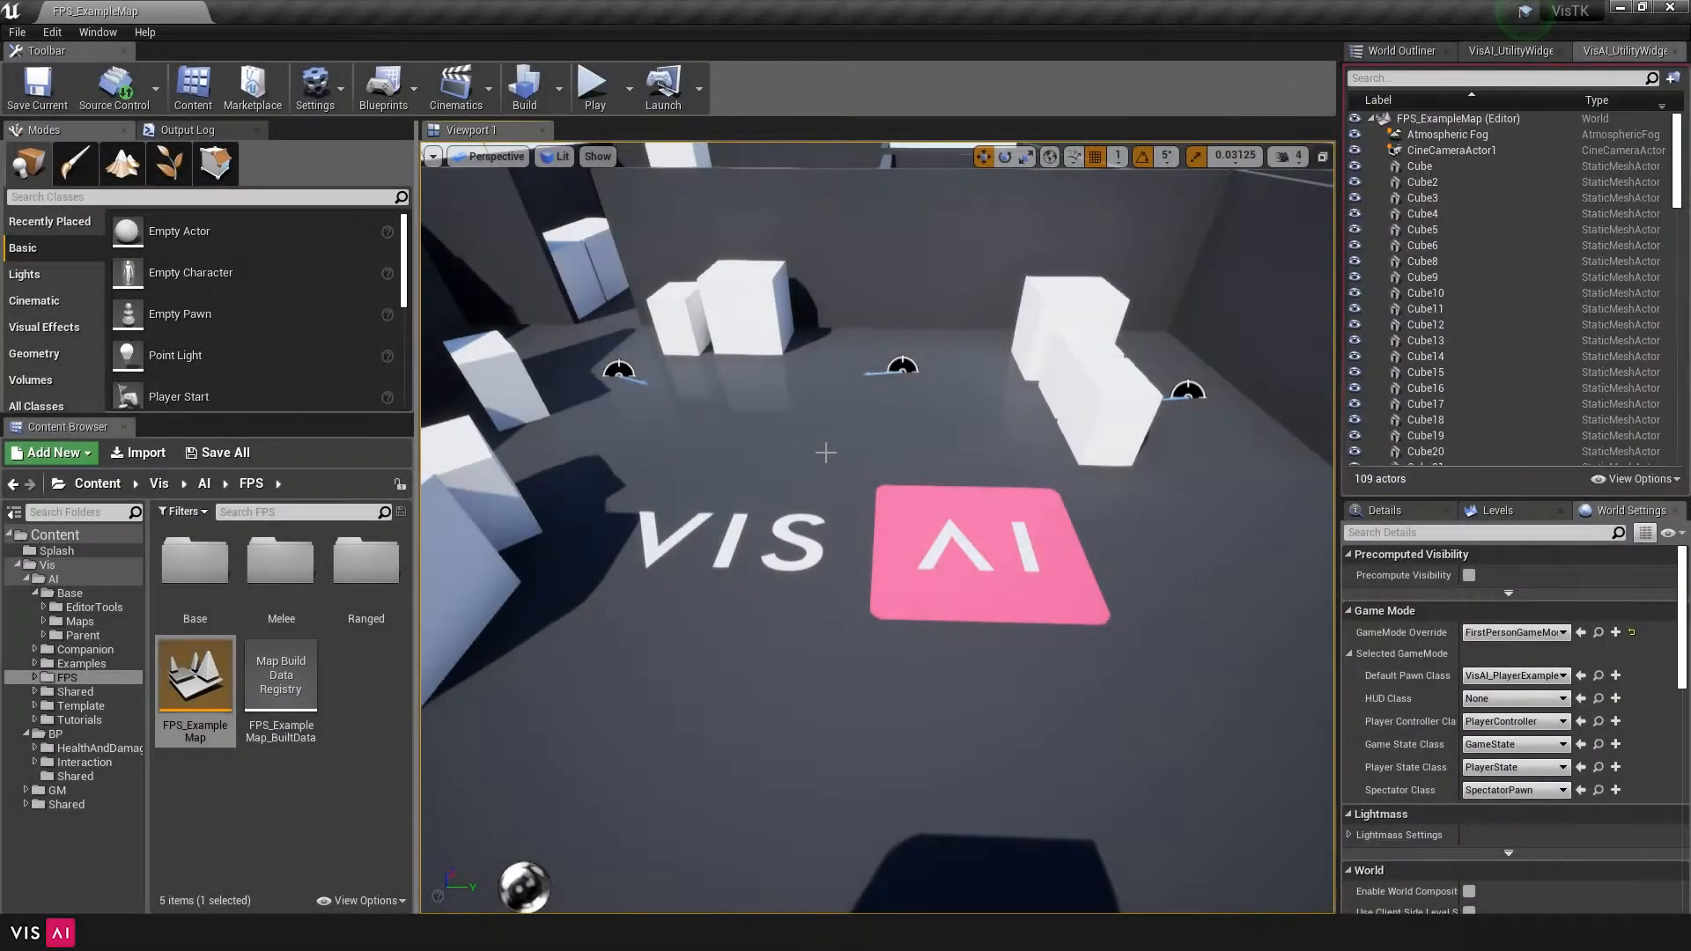
Browse the Content Browser toward the Vis/AI/Base/EditorTools folder
click(203, 482)
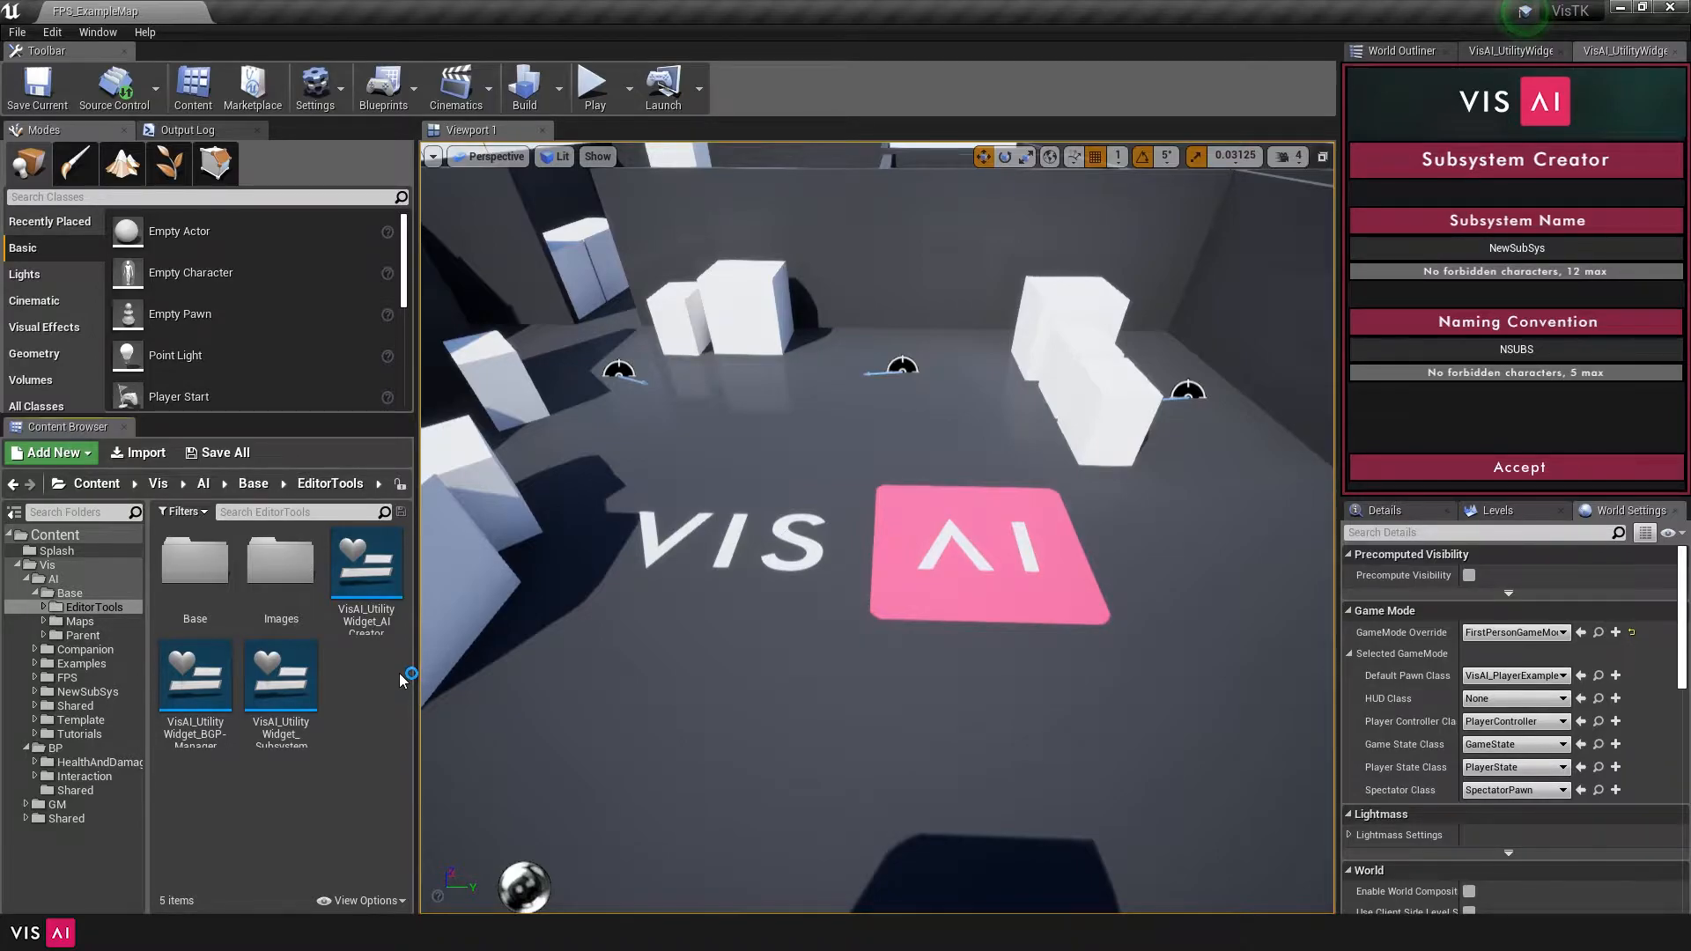
Run the AI Creator widget and create NewAI under NewSubSys
right_click(366, 561)
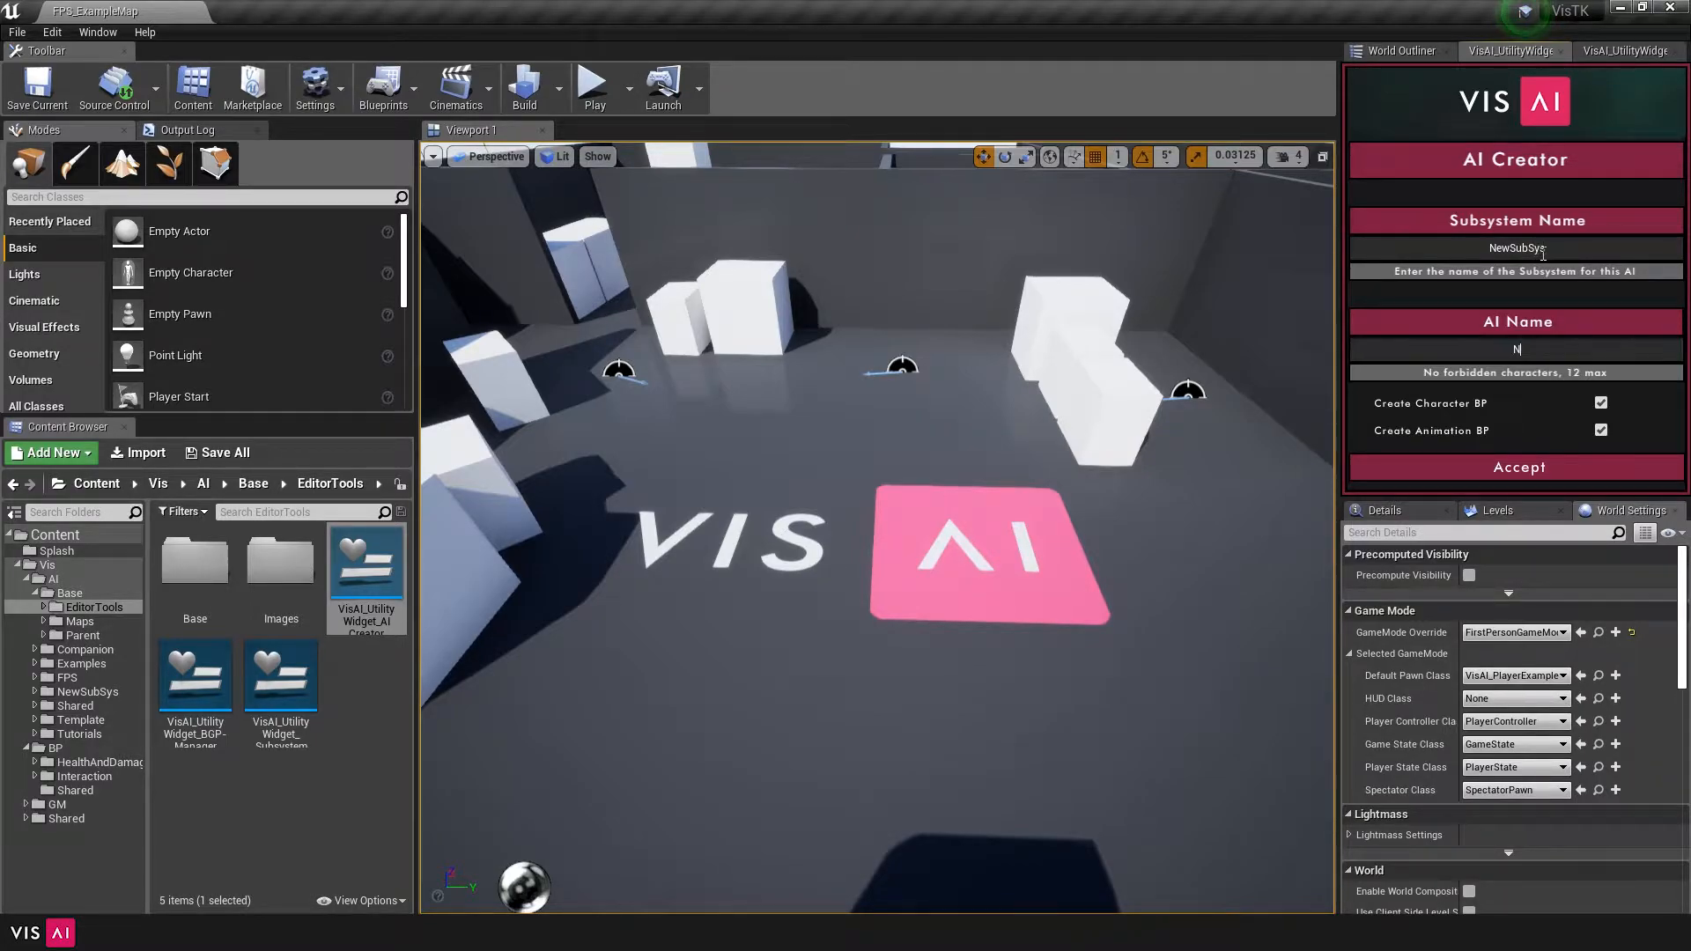
text(ewAI)
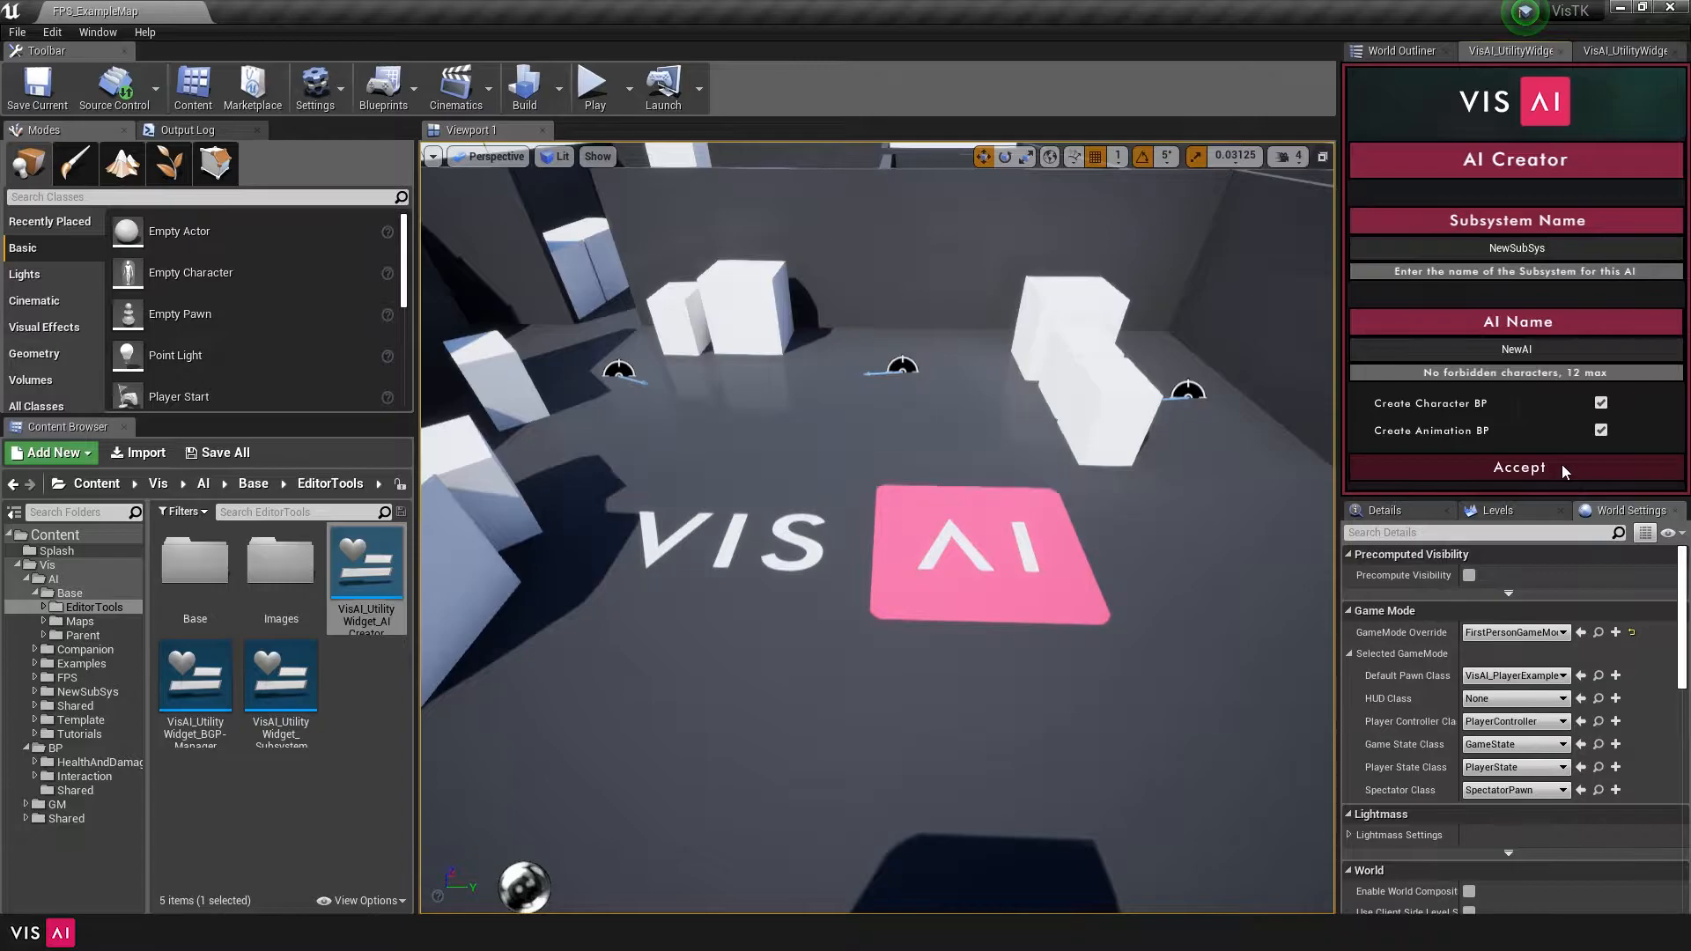
click(1517, 467)
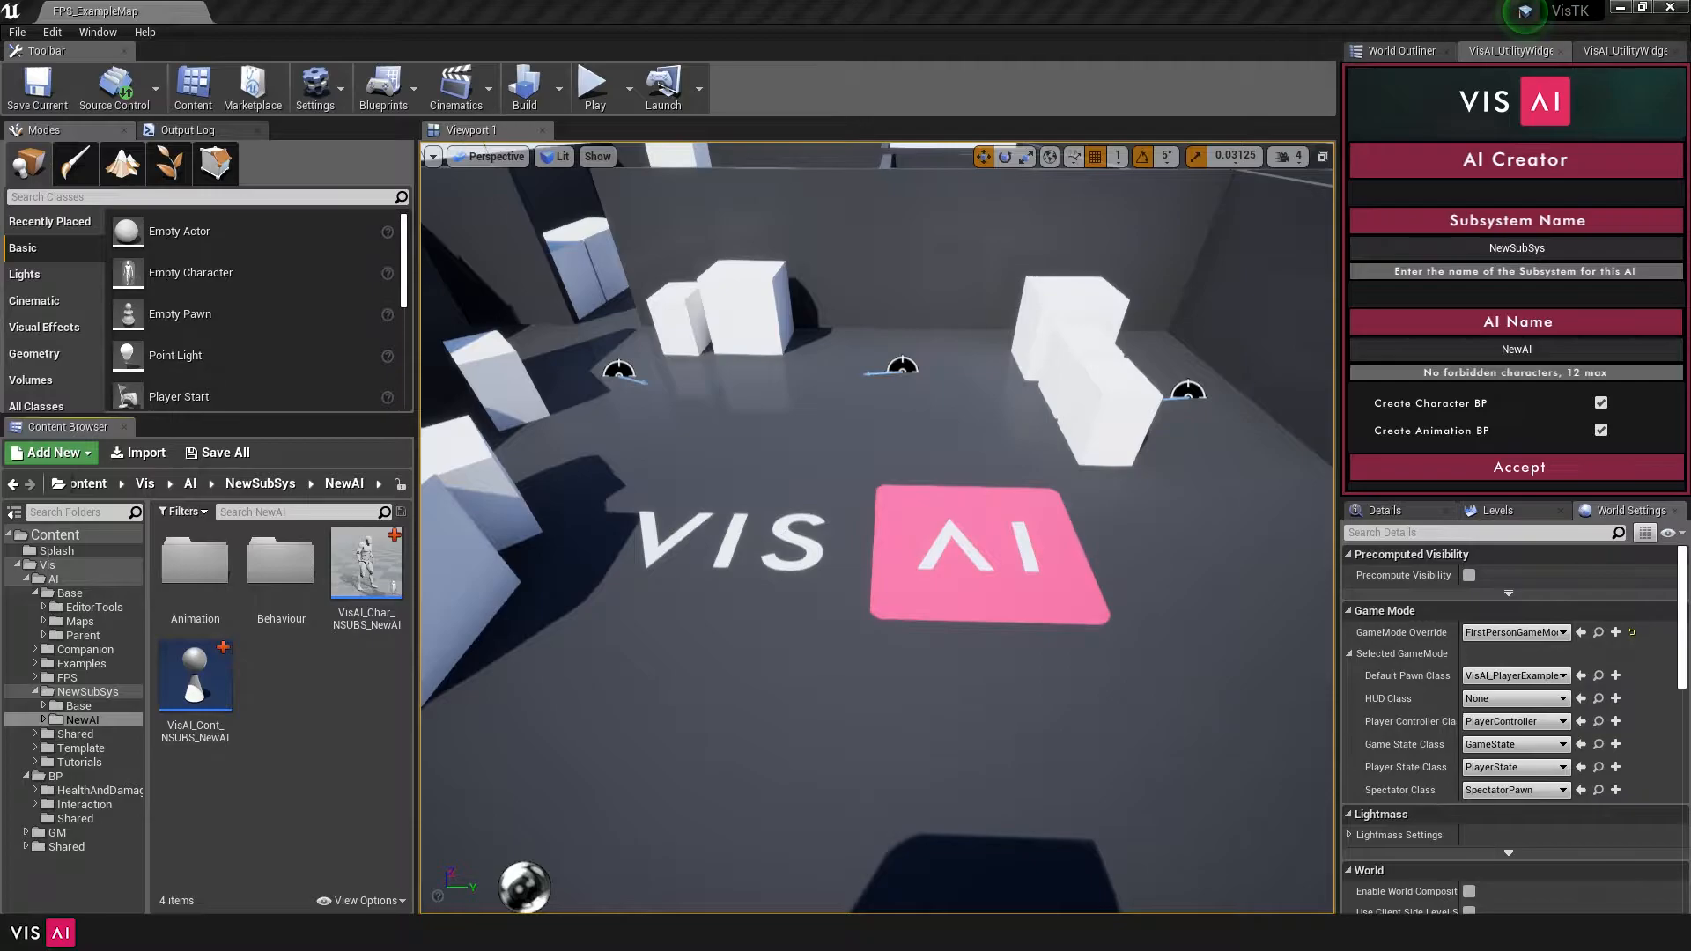
Open NewAI's Behaviour folder showing VisAI_BT_NSUBS_NewAI
click(79, 705)
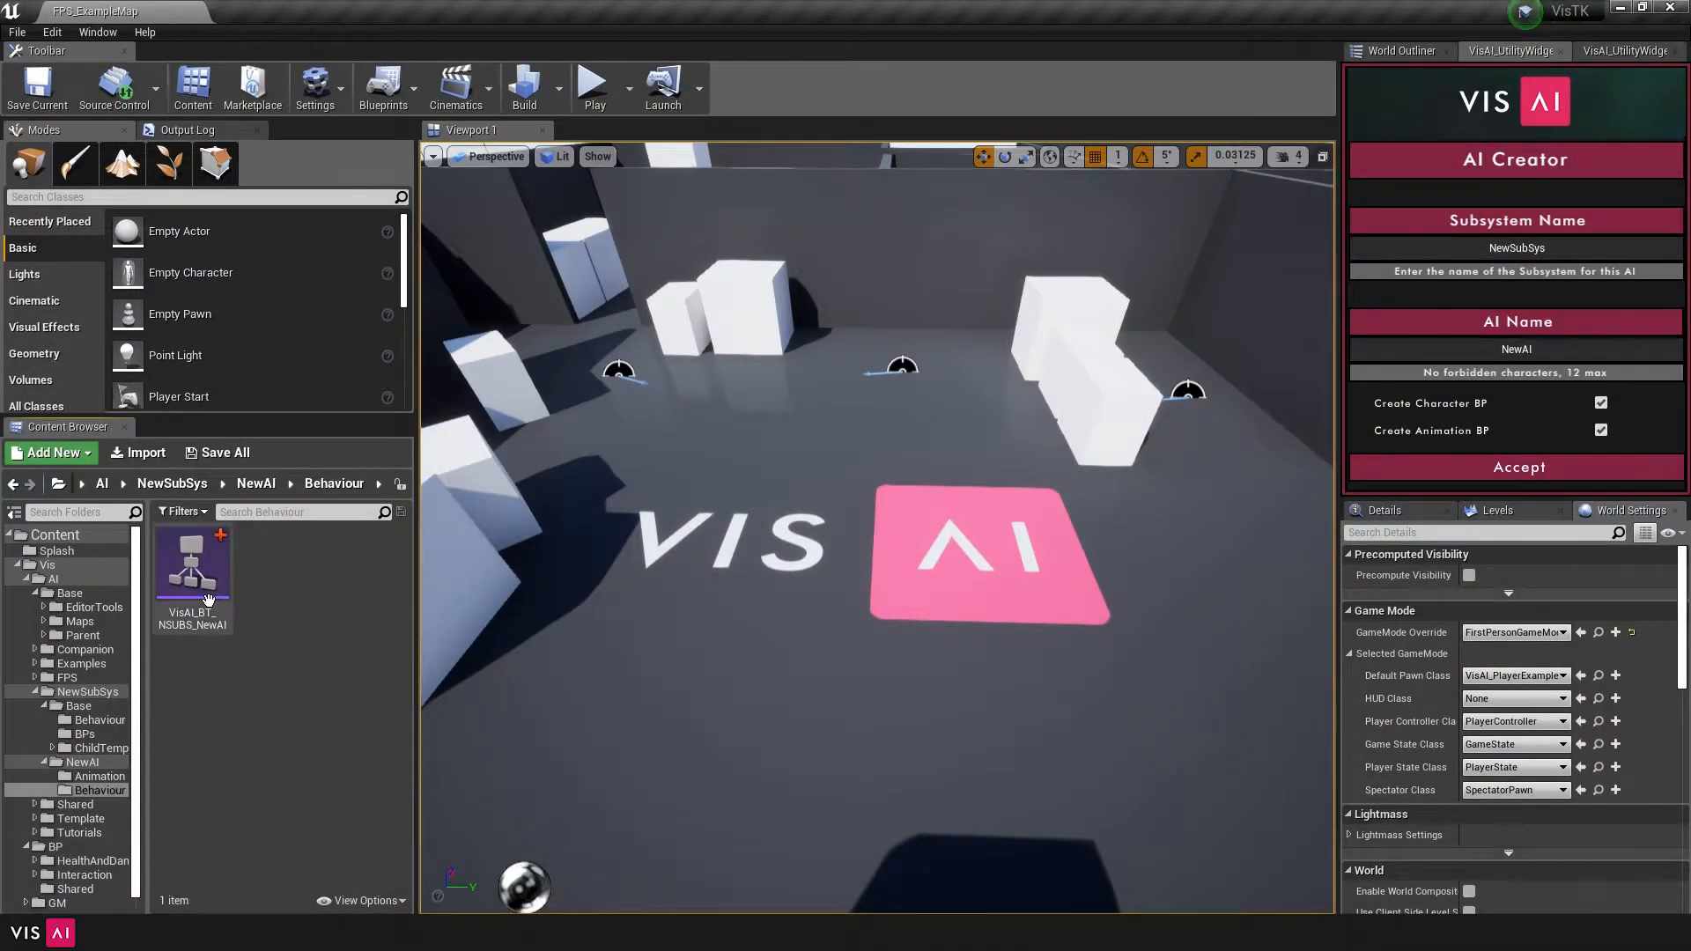
Rename VisAI_BT_NSUBS_NewAI's top Behaviour node to 'Hide And Seek'
double_click(192, 566)
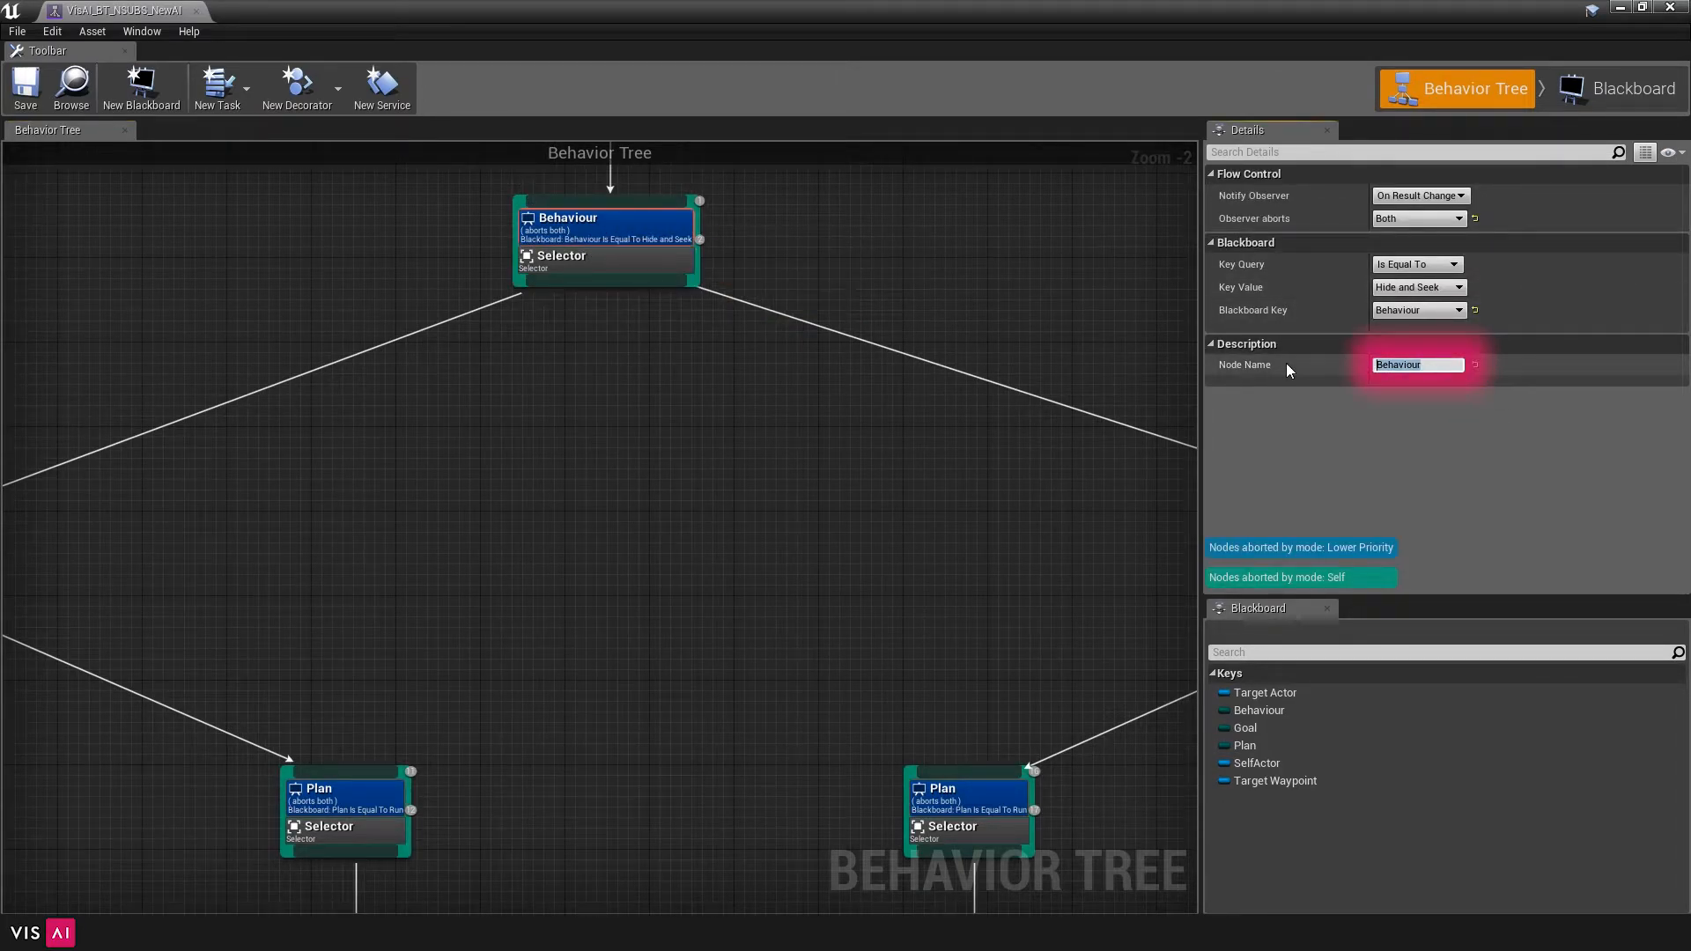
text(Hide And Seek)
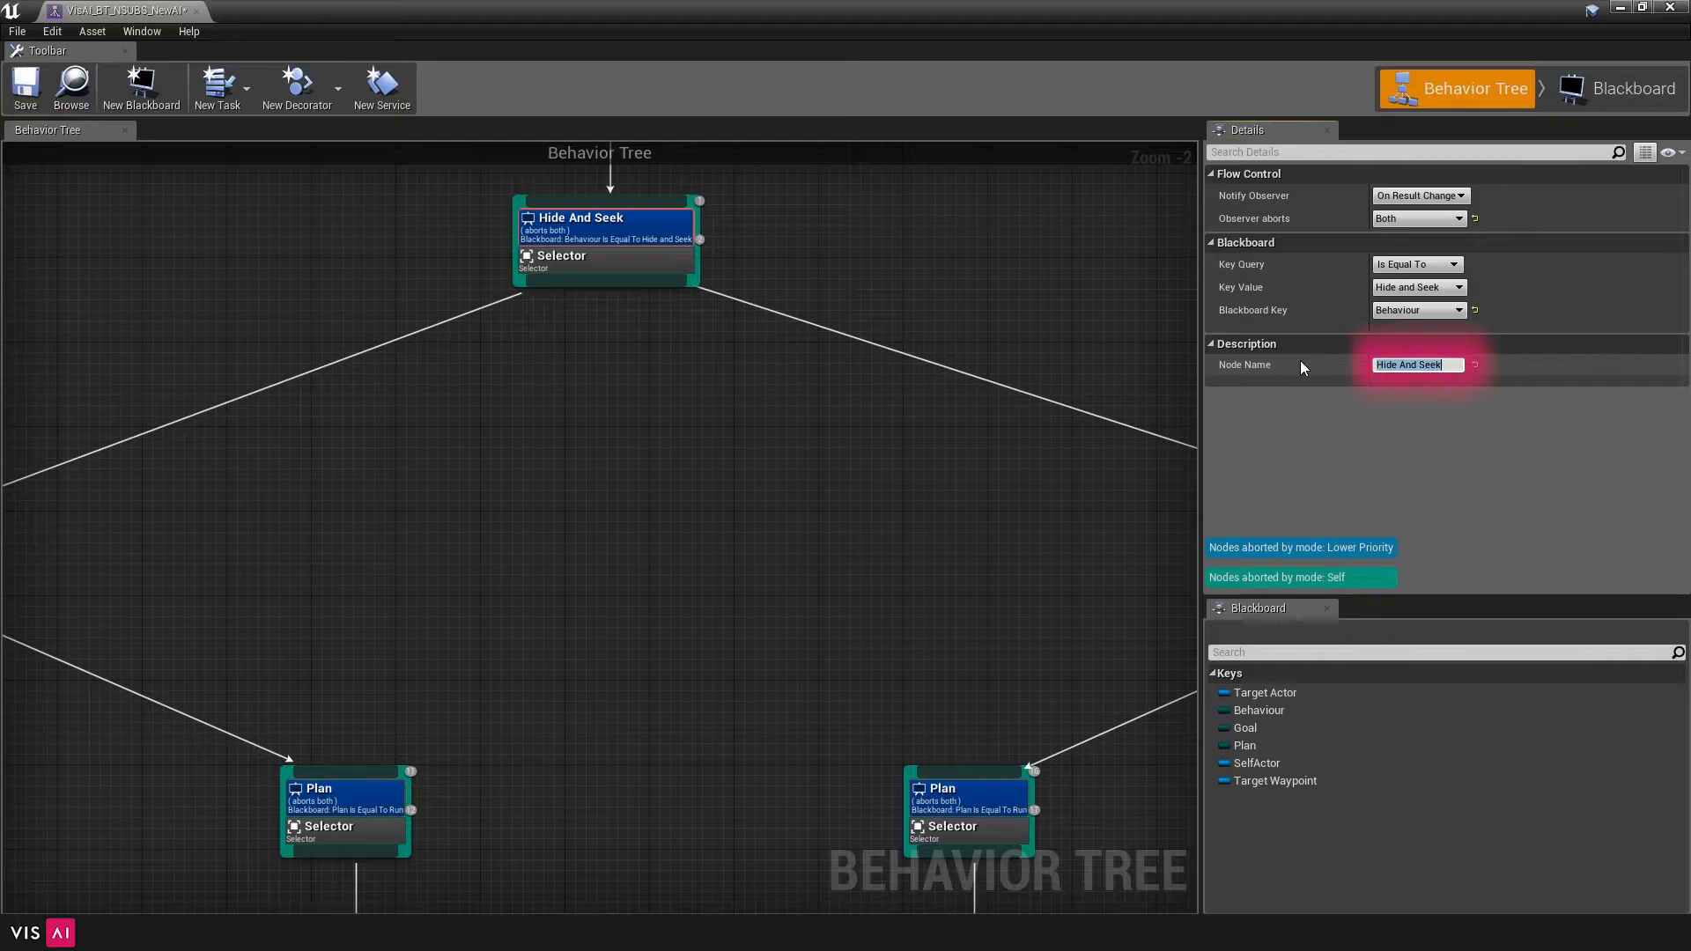
click(1417, 287)
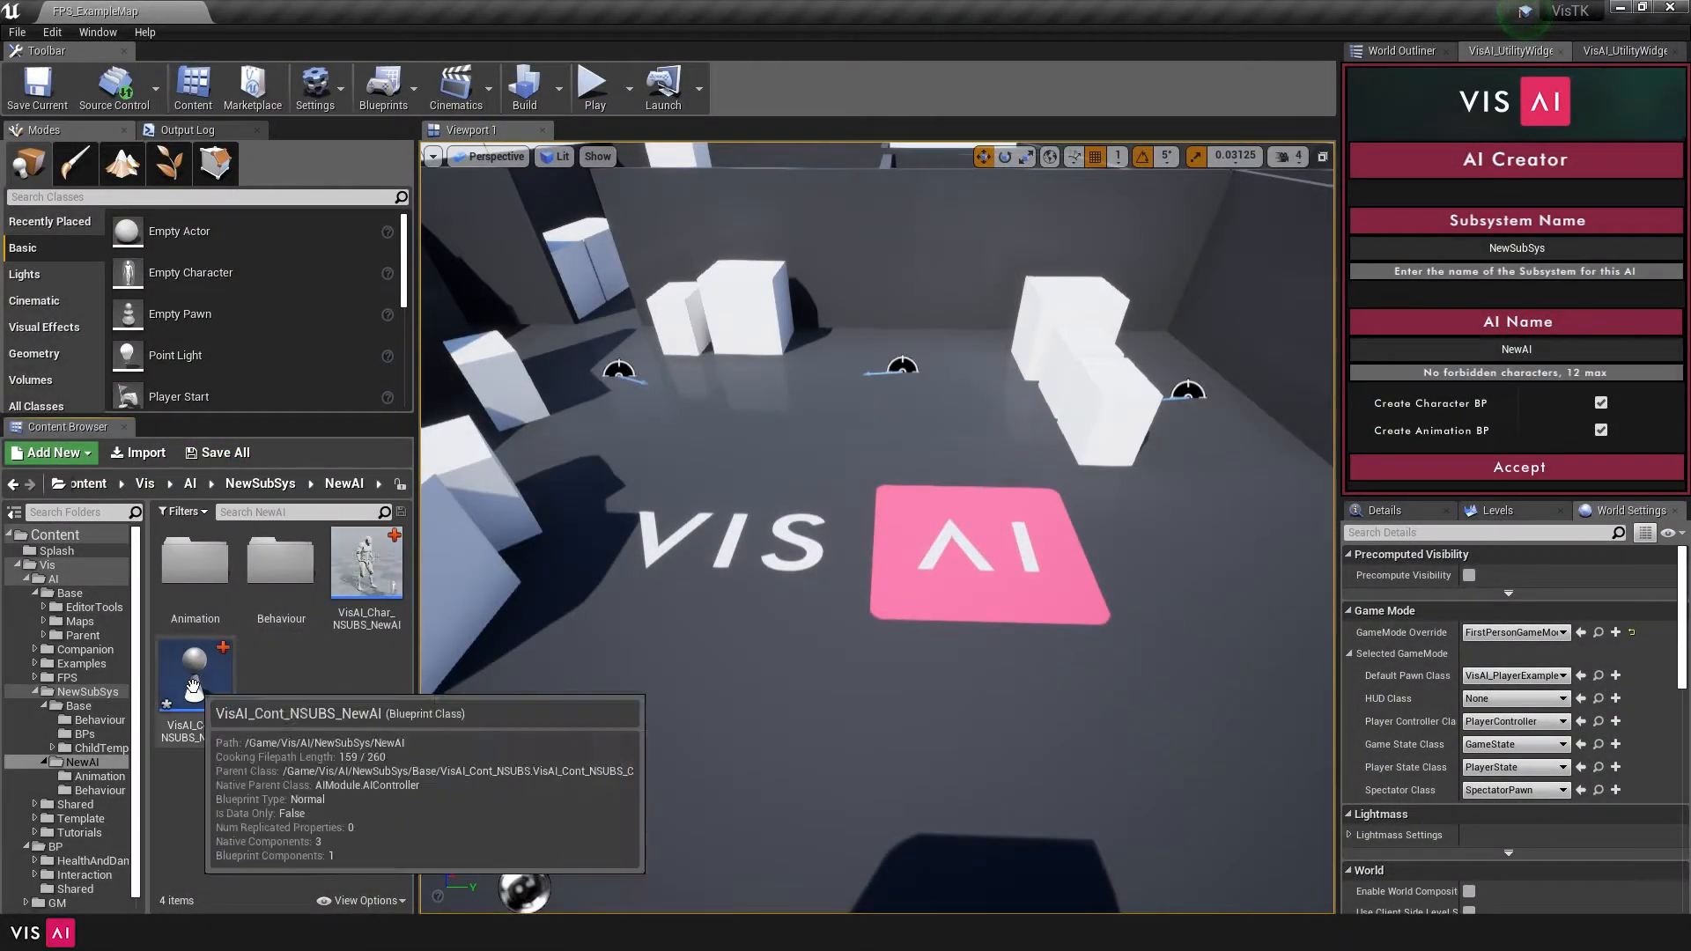
Open VisAI_Cont_NSUBS_NewAI and its Score Goal - Run function graph
double_click(194, 674)
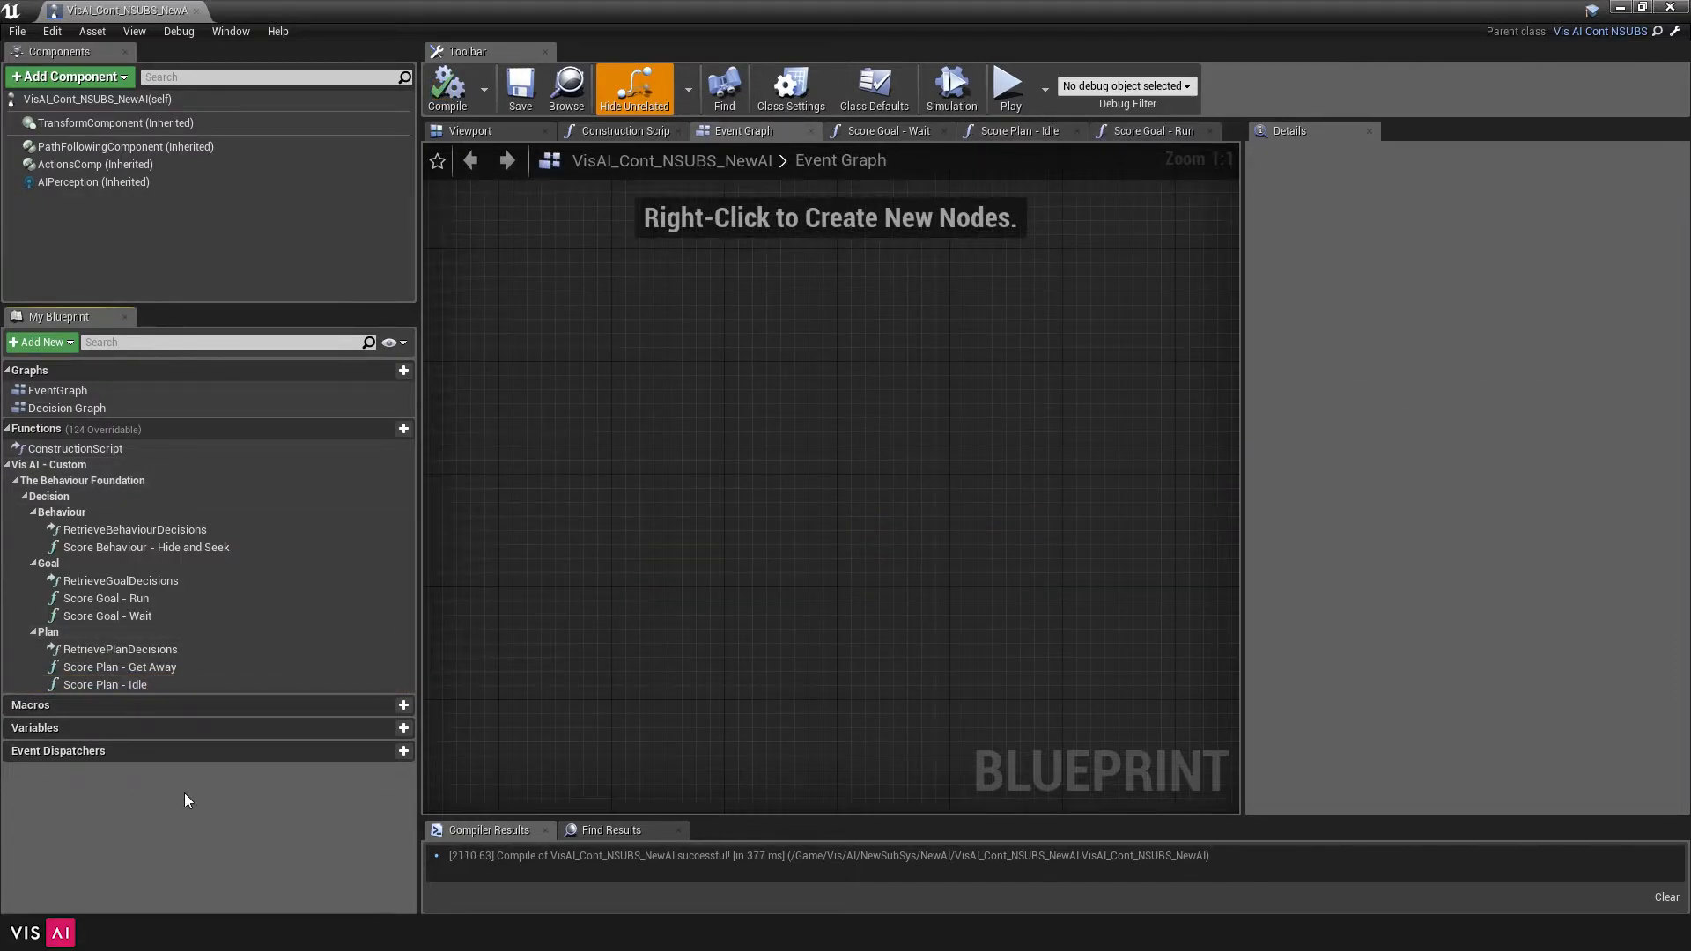
double_click(106, 597)
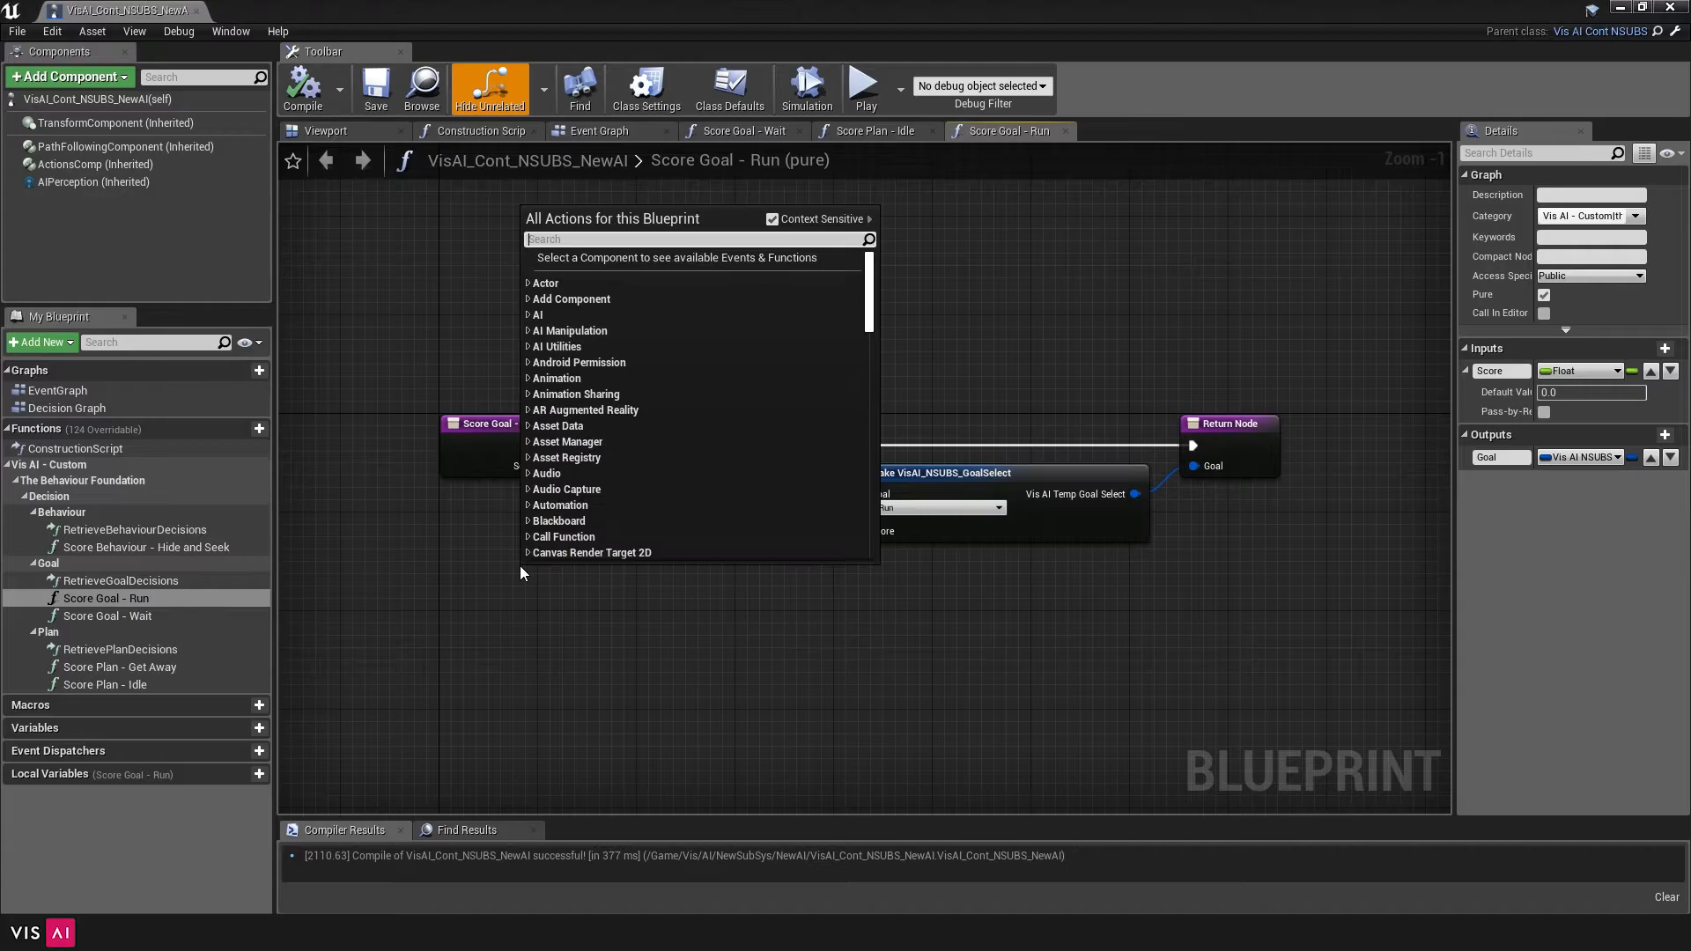
Add an Any Targets in Memory node to drive the Run goal's score
text(any targets)
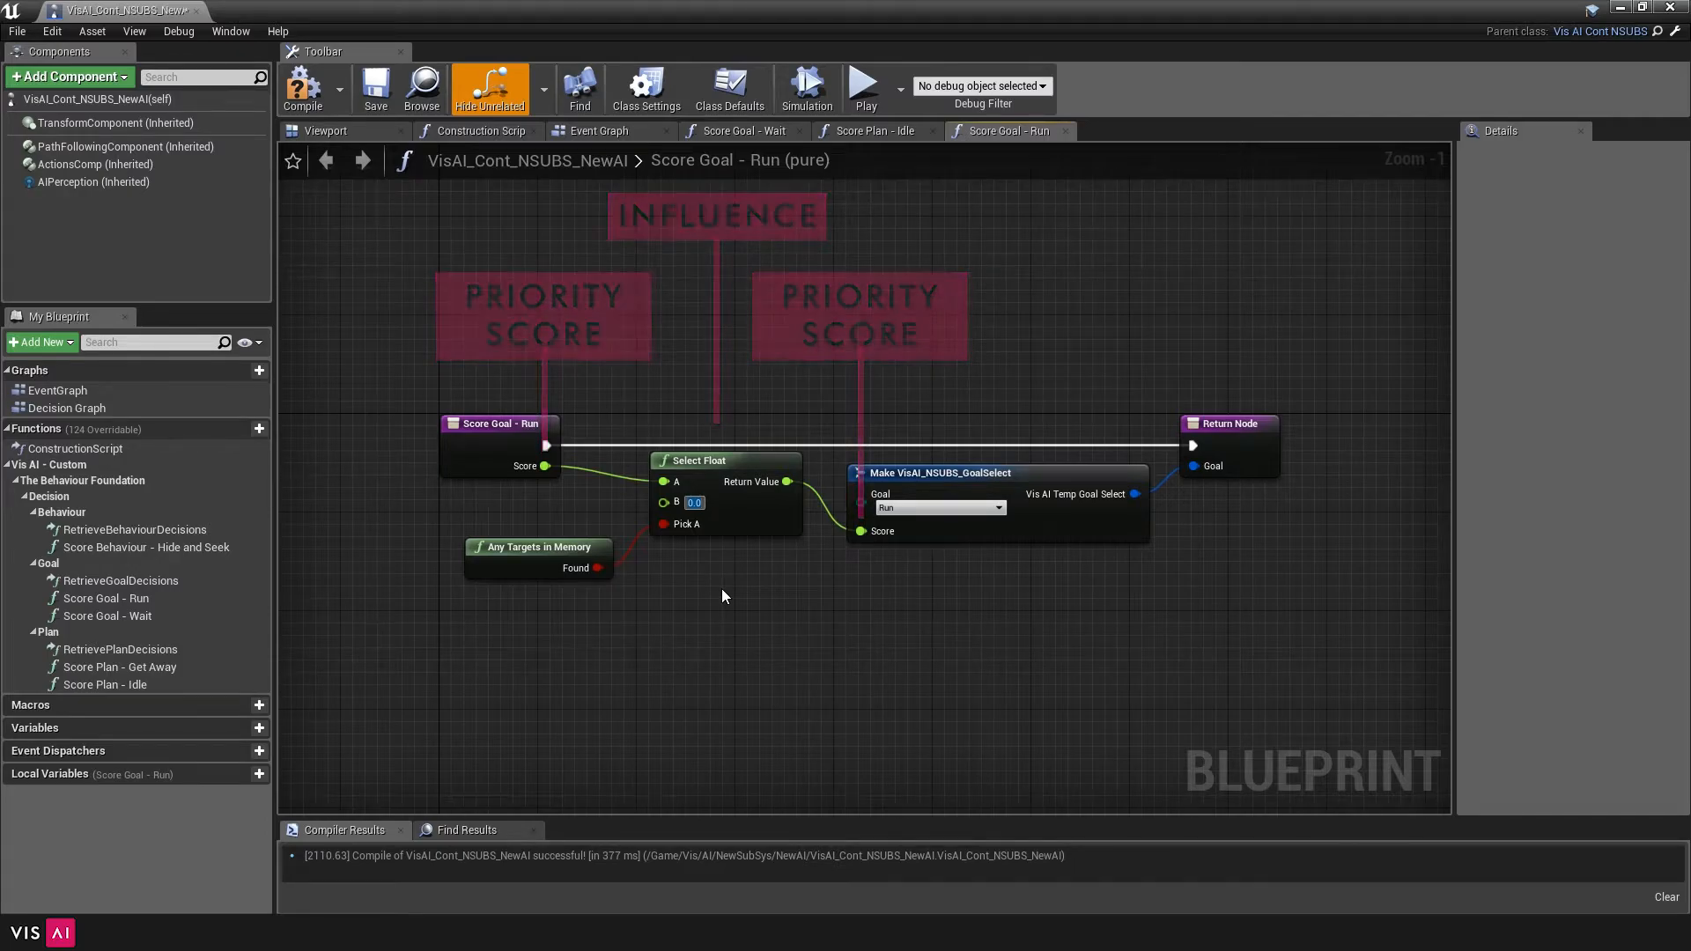
click(729, 88)
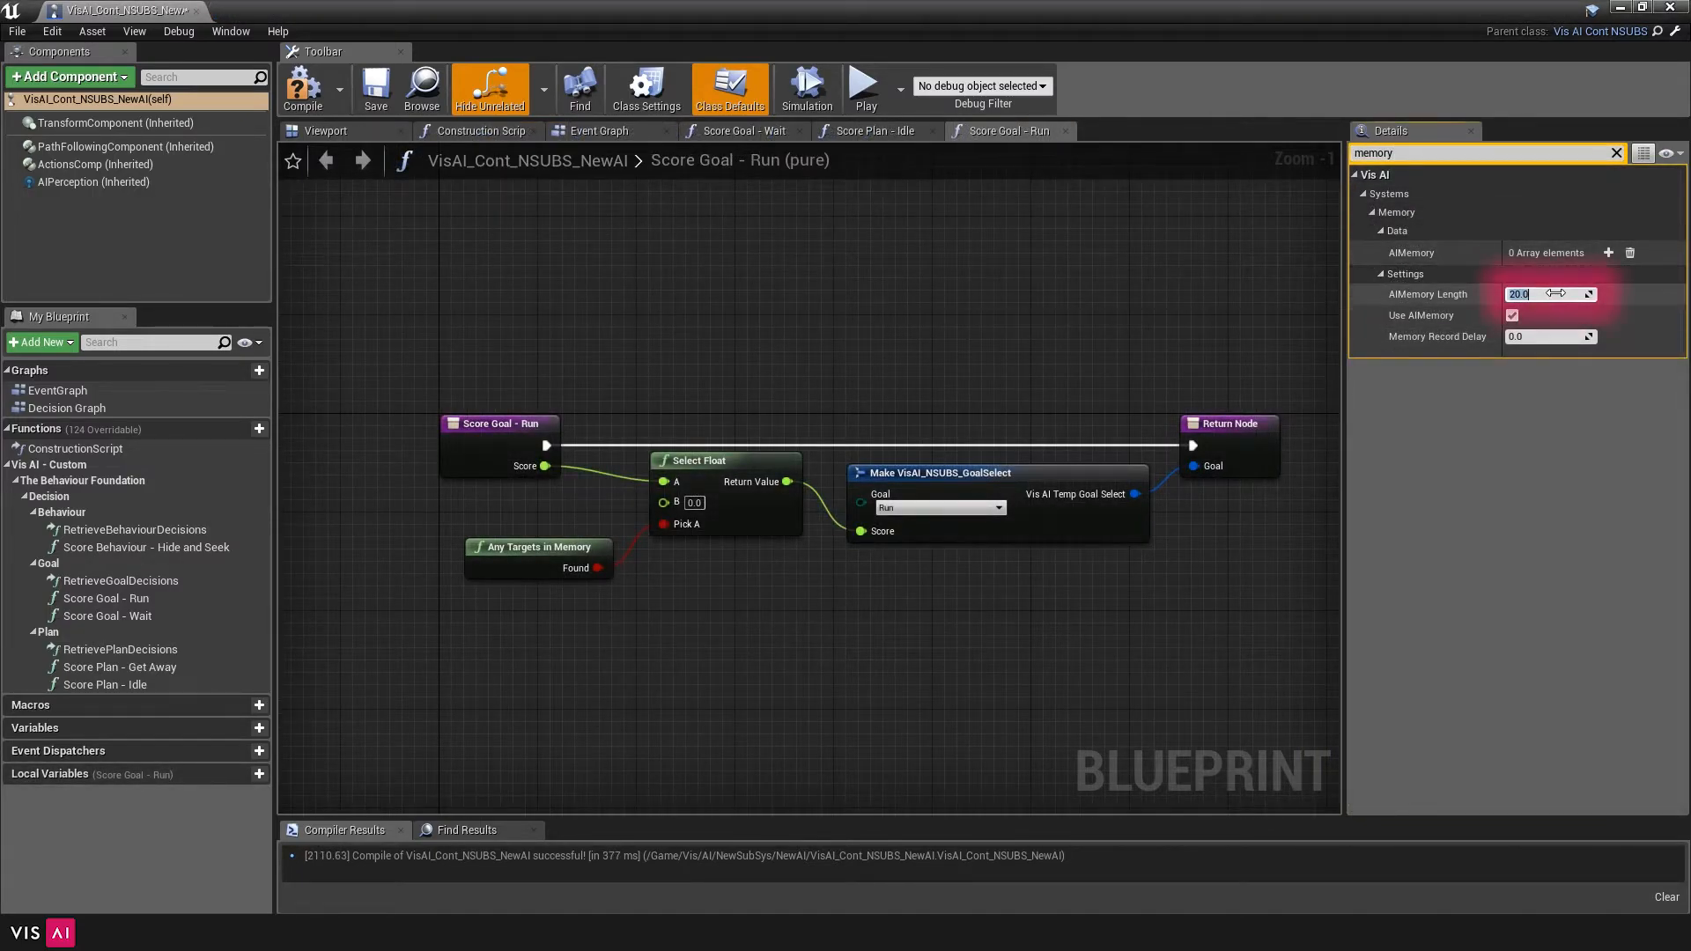
Set AIMemory Length to 5.0 in the class defaults
text(5.0)
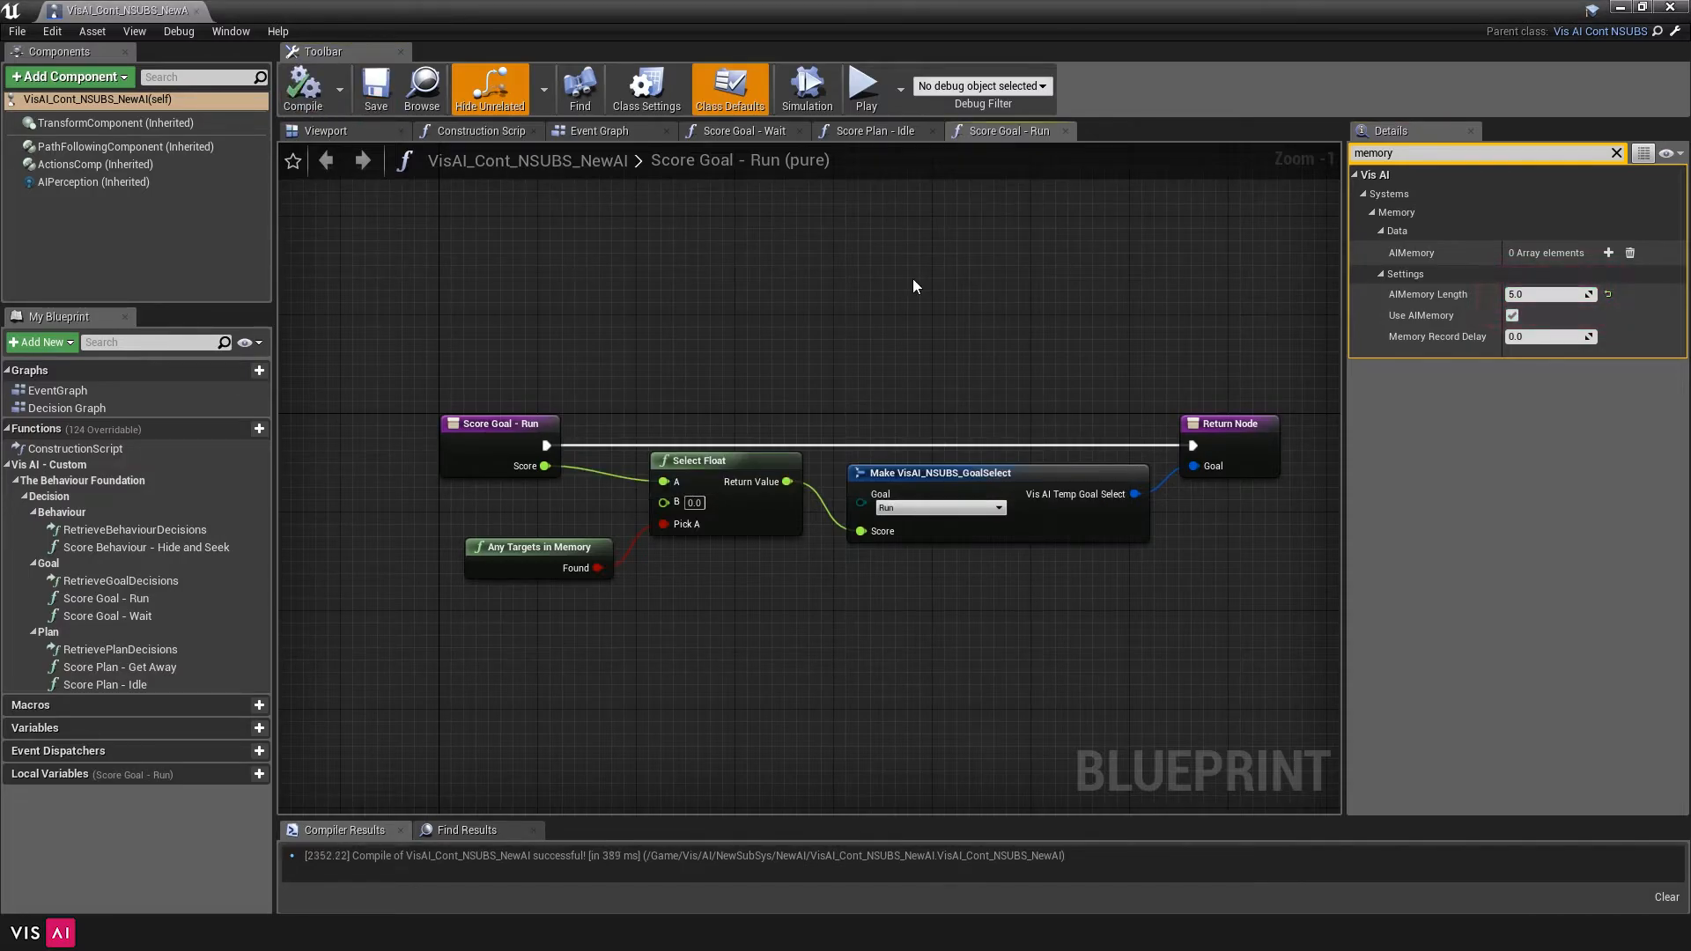
Set the goal dropdowns, switch the plan output to Idle, and save the controller blueprint
click(936, 507)
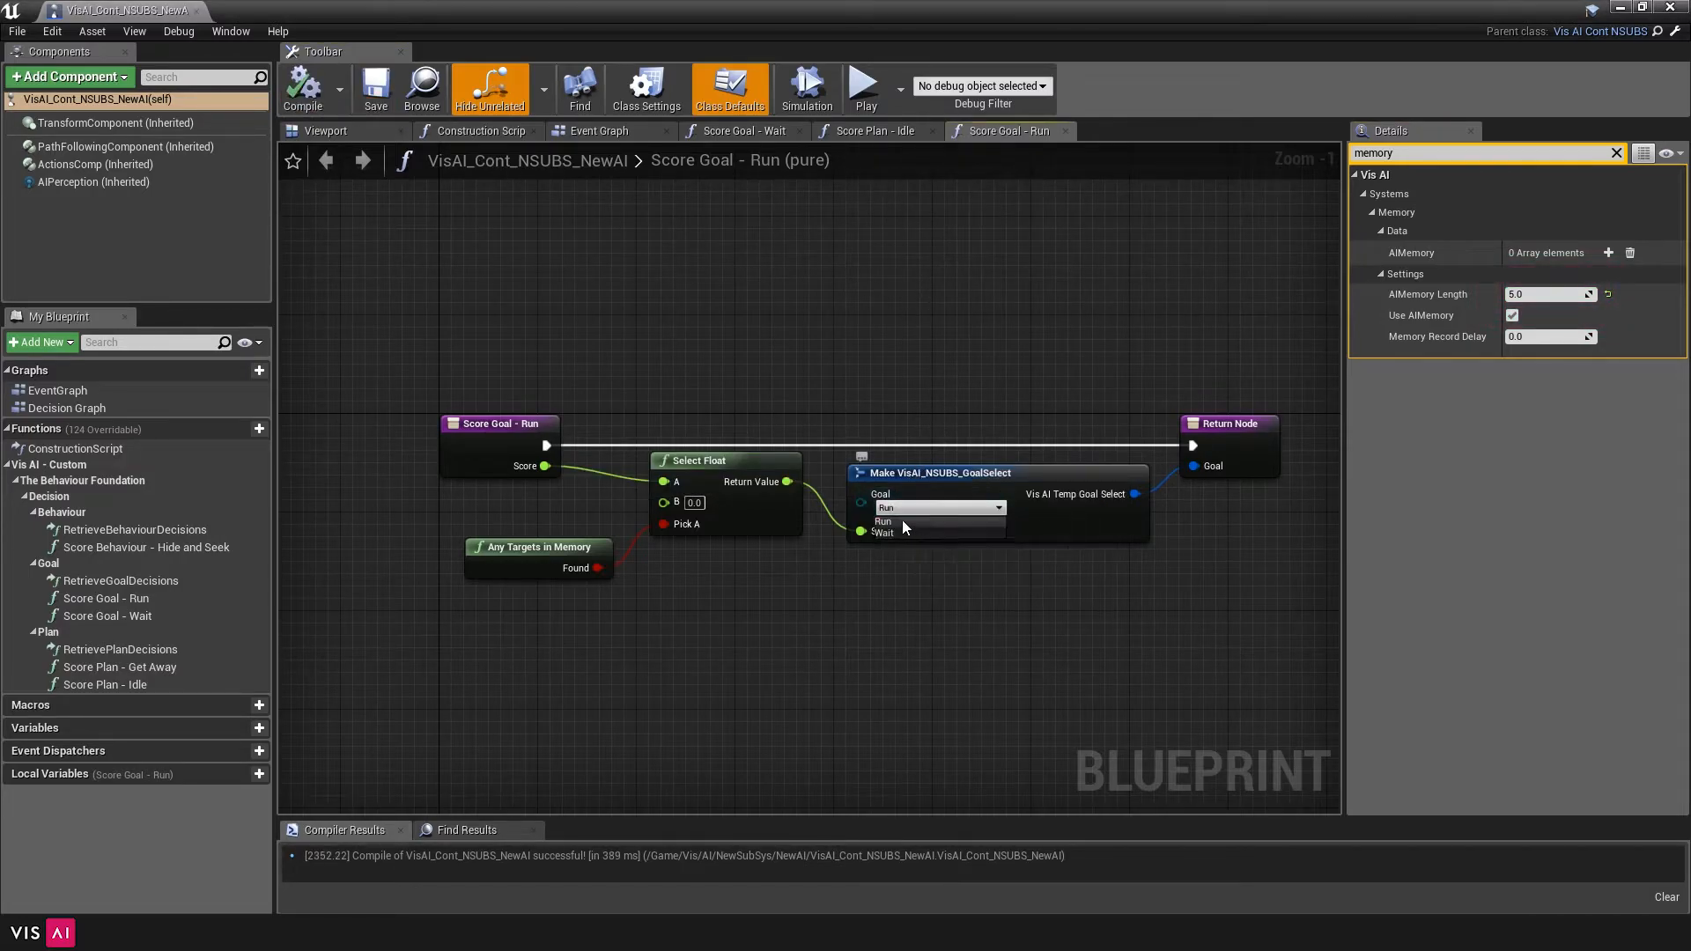
click(883, 521)
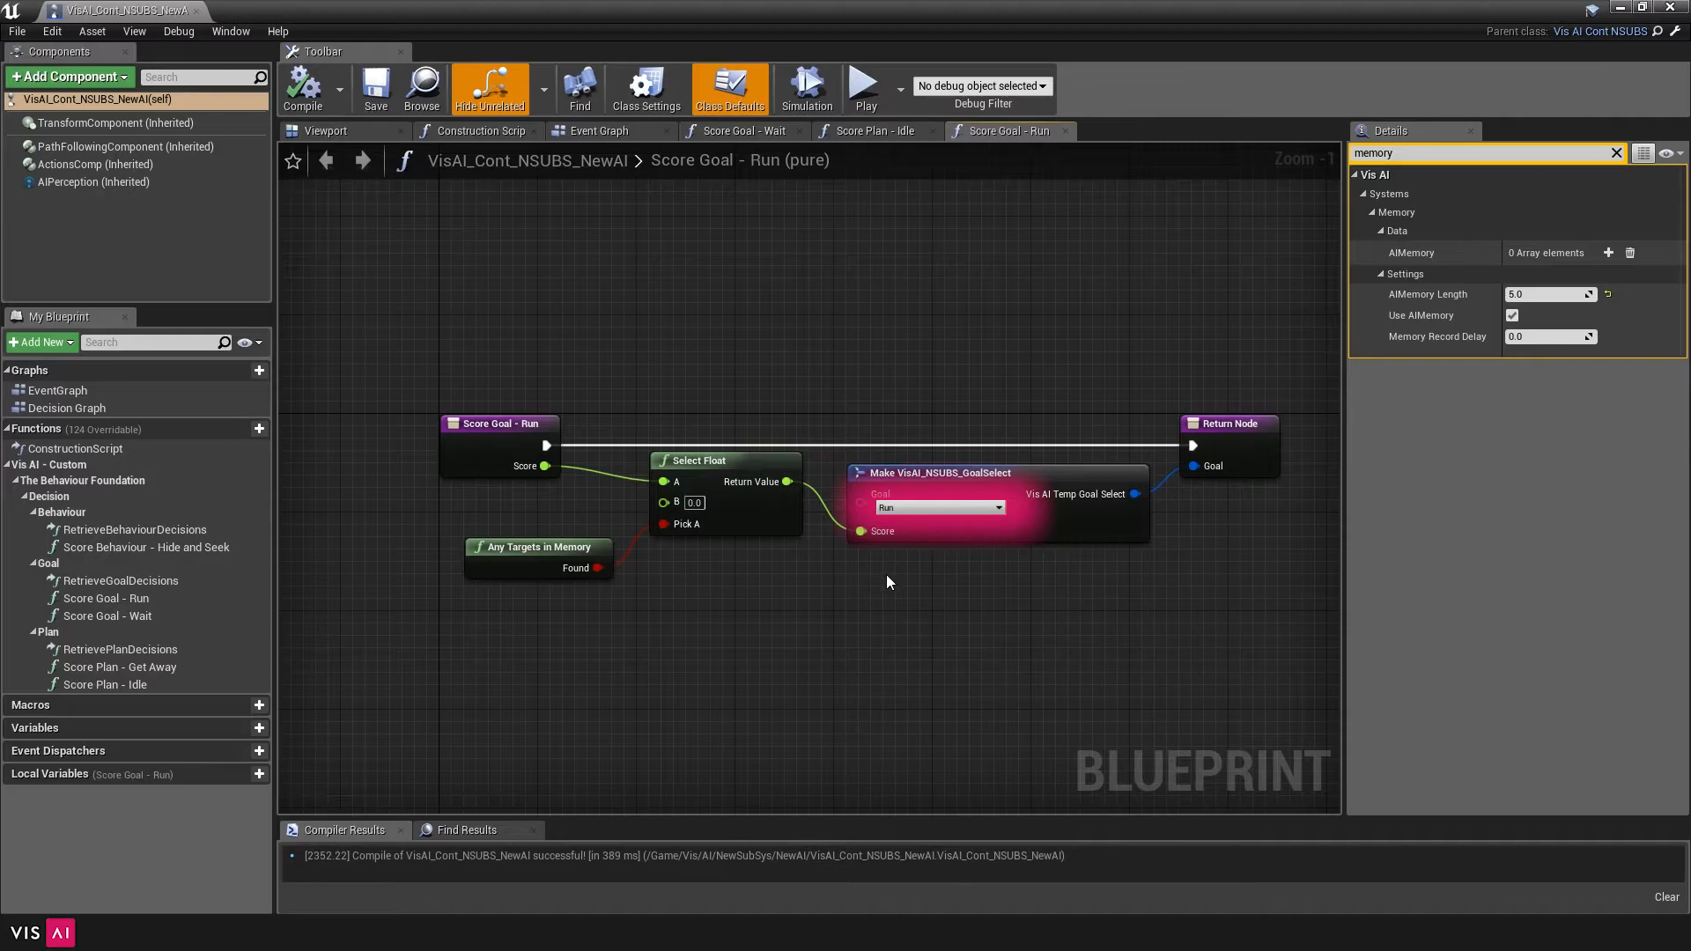
click(888, 582)
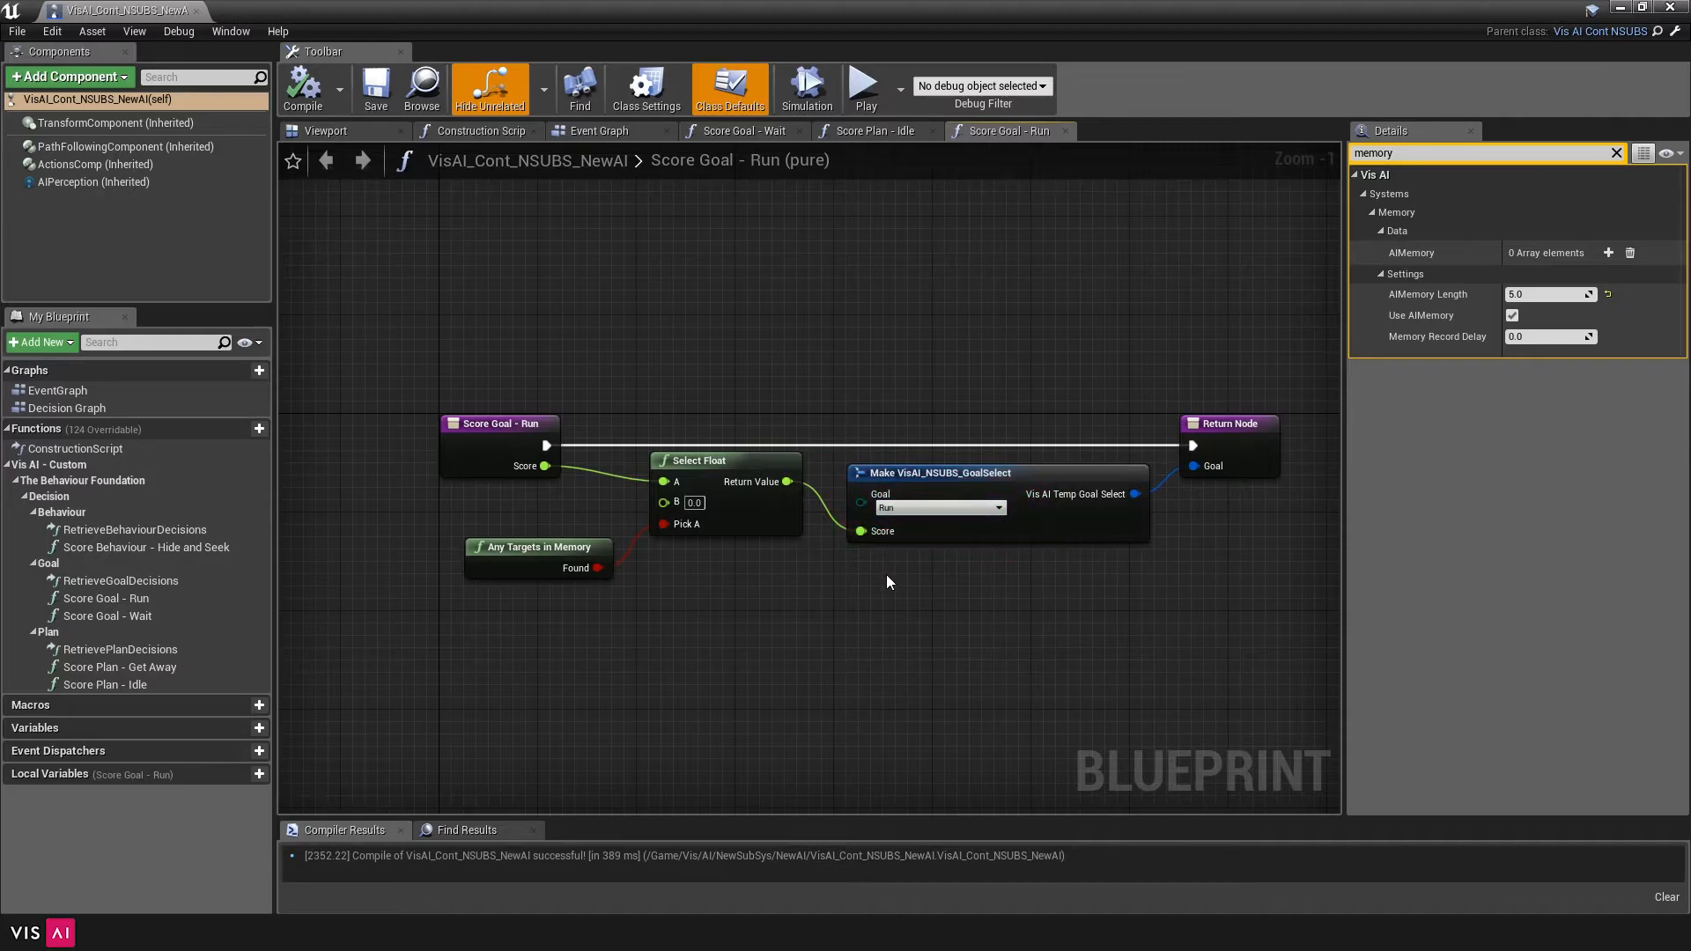
mouse_move(106, 597)
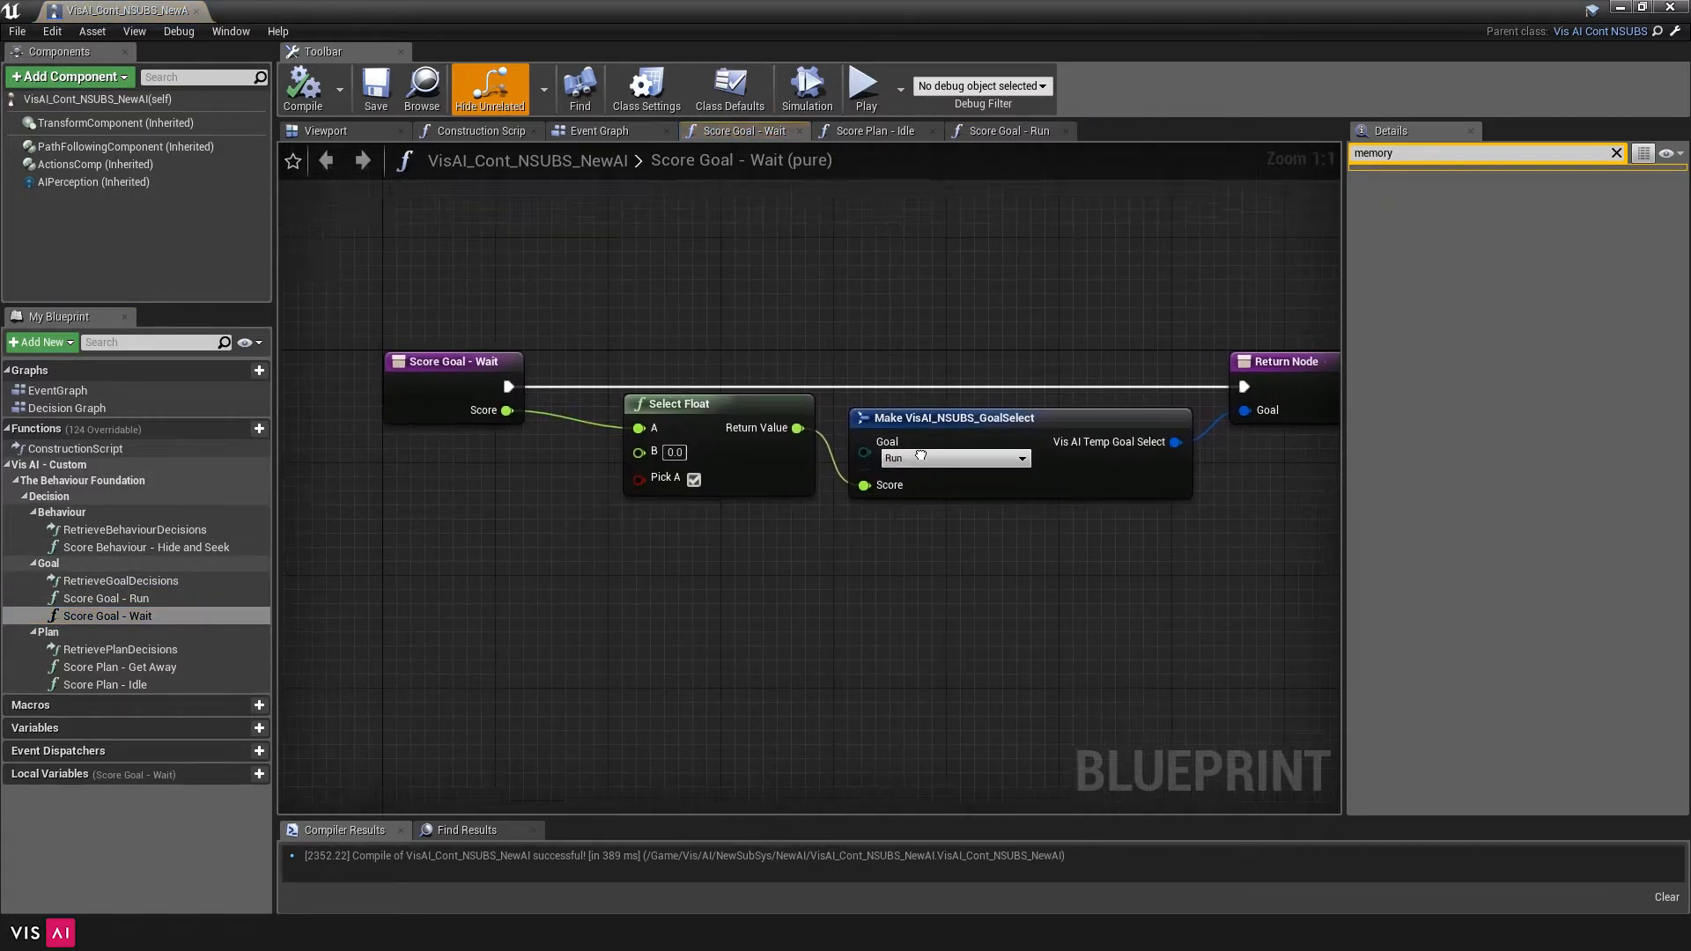
click(954, 457)
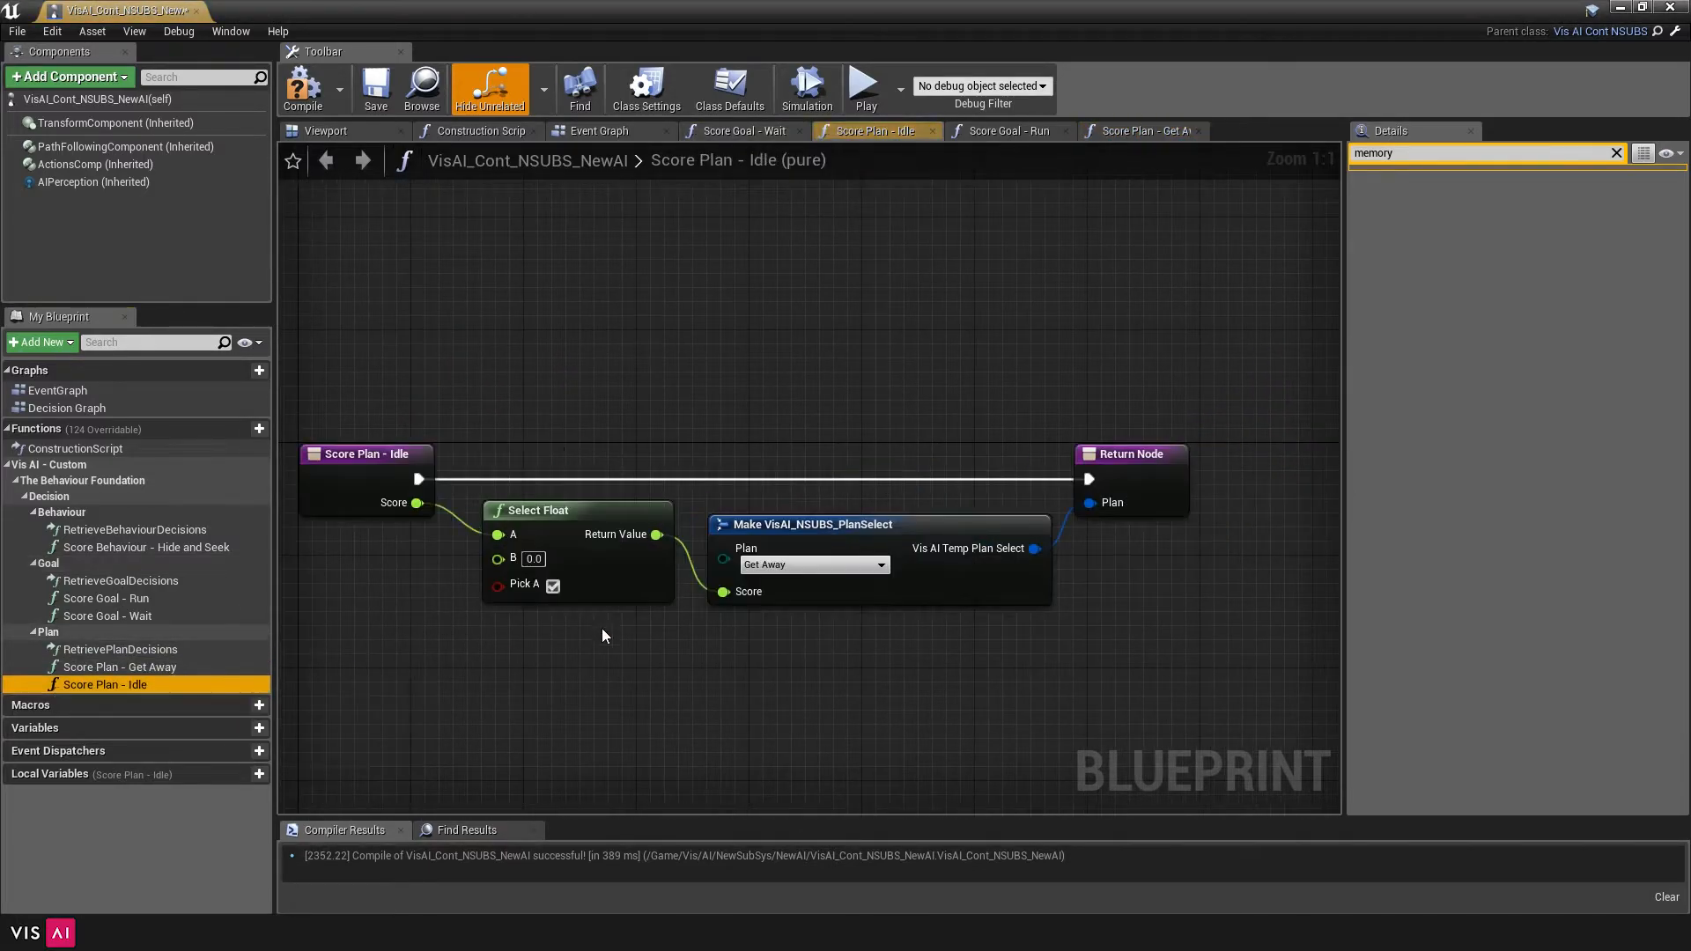
click(375, 88)
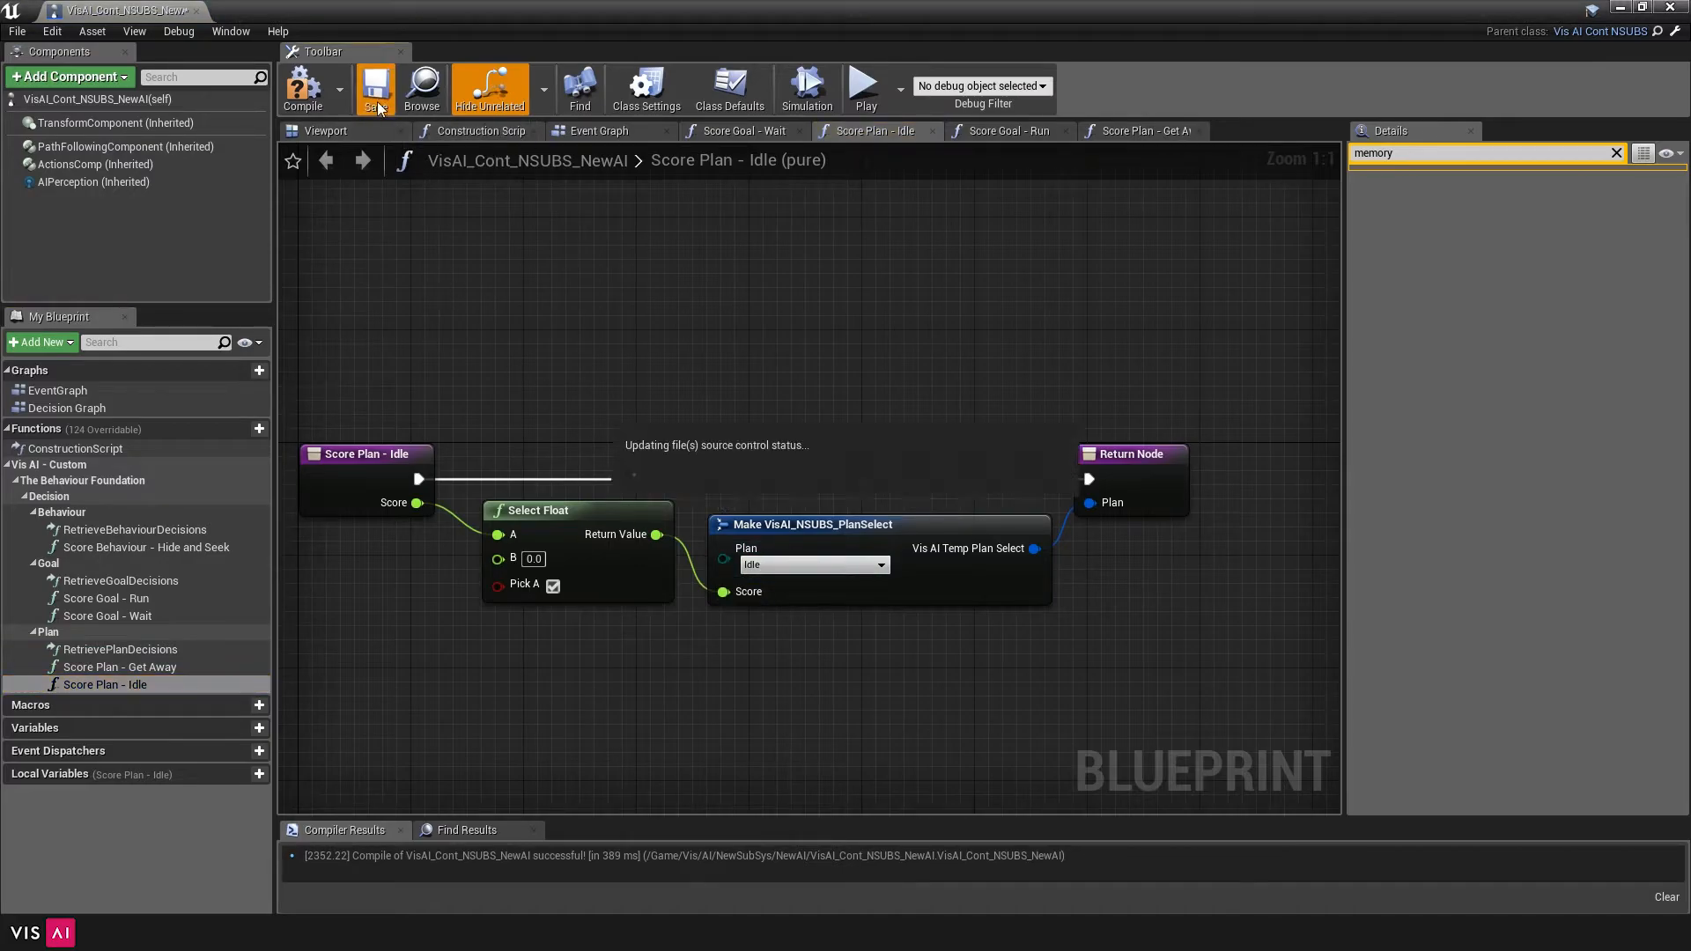
click(375, 88)
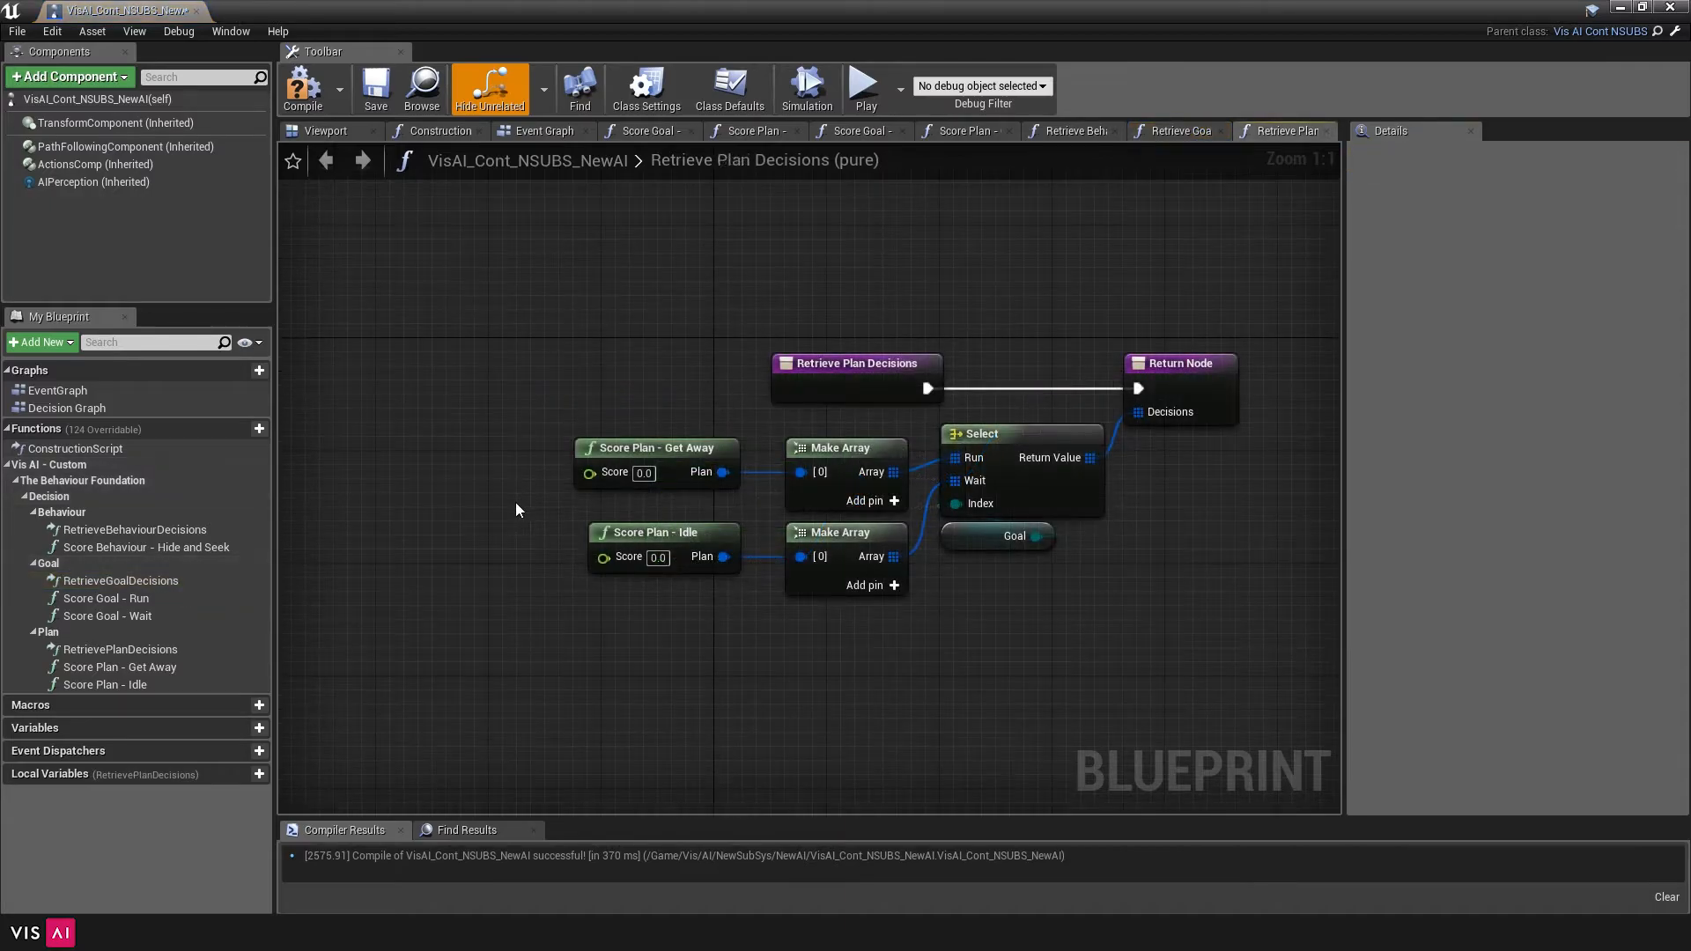
Check the Goal-driven Select node in Retrieve Plan Decisions, then bring up Retrieve Behaviour Decisions
click(1068, 131)
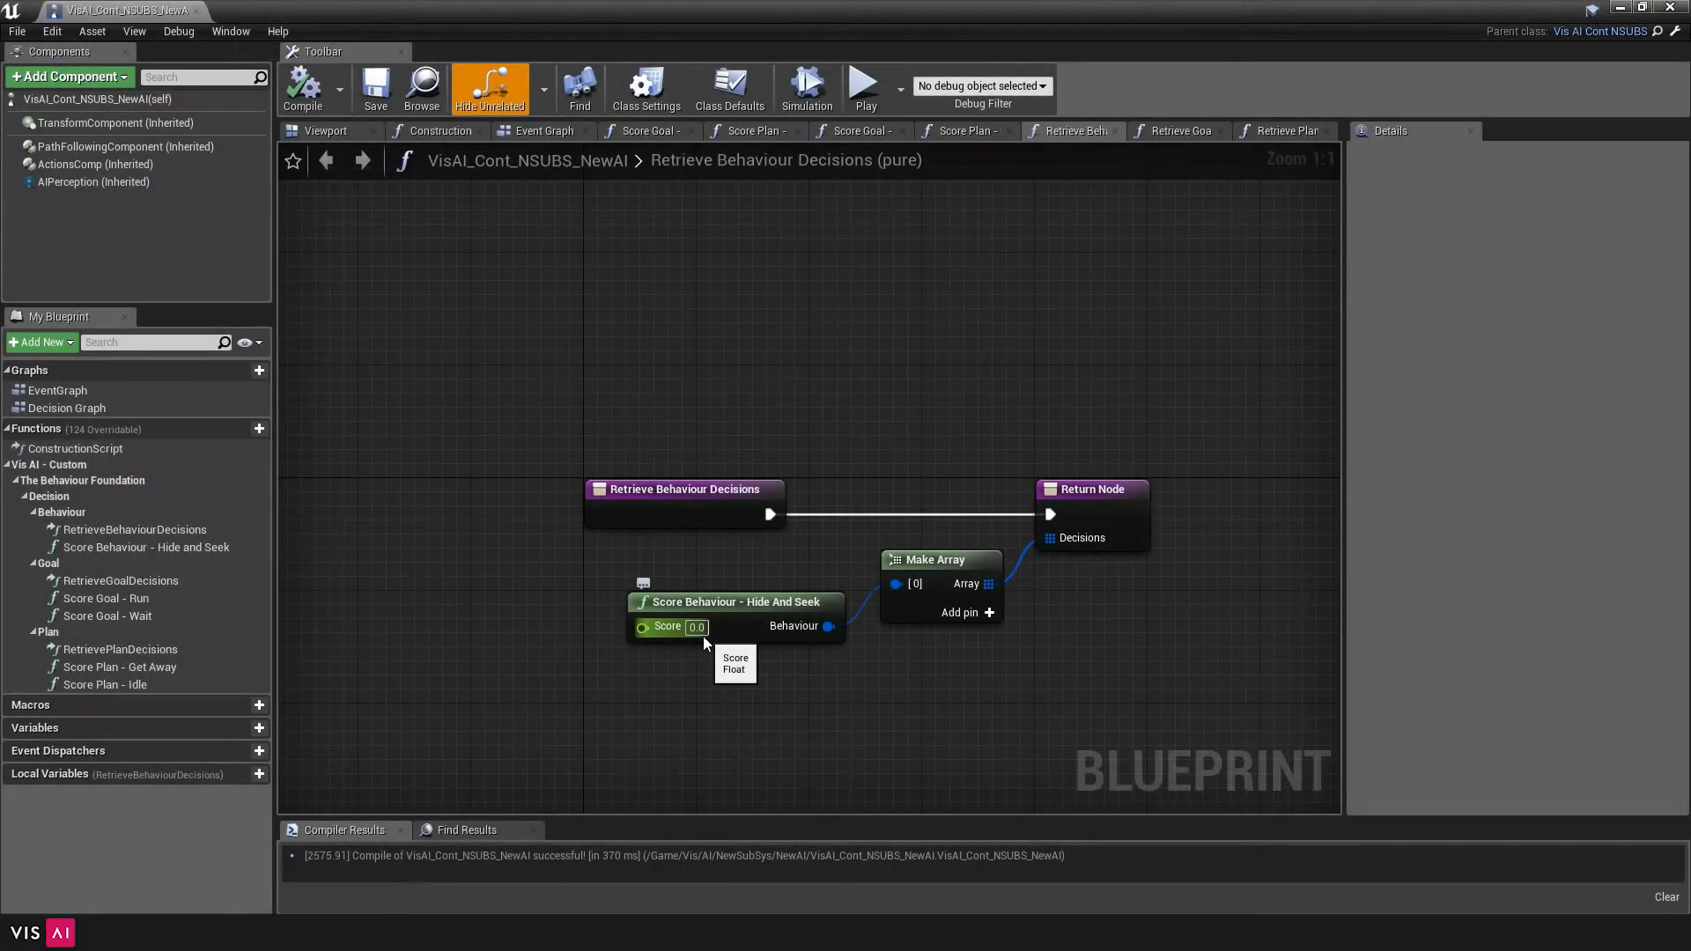
Enter scores 0.8 then 1.0 for Score Goal – Run and the Get Away and Idle plans
click(697, 626)
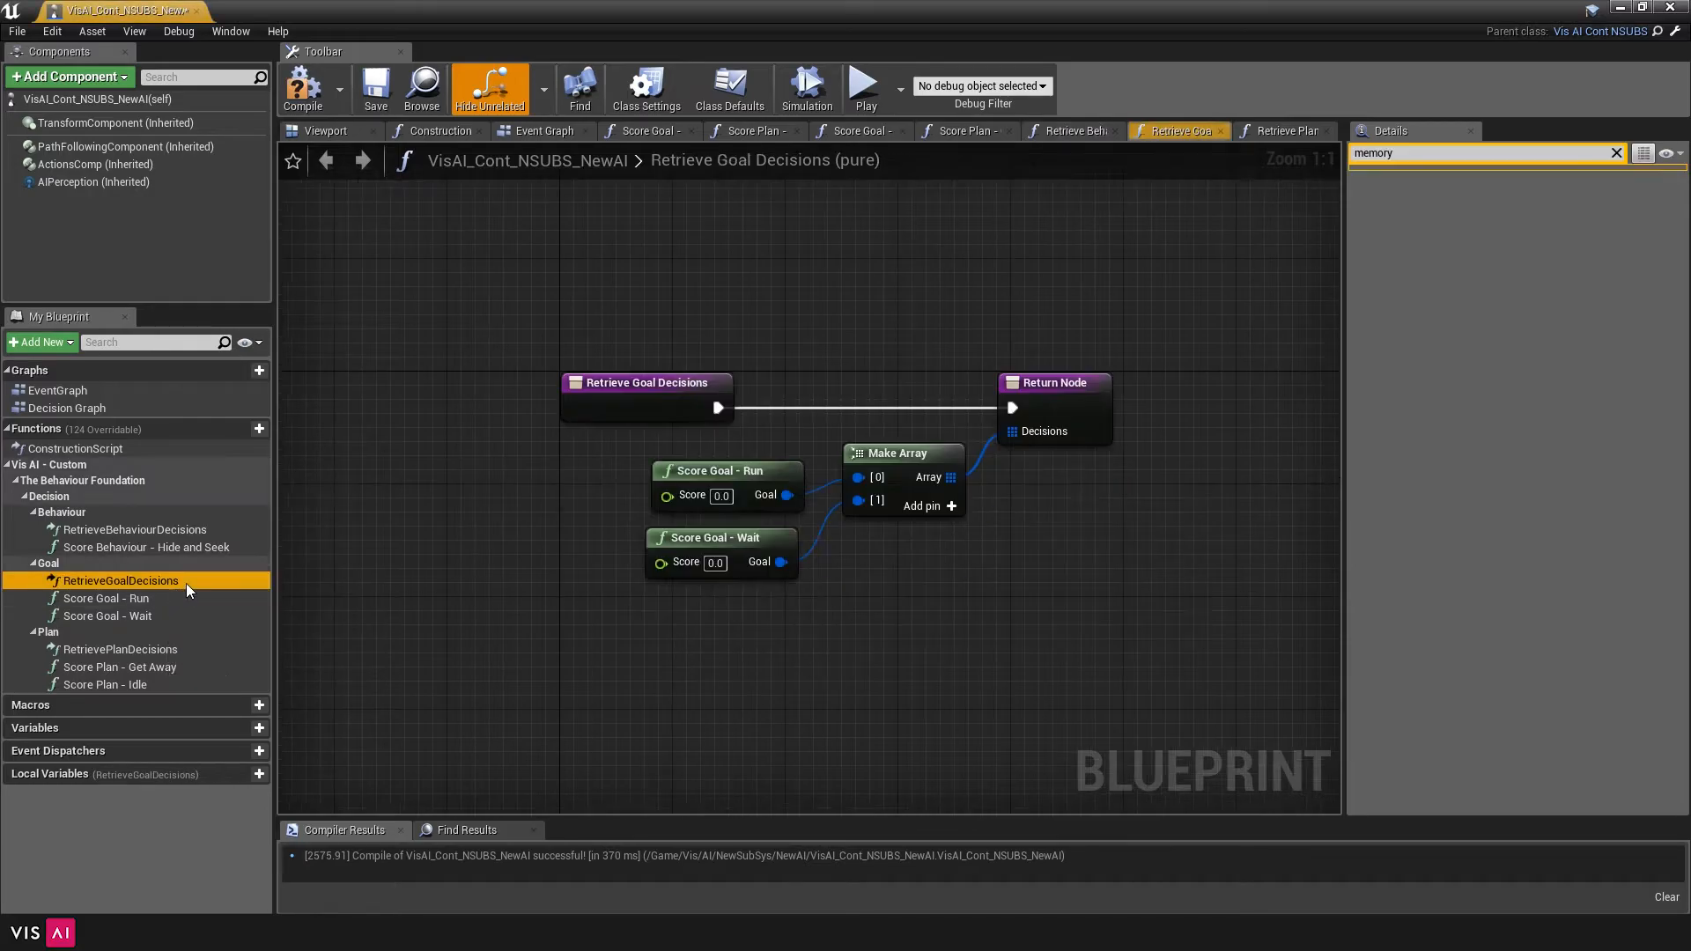
mouse_move(668, 495)
text(1)
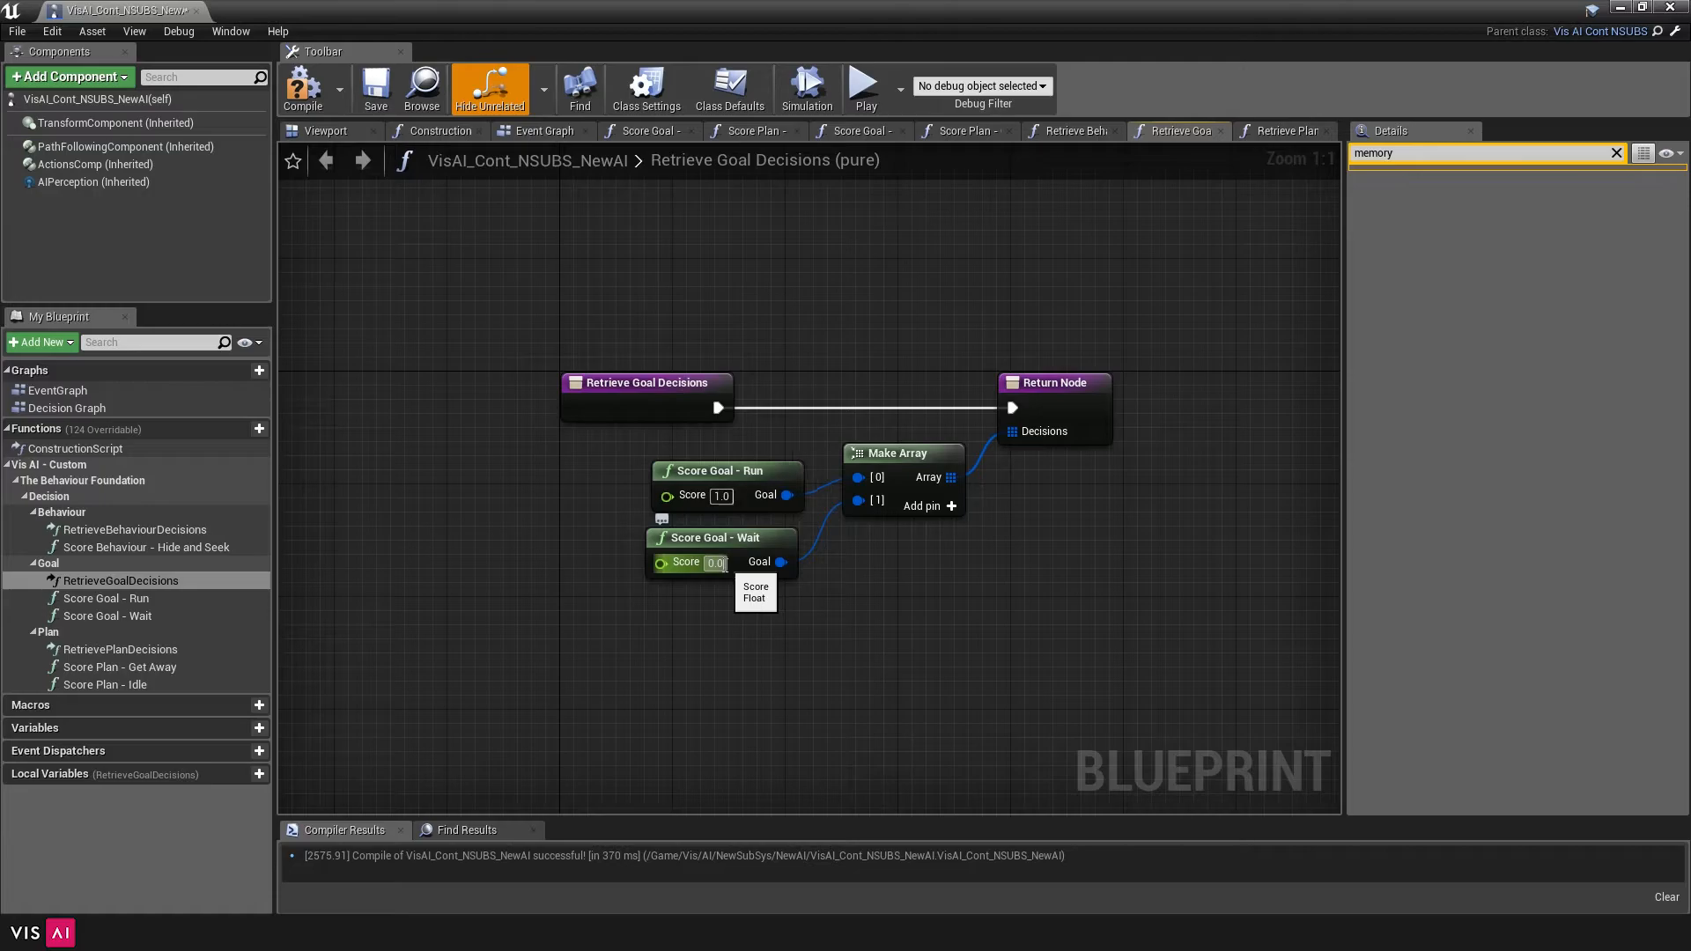
text(0.8)
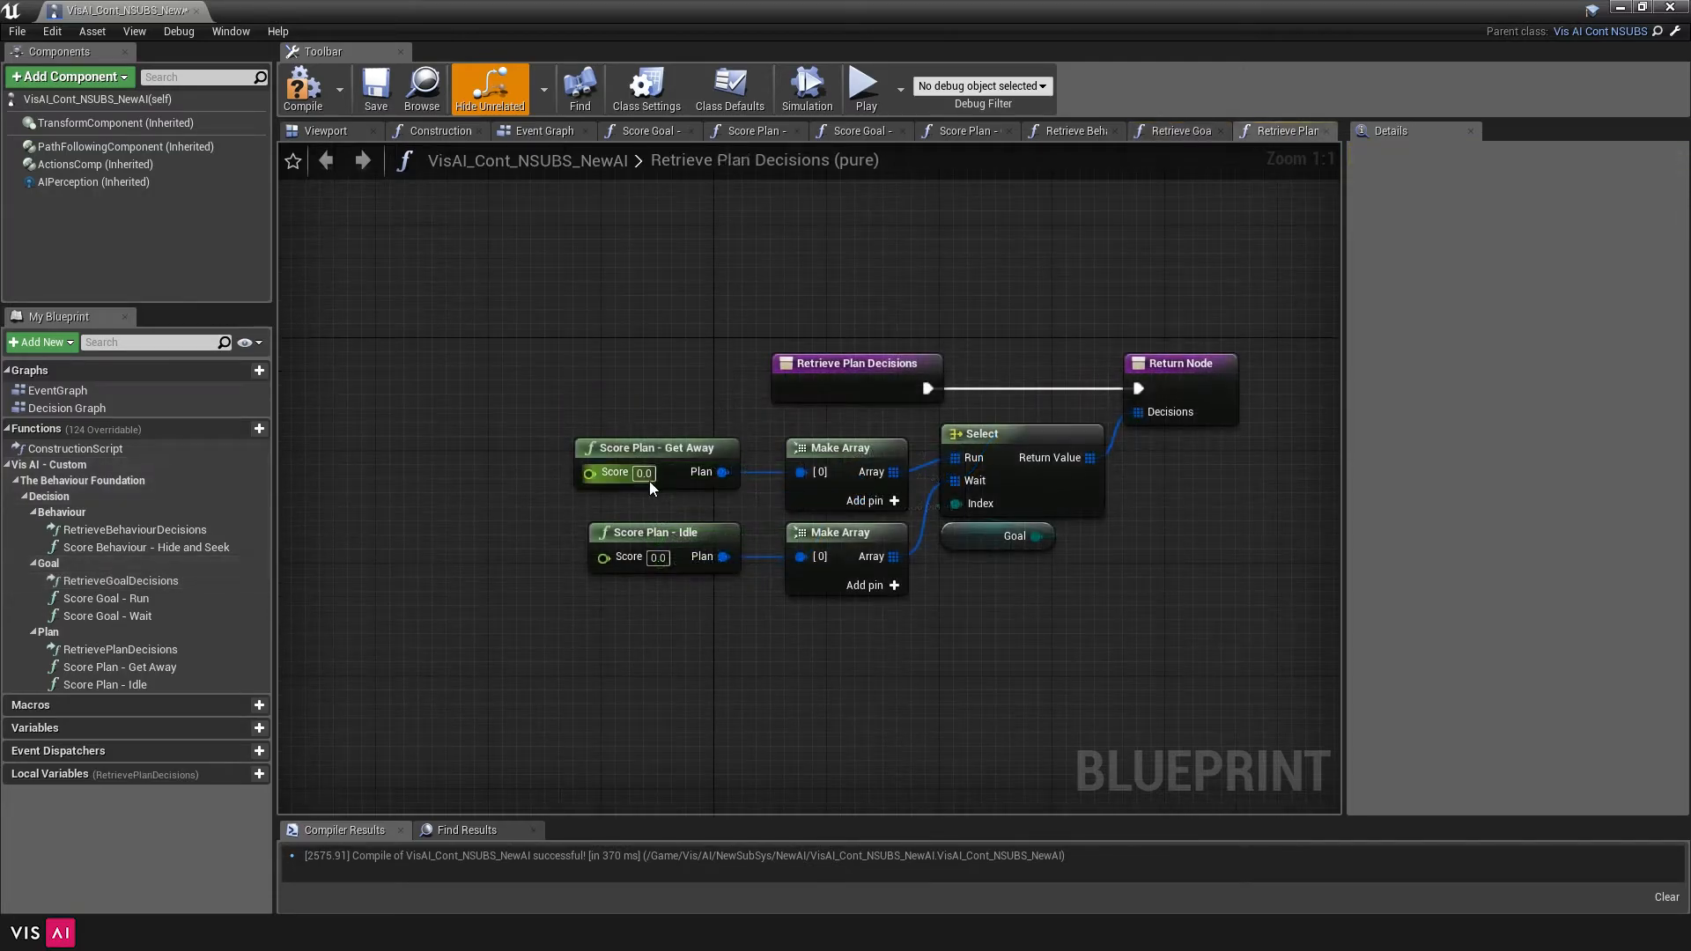
text(1.0)
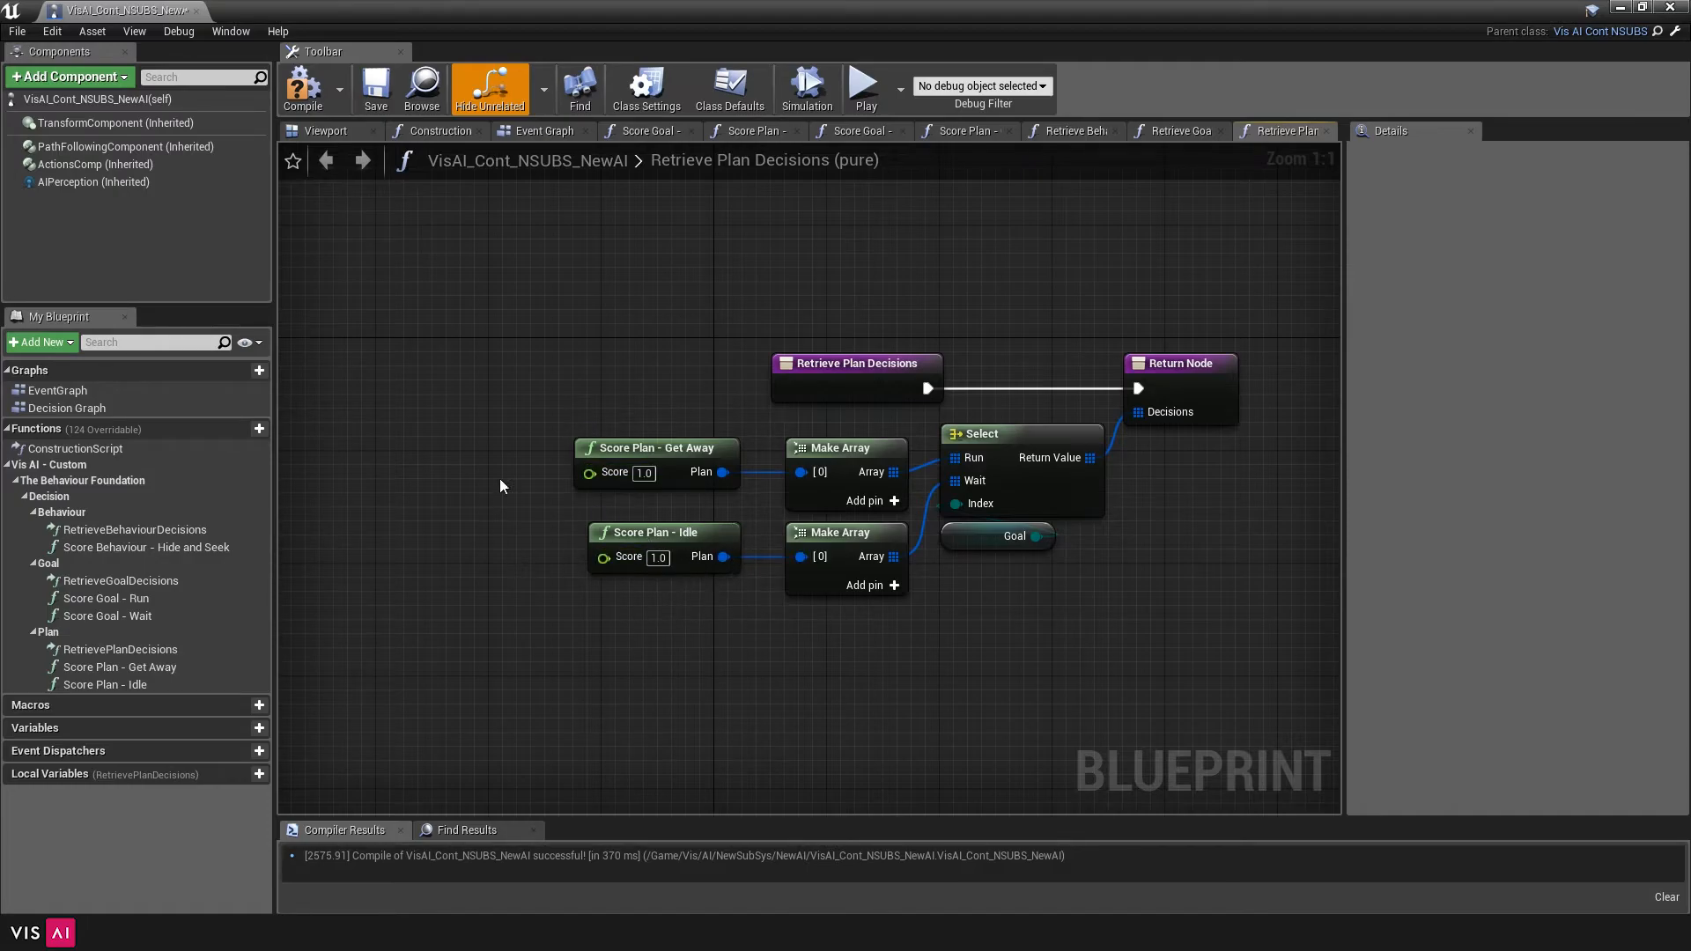
click(292, 10)
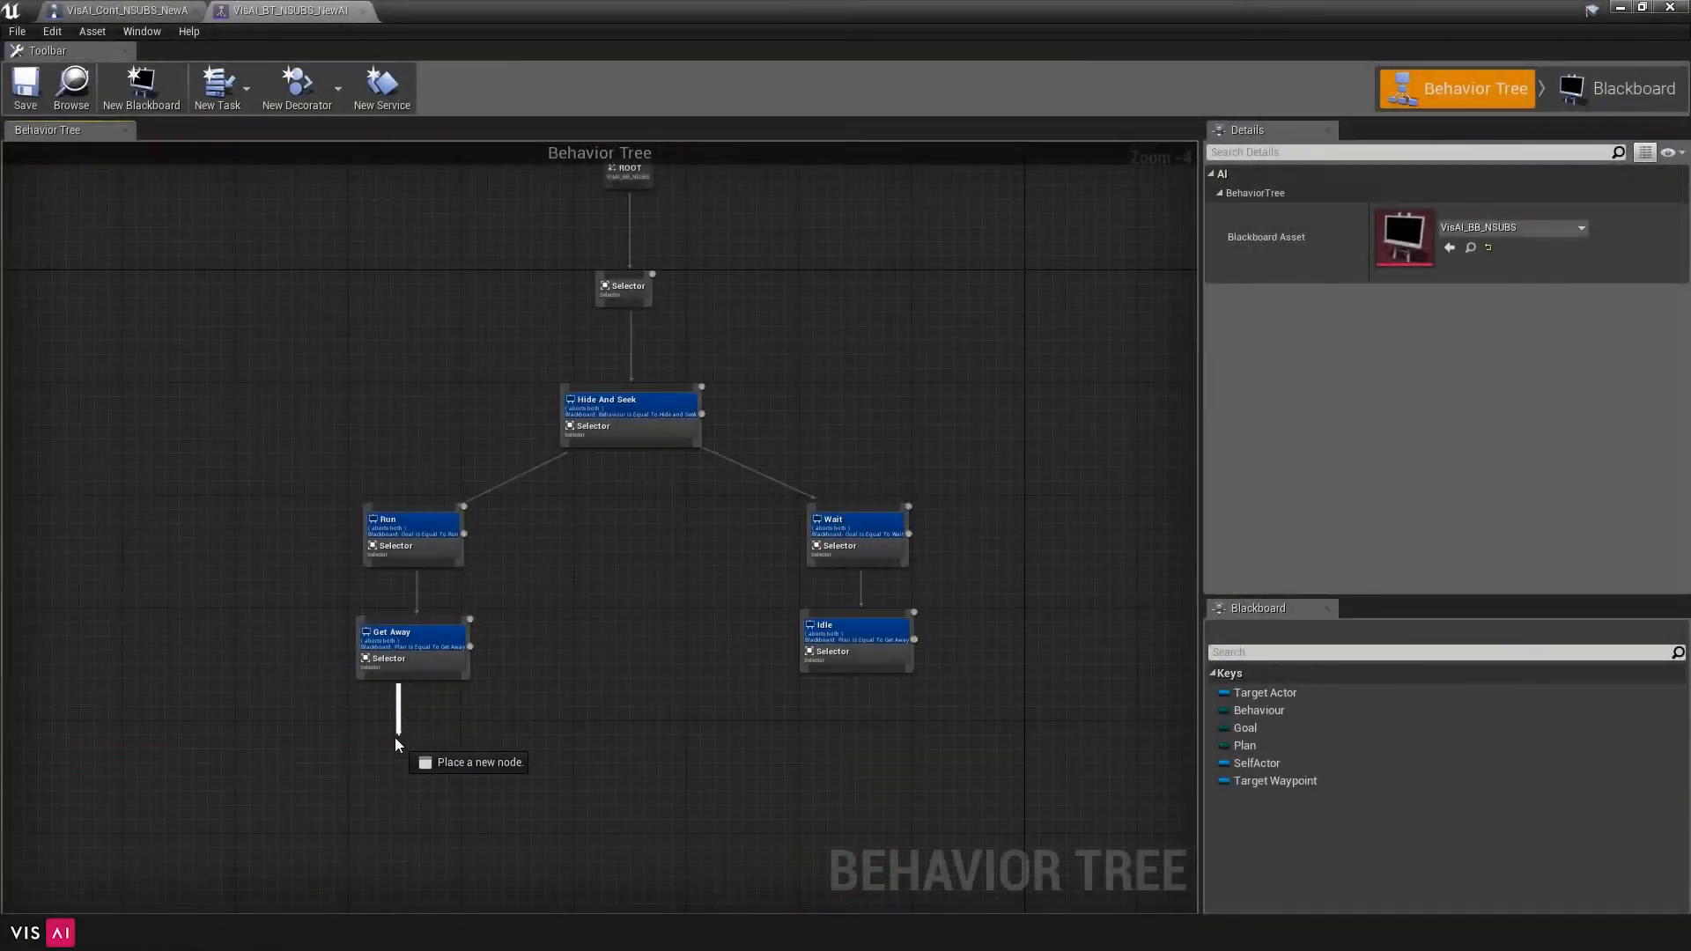
Open the VisAI_PlayerExample character blueprint and show its Add Component list
click(413, 744)
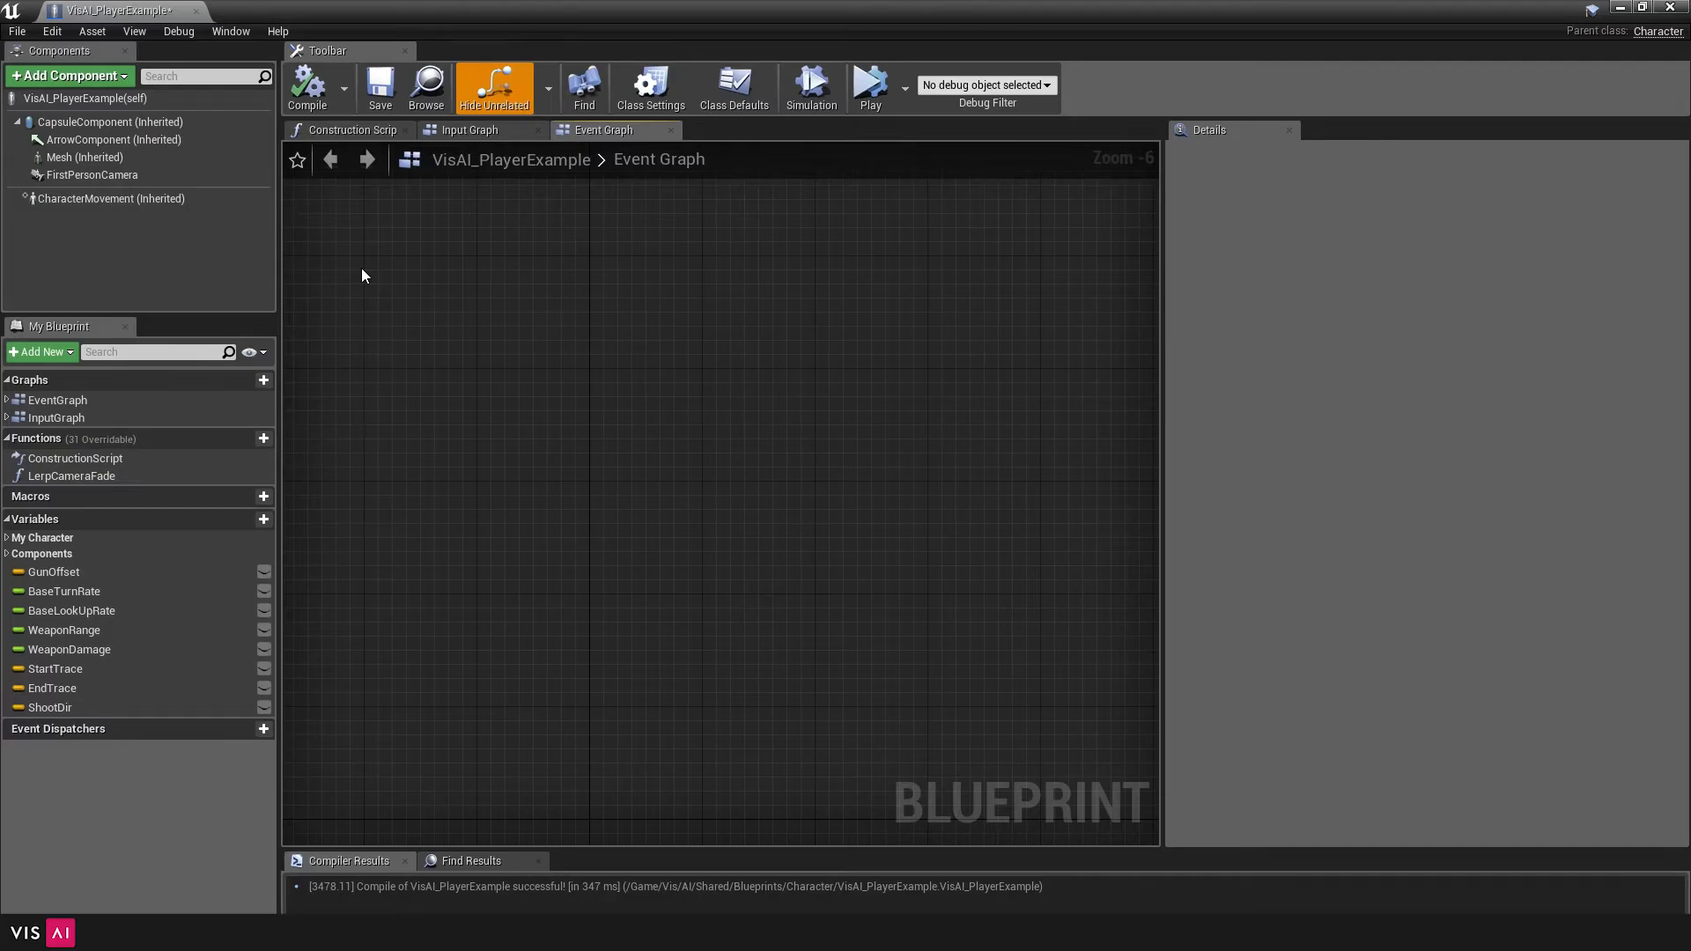
mouse_move(345, 269)
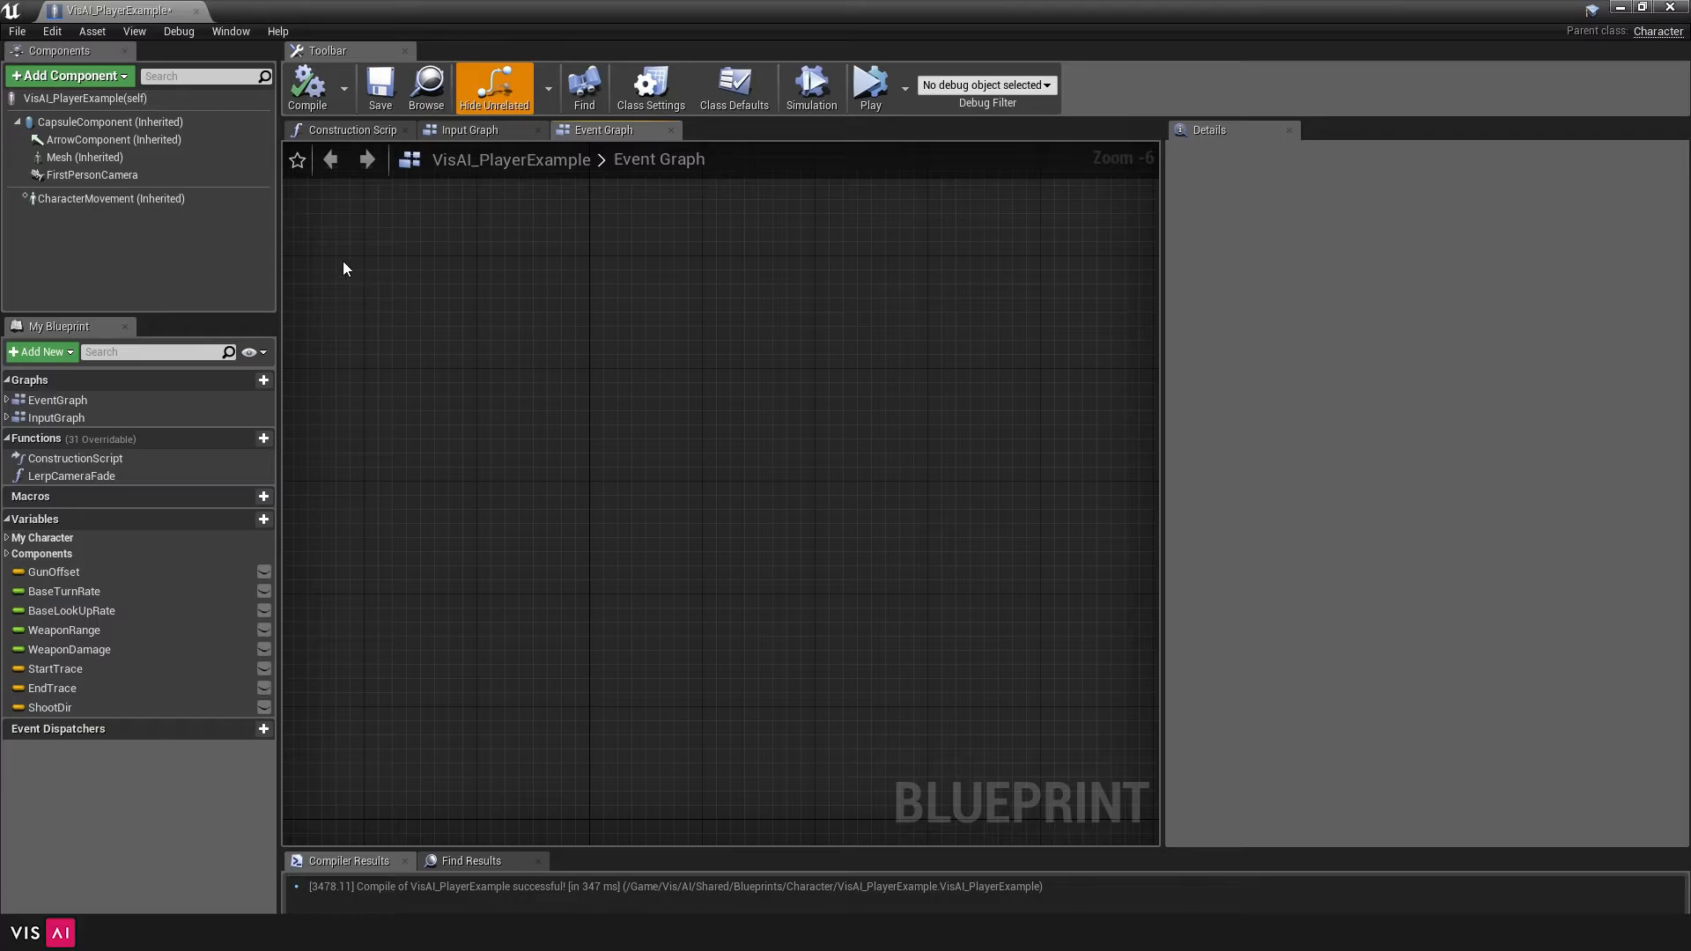
mouse_move(355, 240)
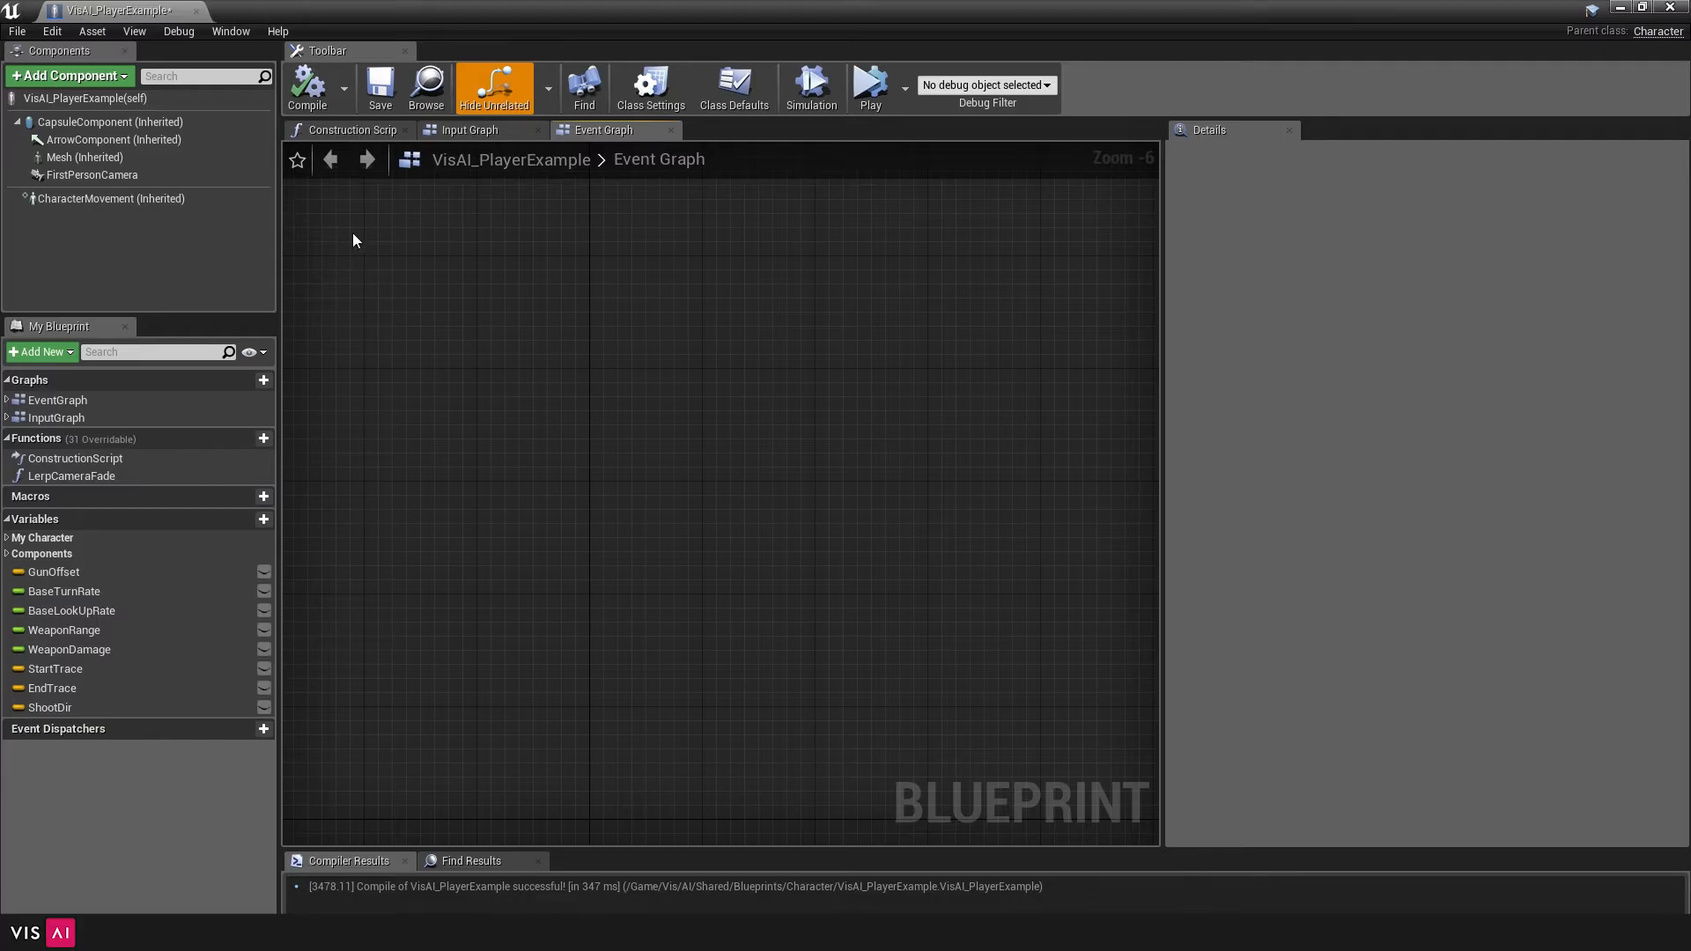
click(68, 76)
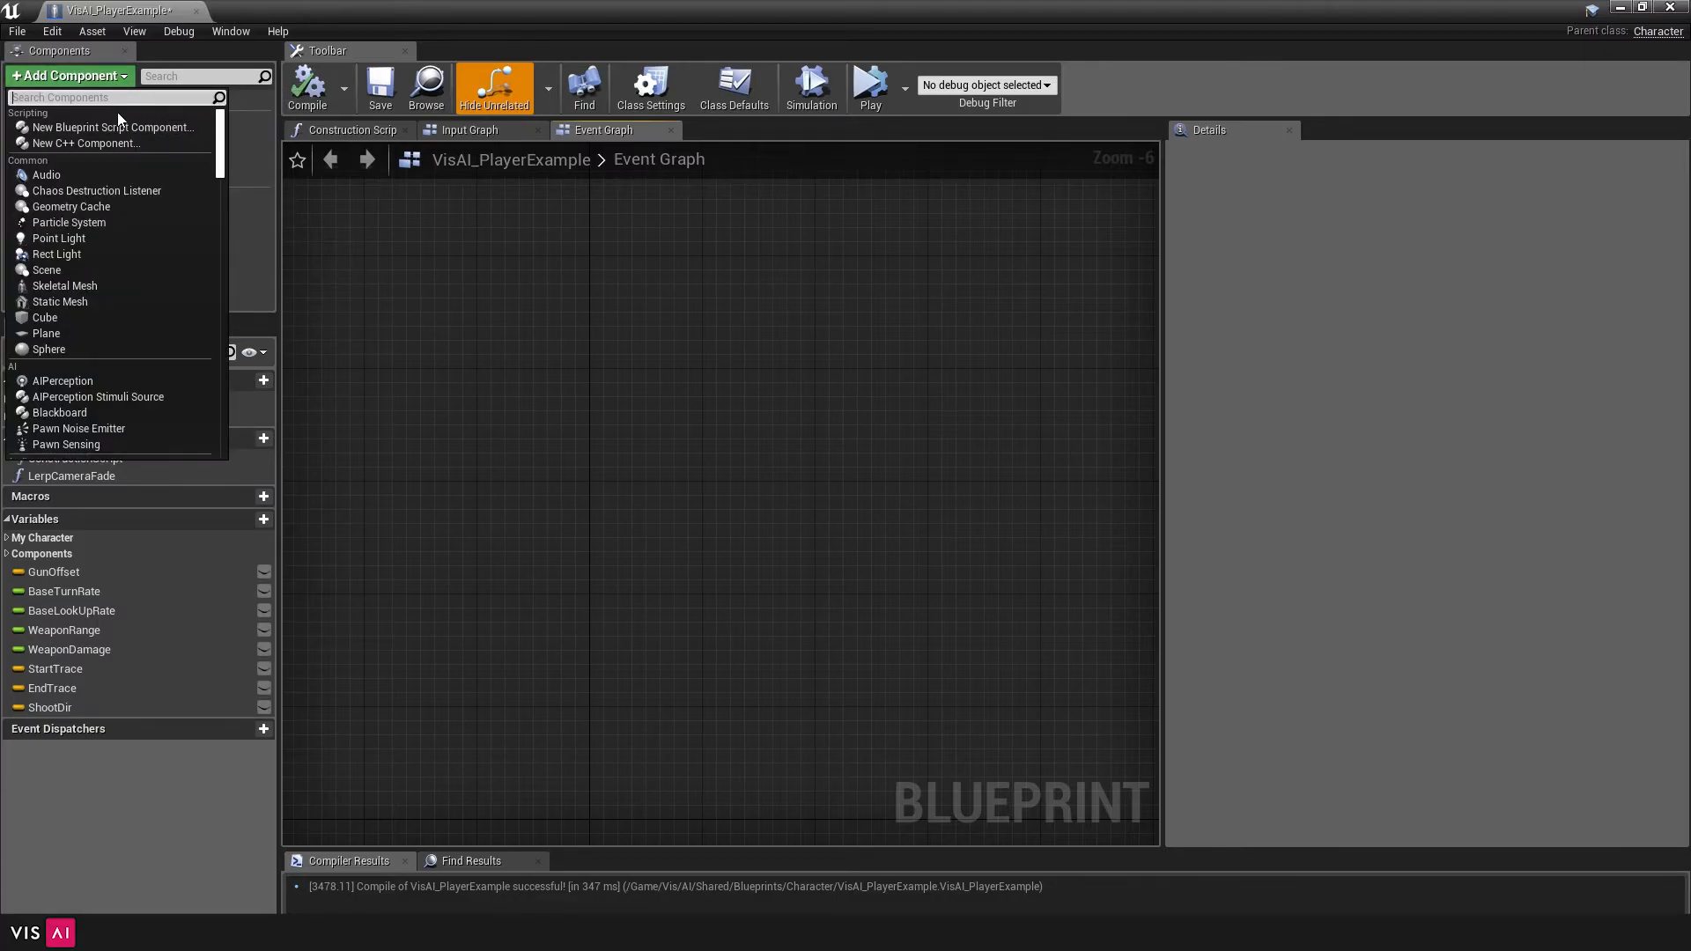
Add an auto-registering AIPerceptionStimuliSource for AISense_Sight and a second sense
text(aiper)
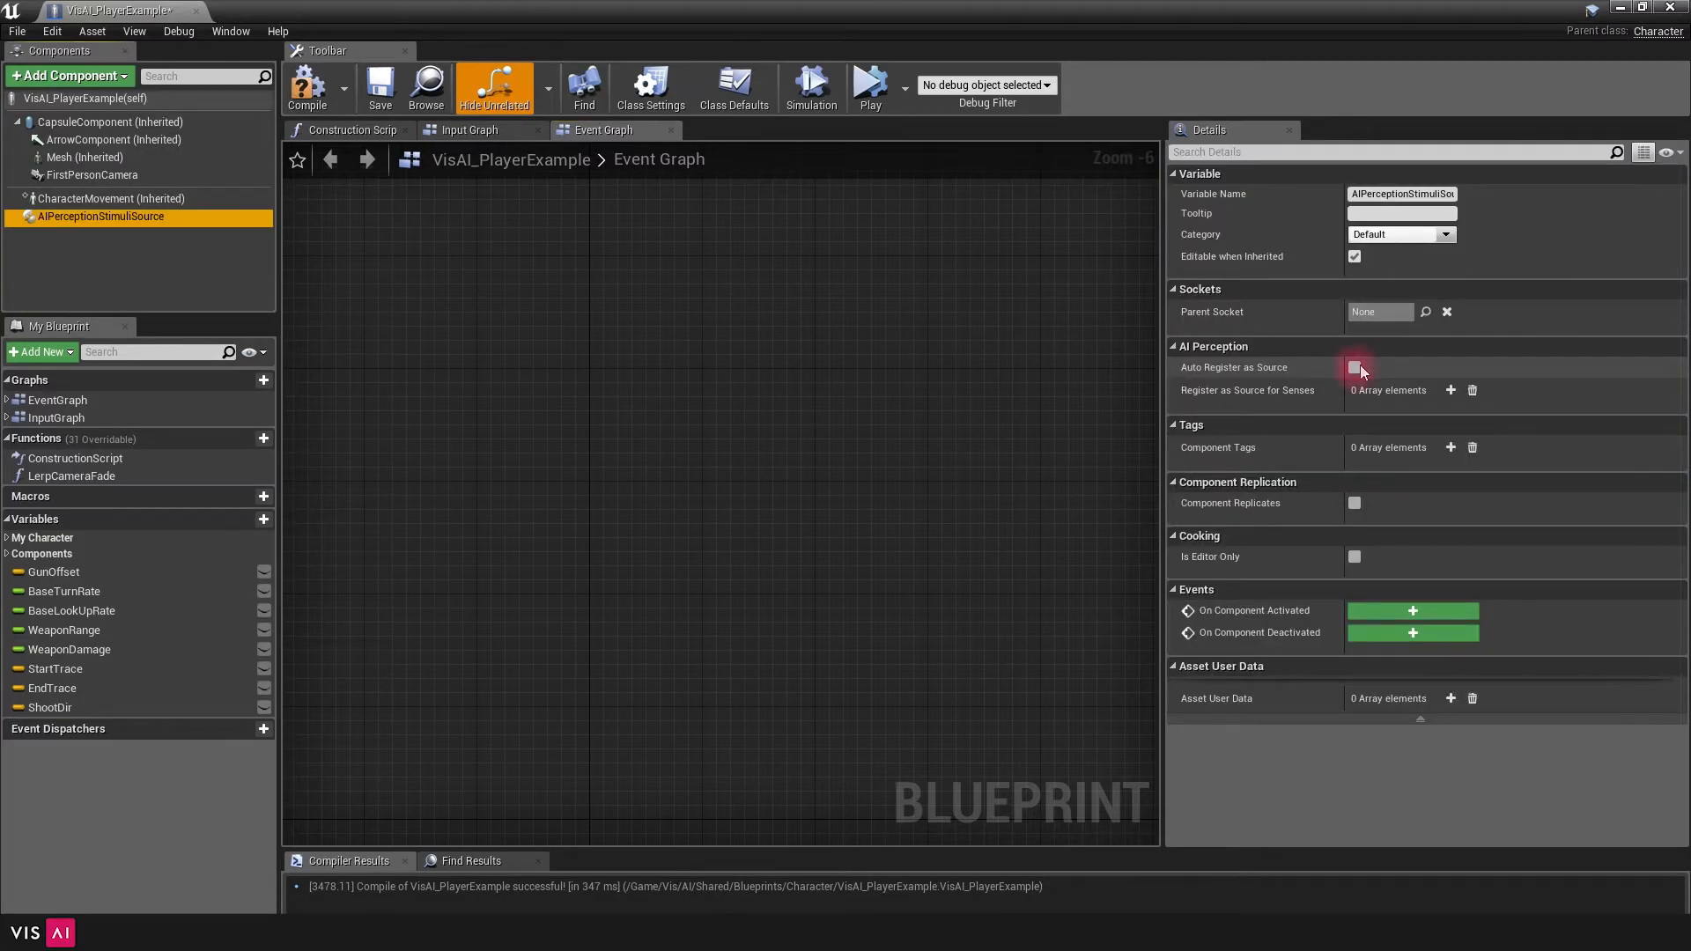
click(1354, 366)
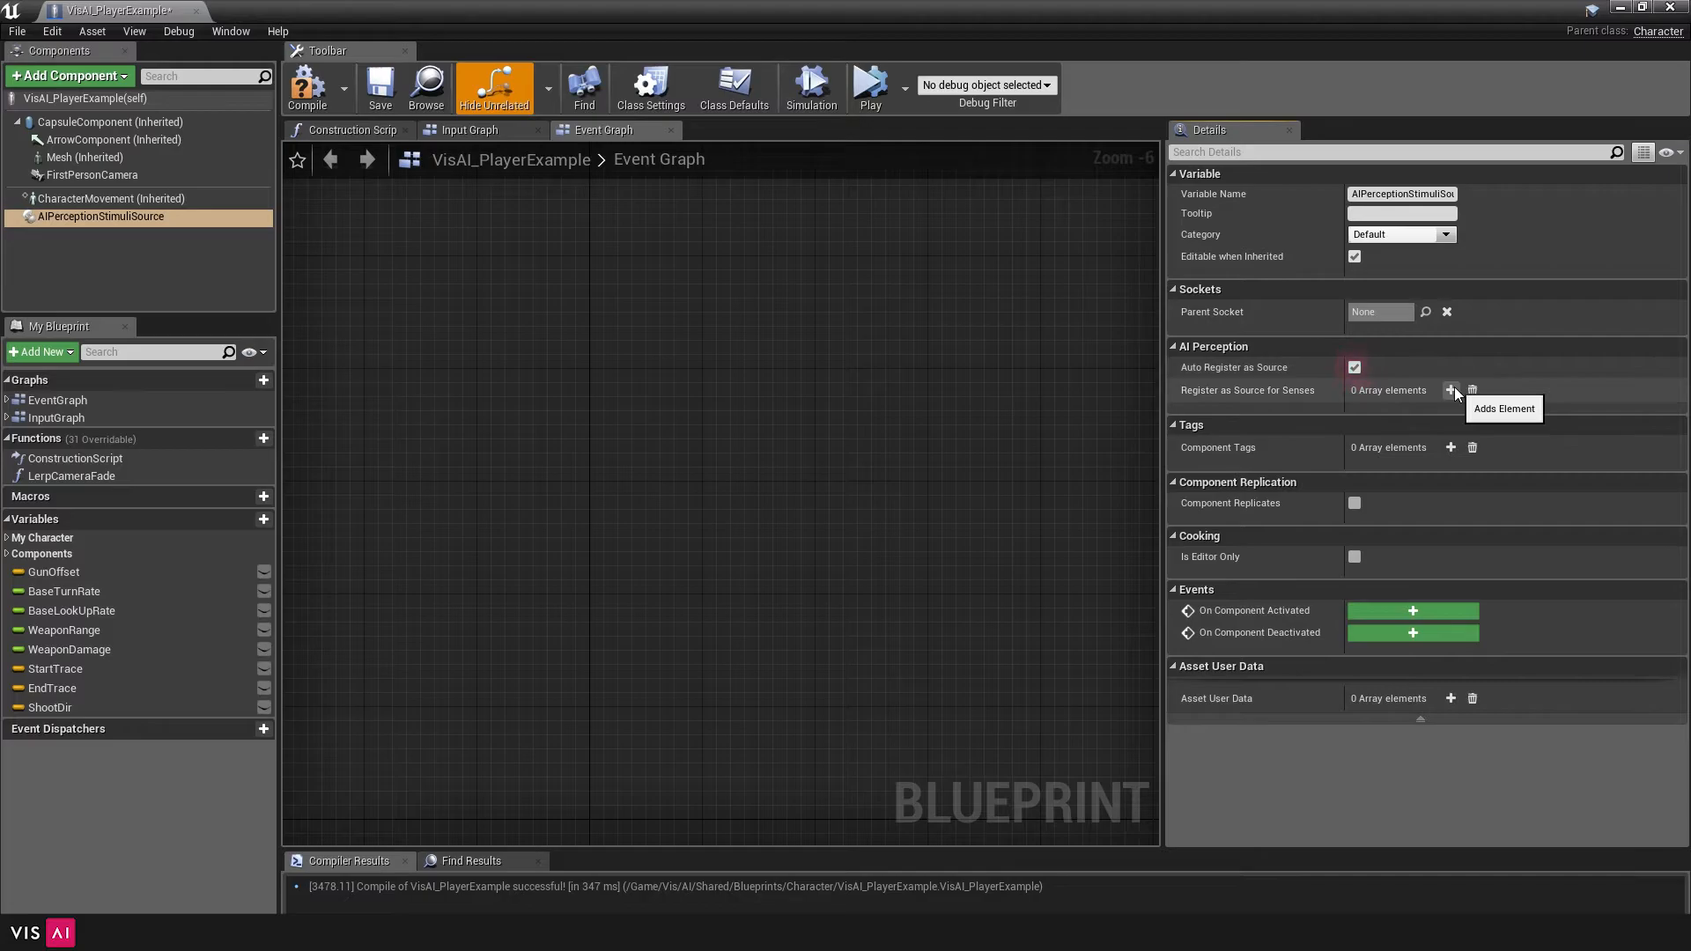
click(1450, 390)
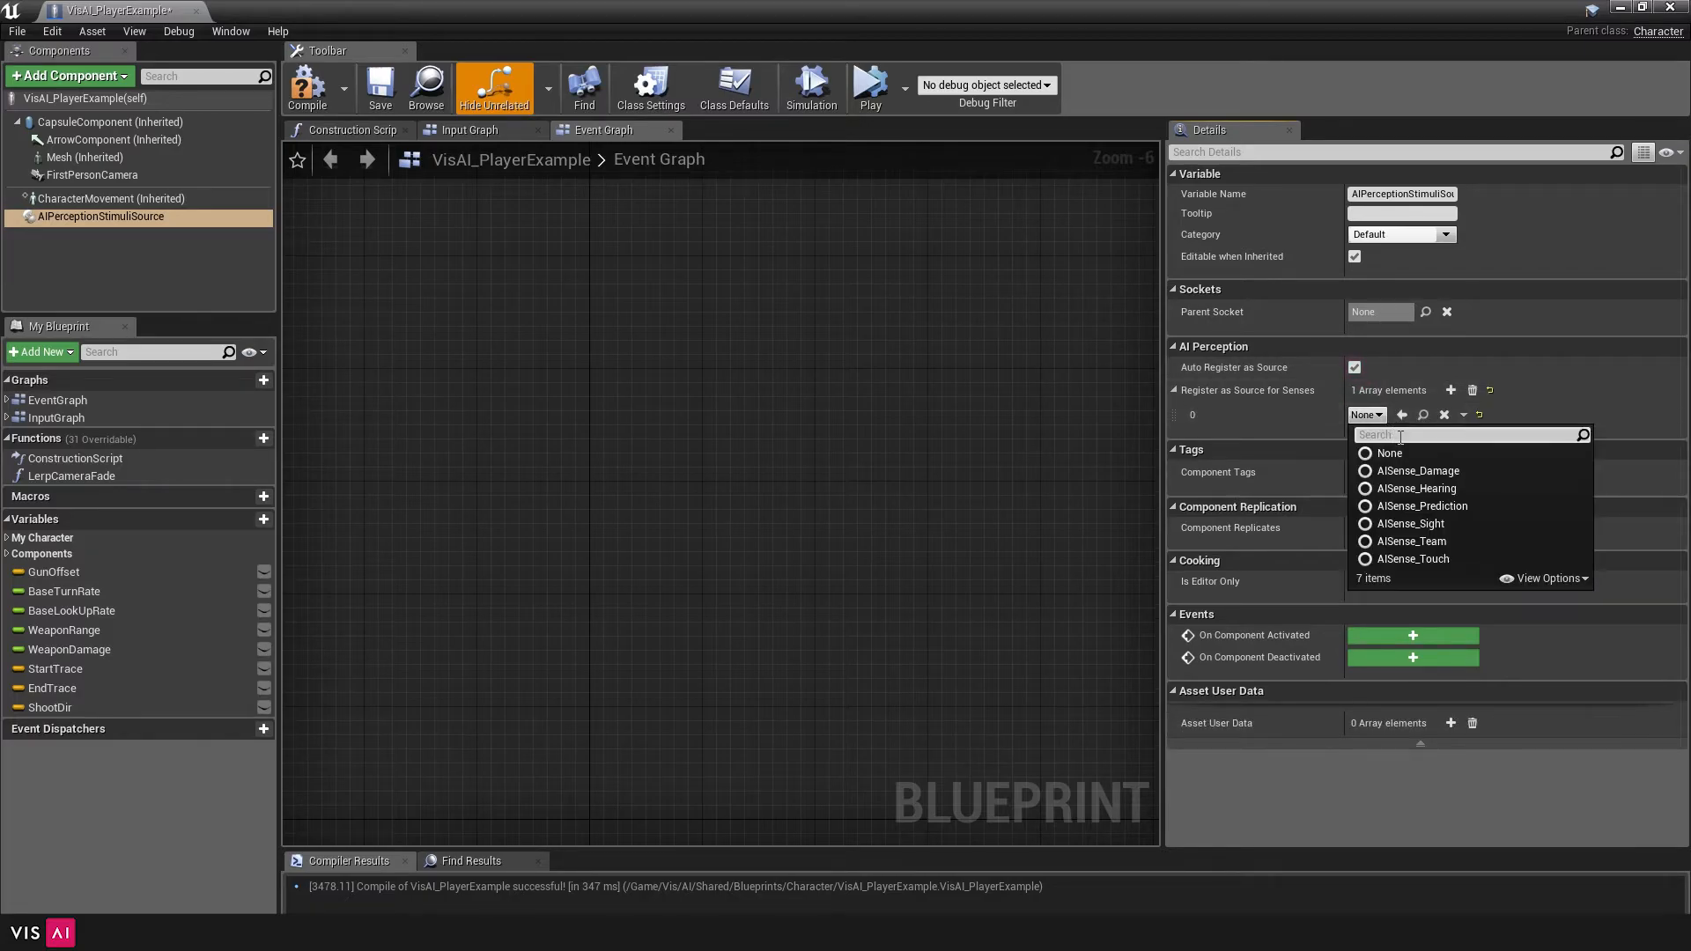
click(1408, 523)
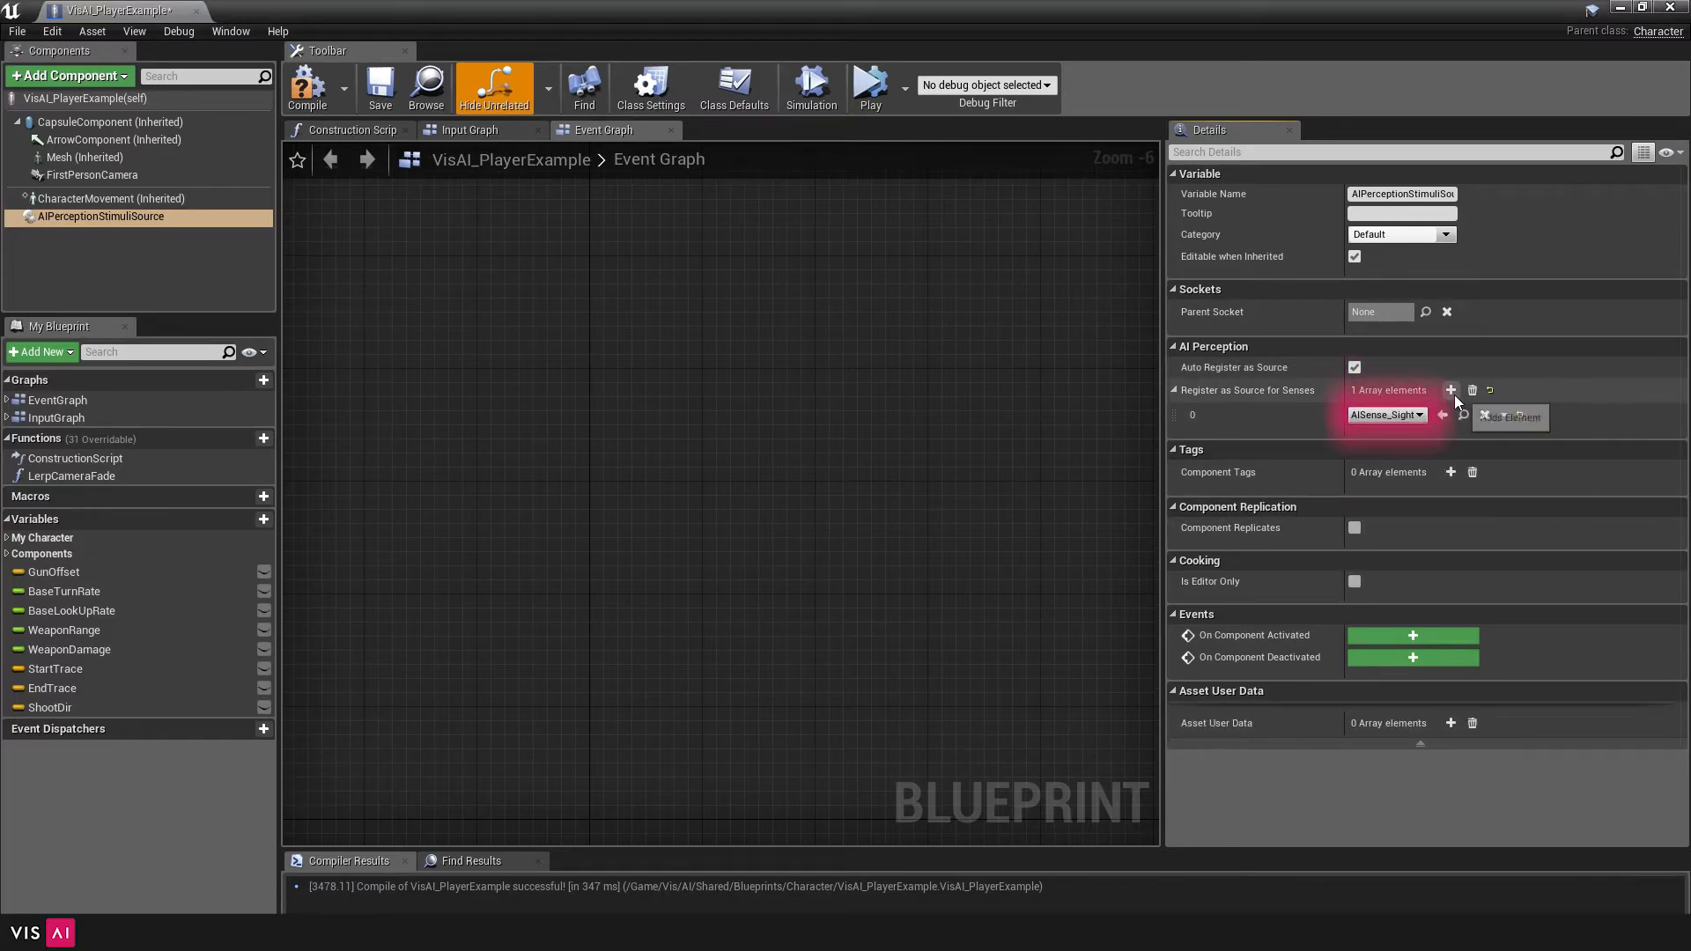
click(1451, 389)
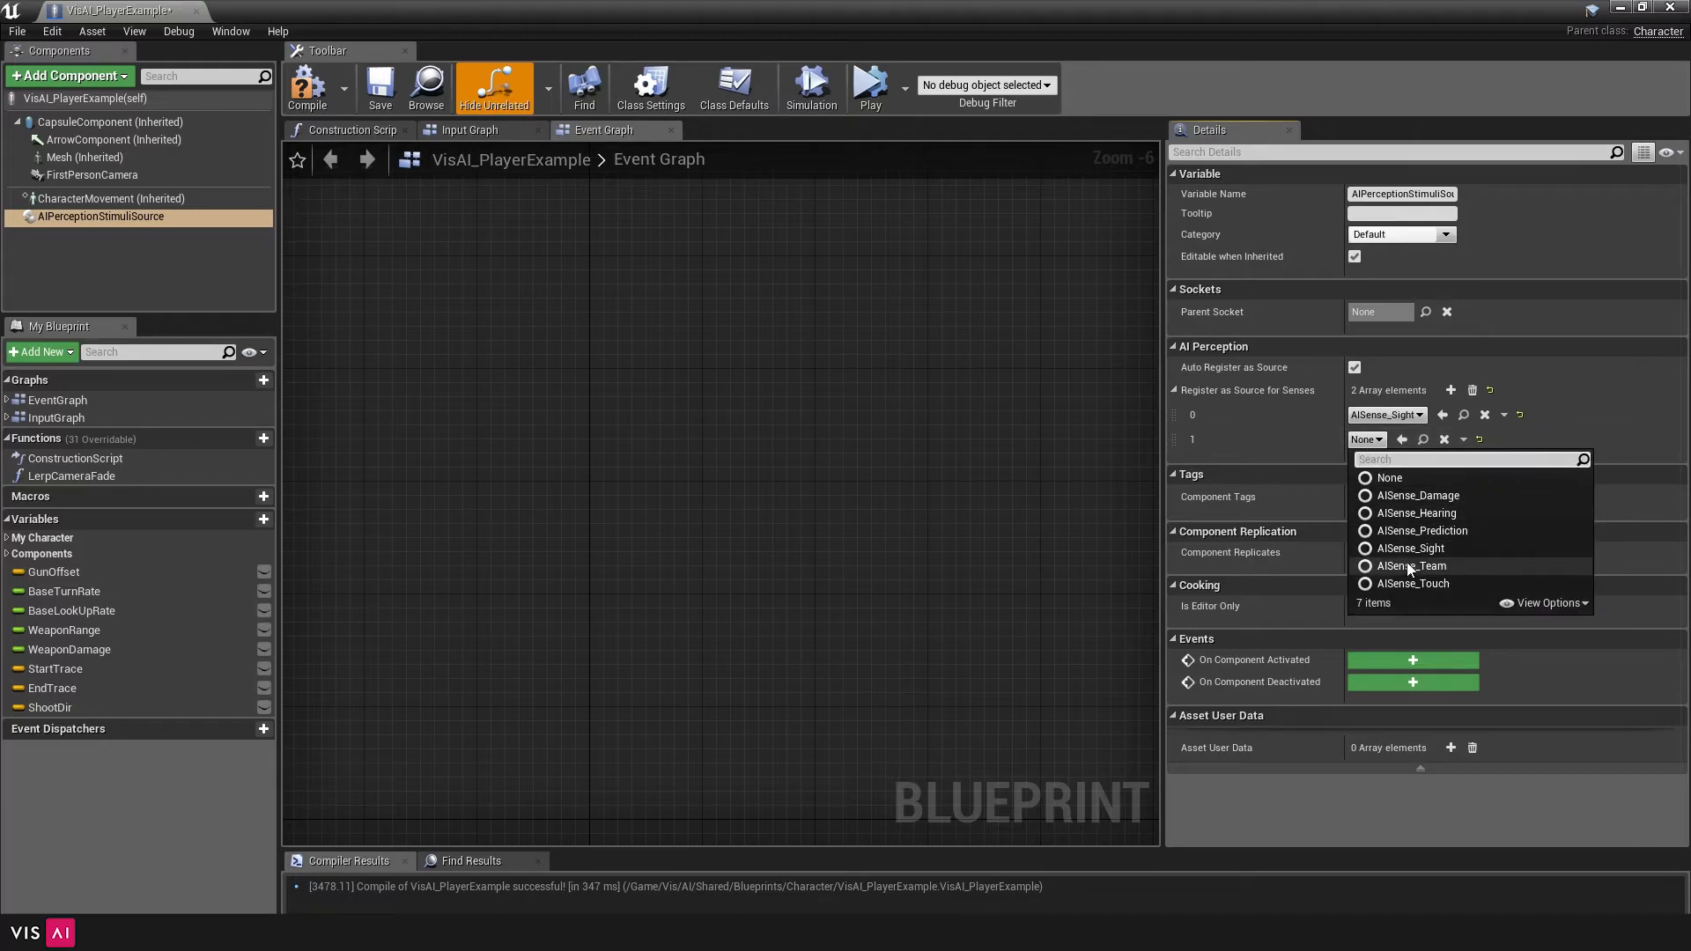
click(1413, 583)
text(fin)
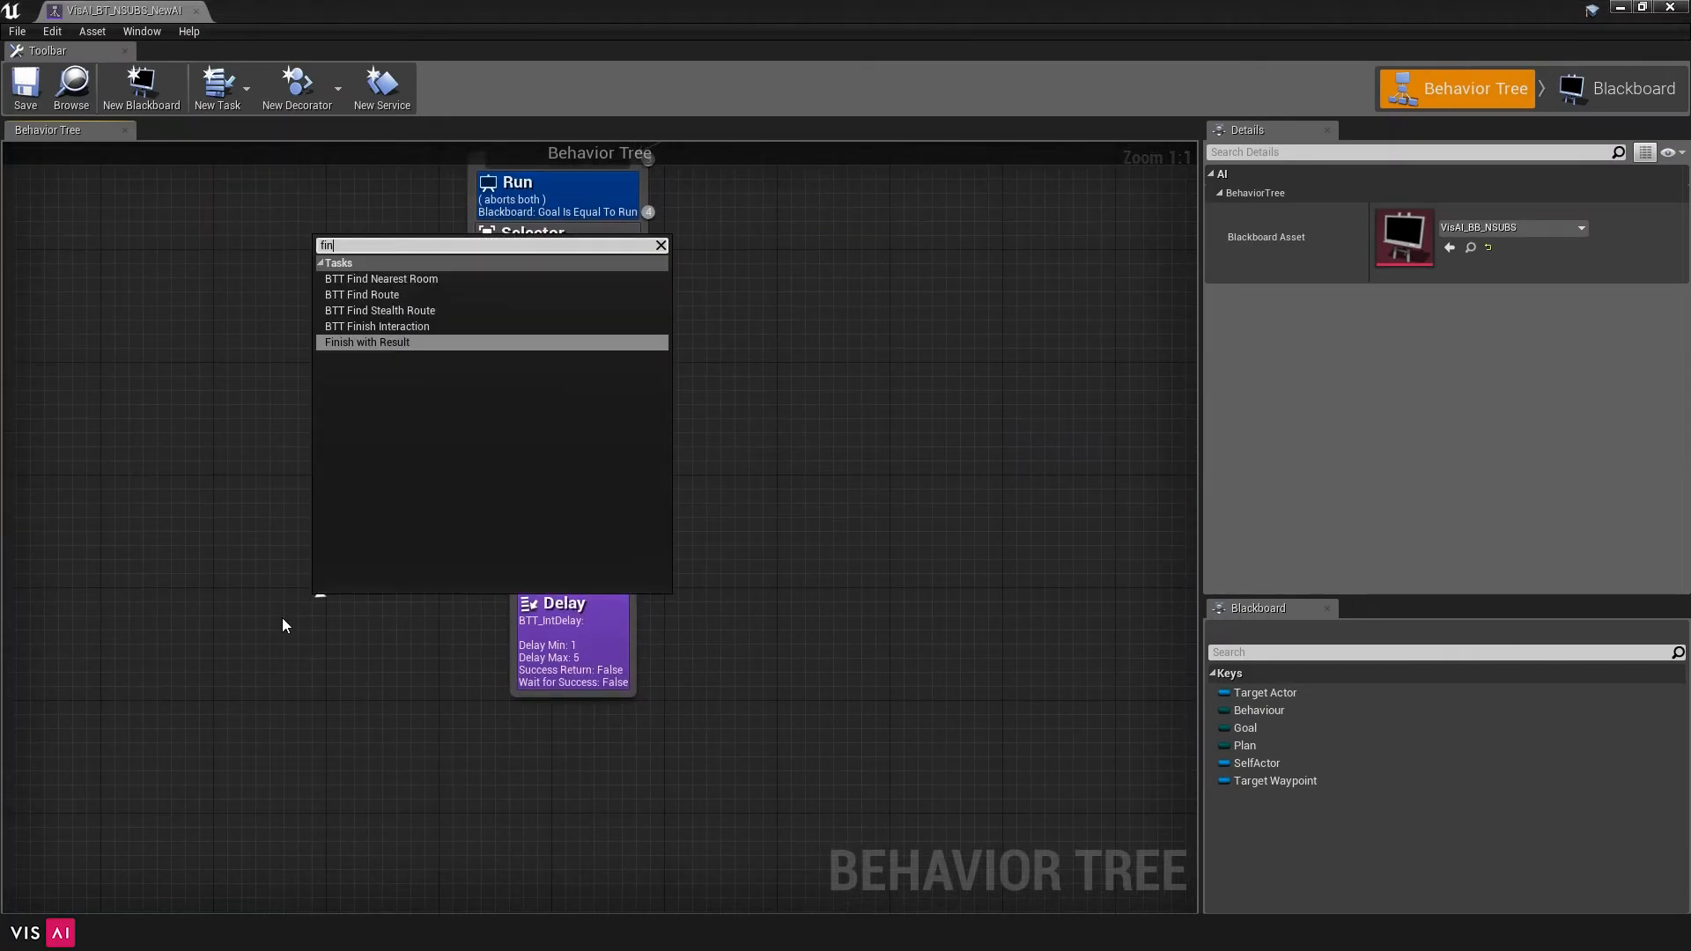
Attach the BTT Find Route task as the Get Away selector's child
click(361, 294)
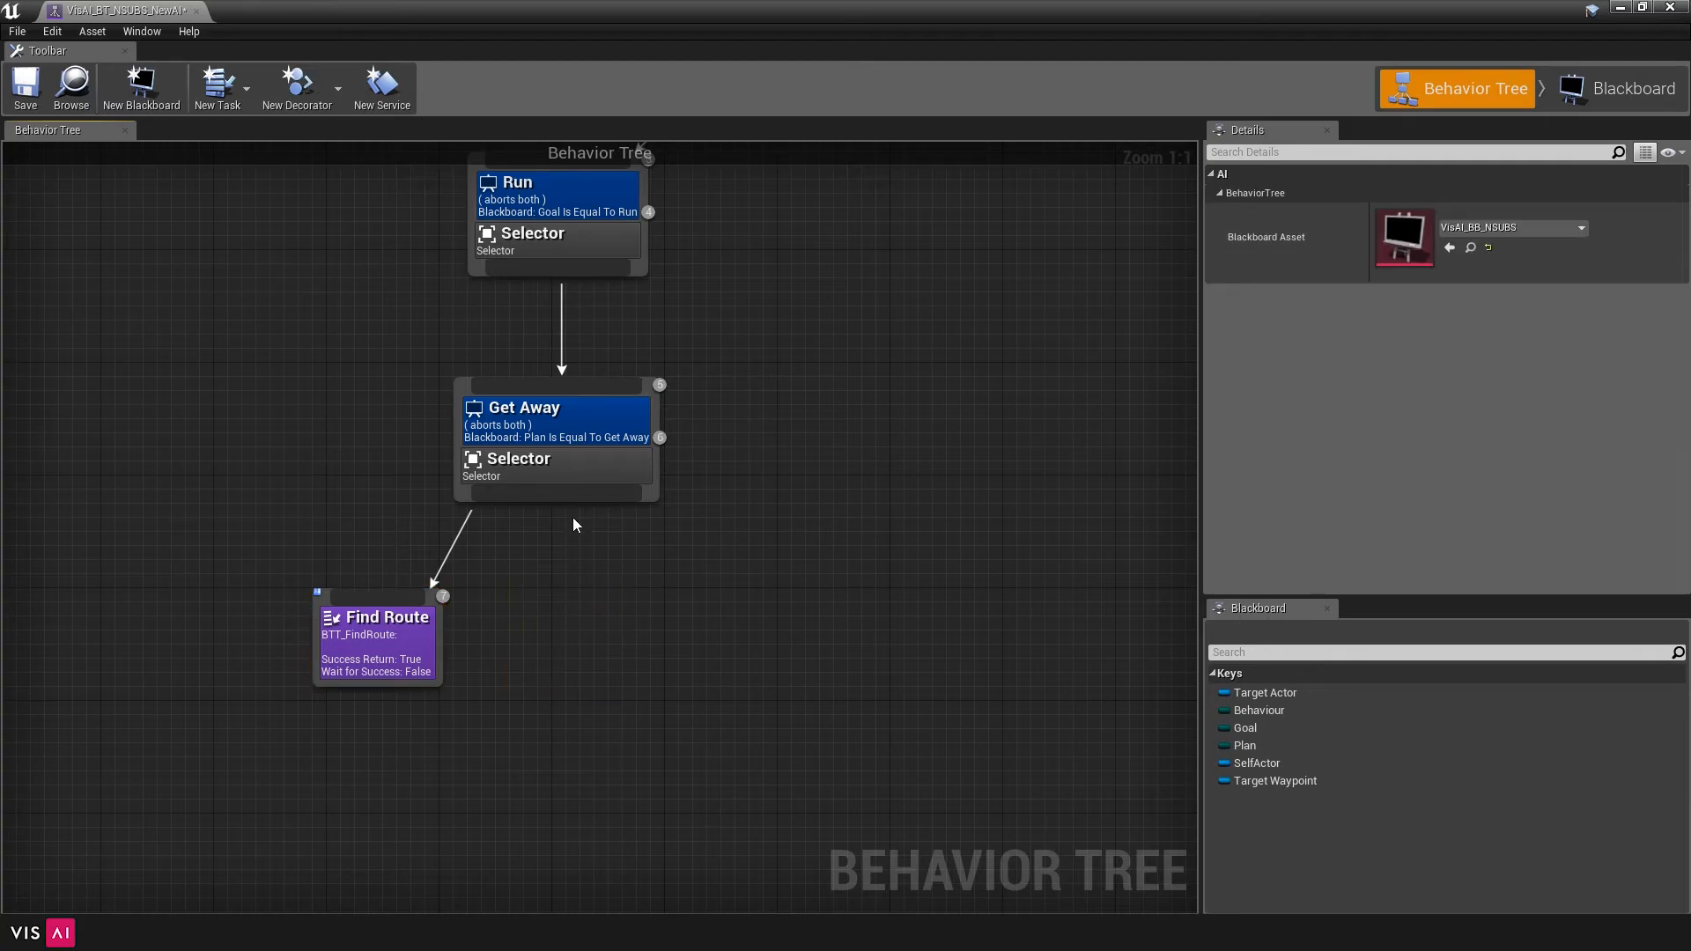
Add BTT AIMove to Waypoint beside Find Route under Get Away and review its Details
text(move)
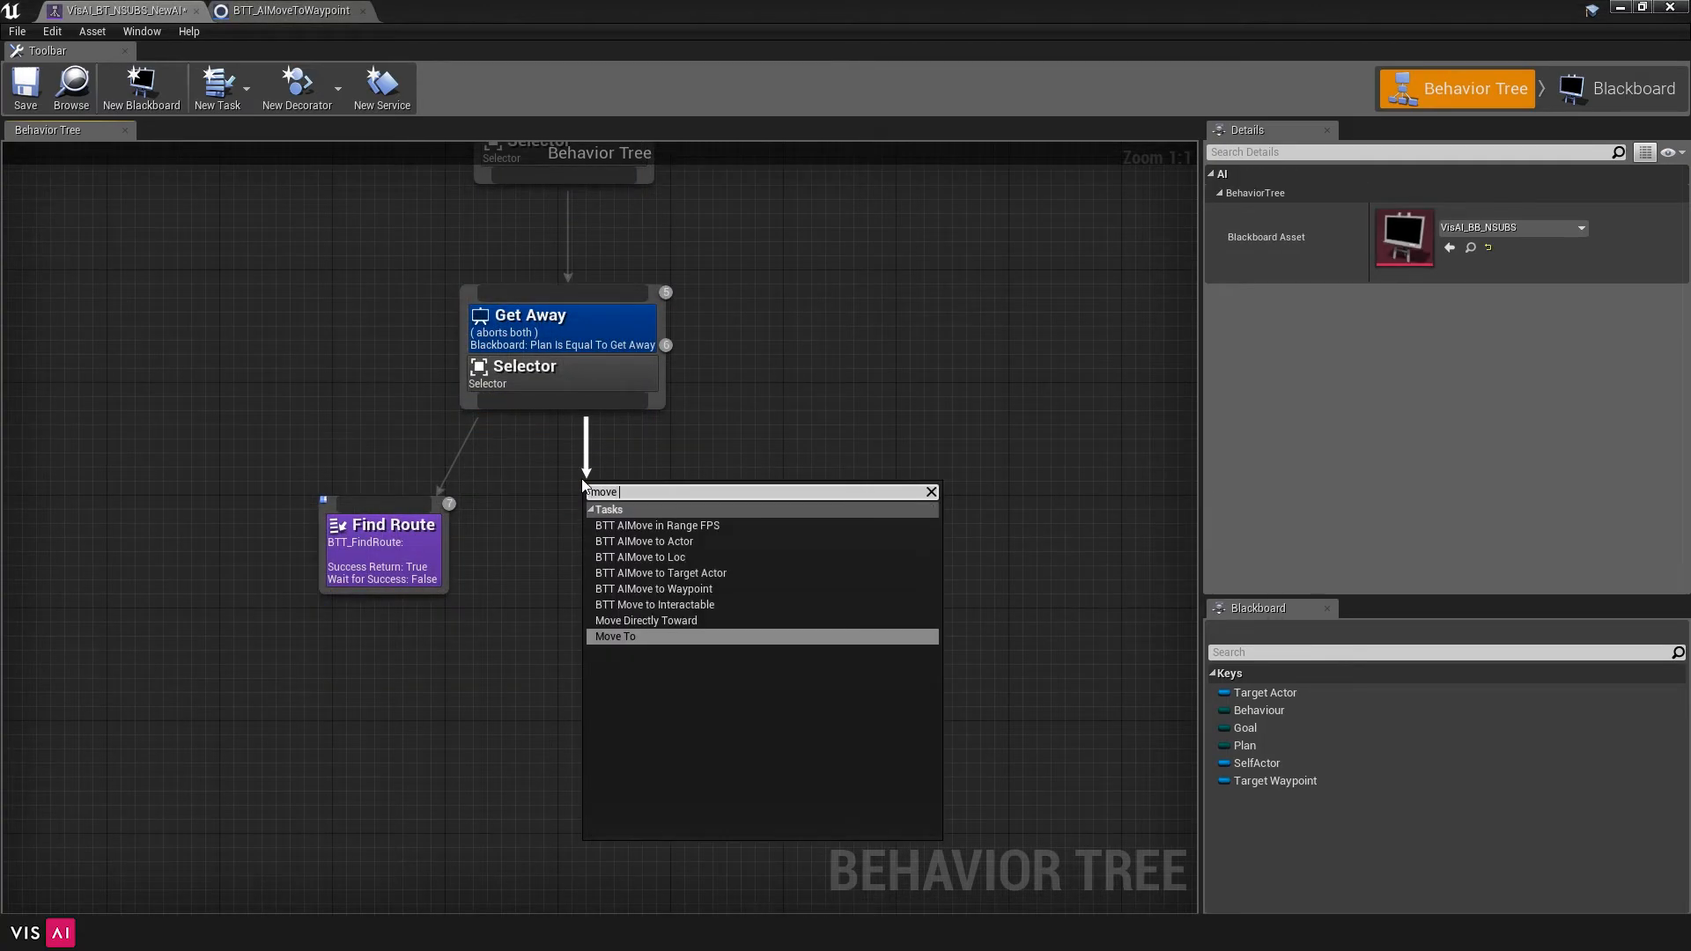
click(653, 587)
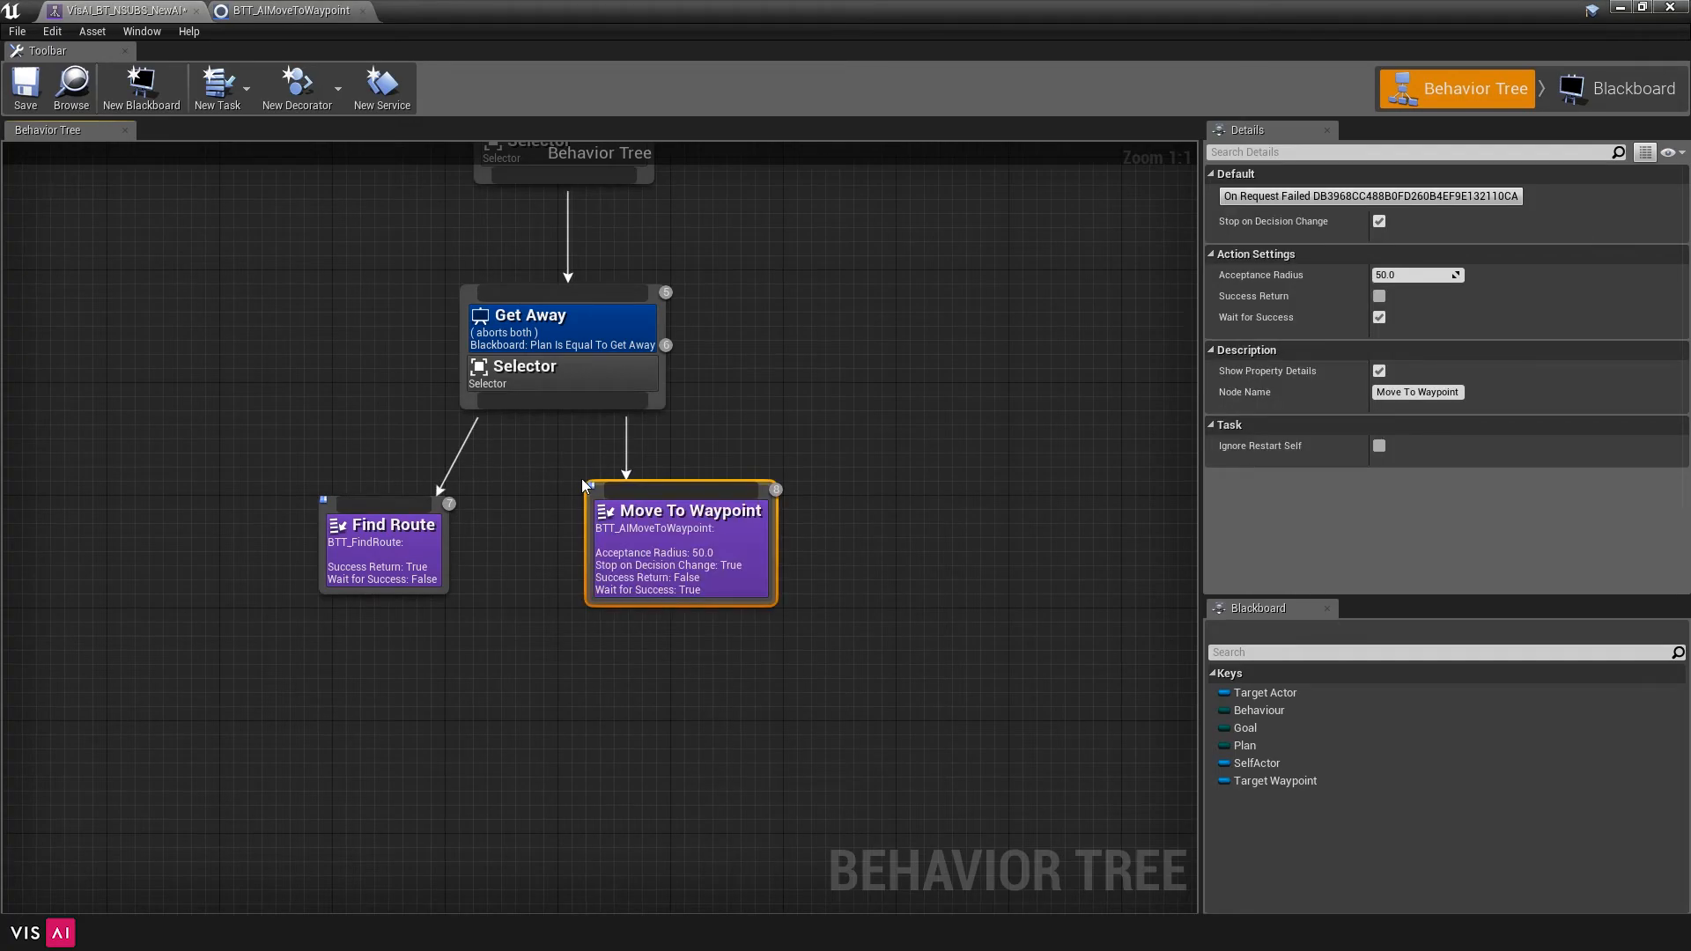
mouse_move(814, 452)
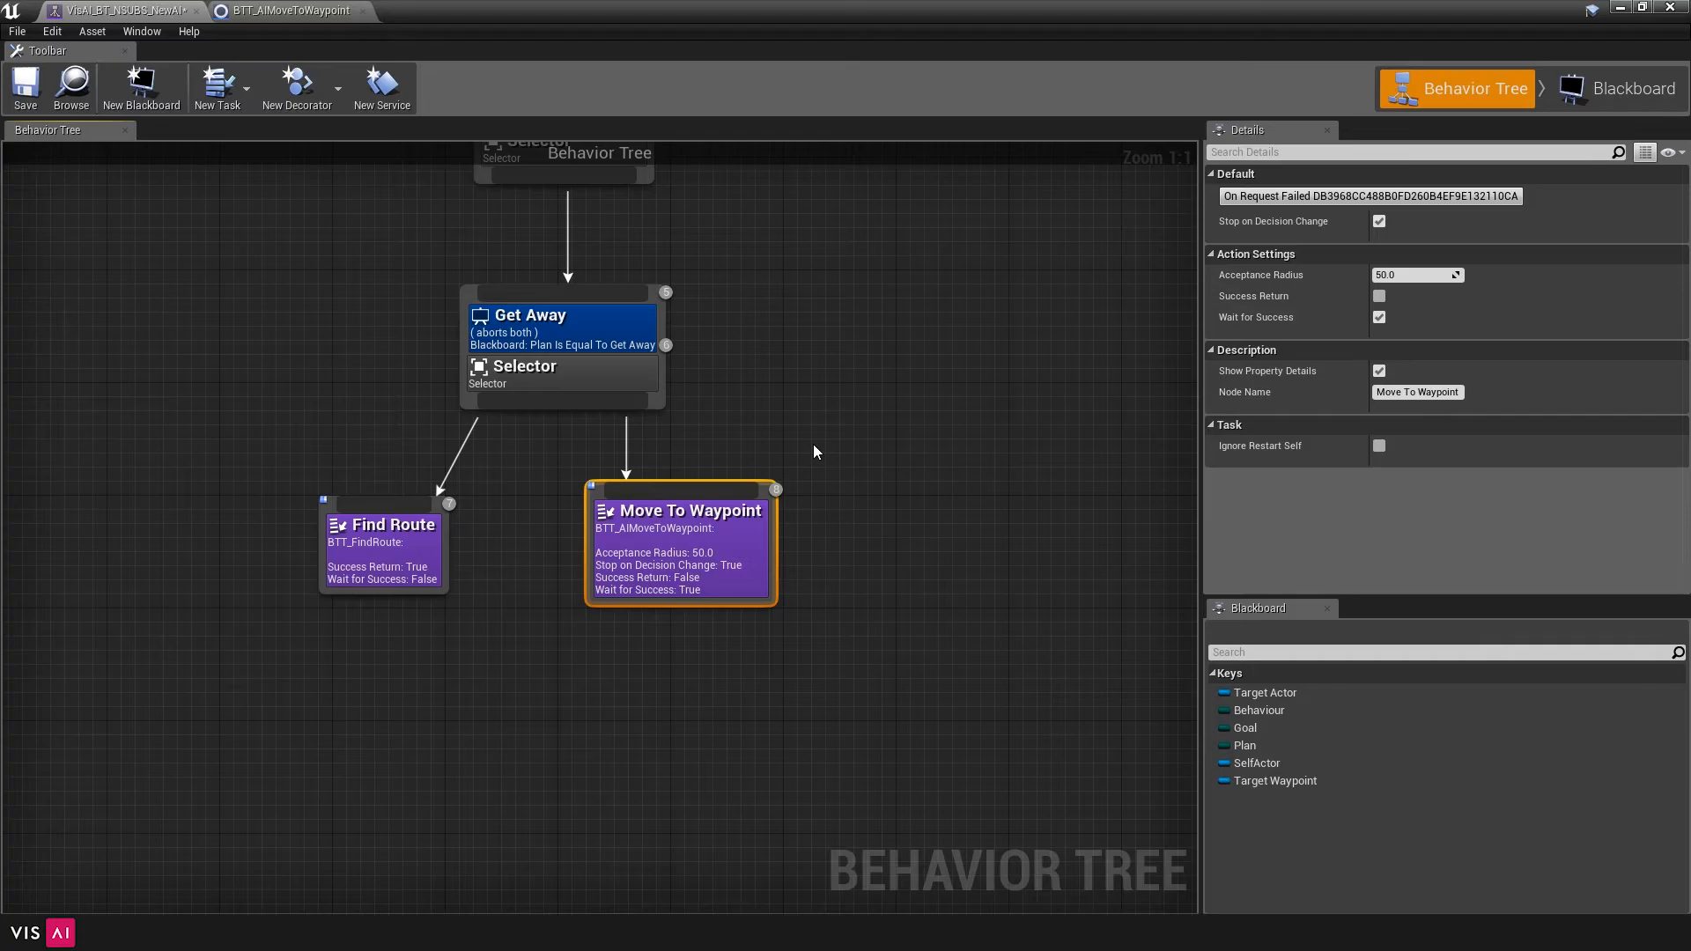
click(1378, 221)
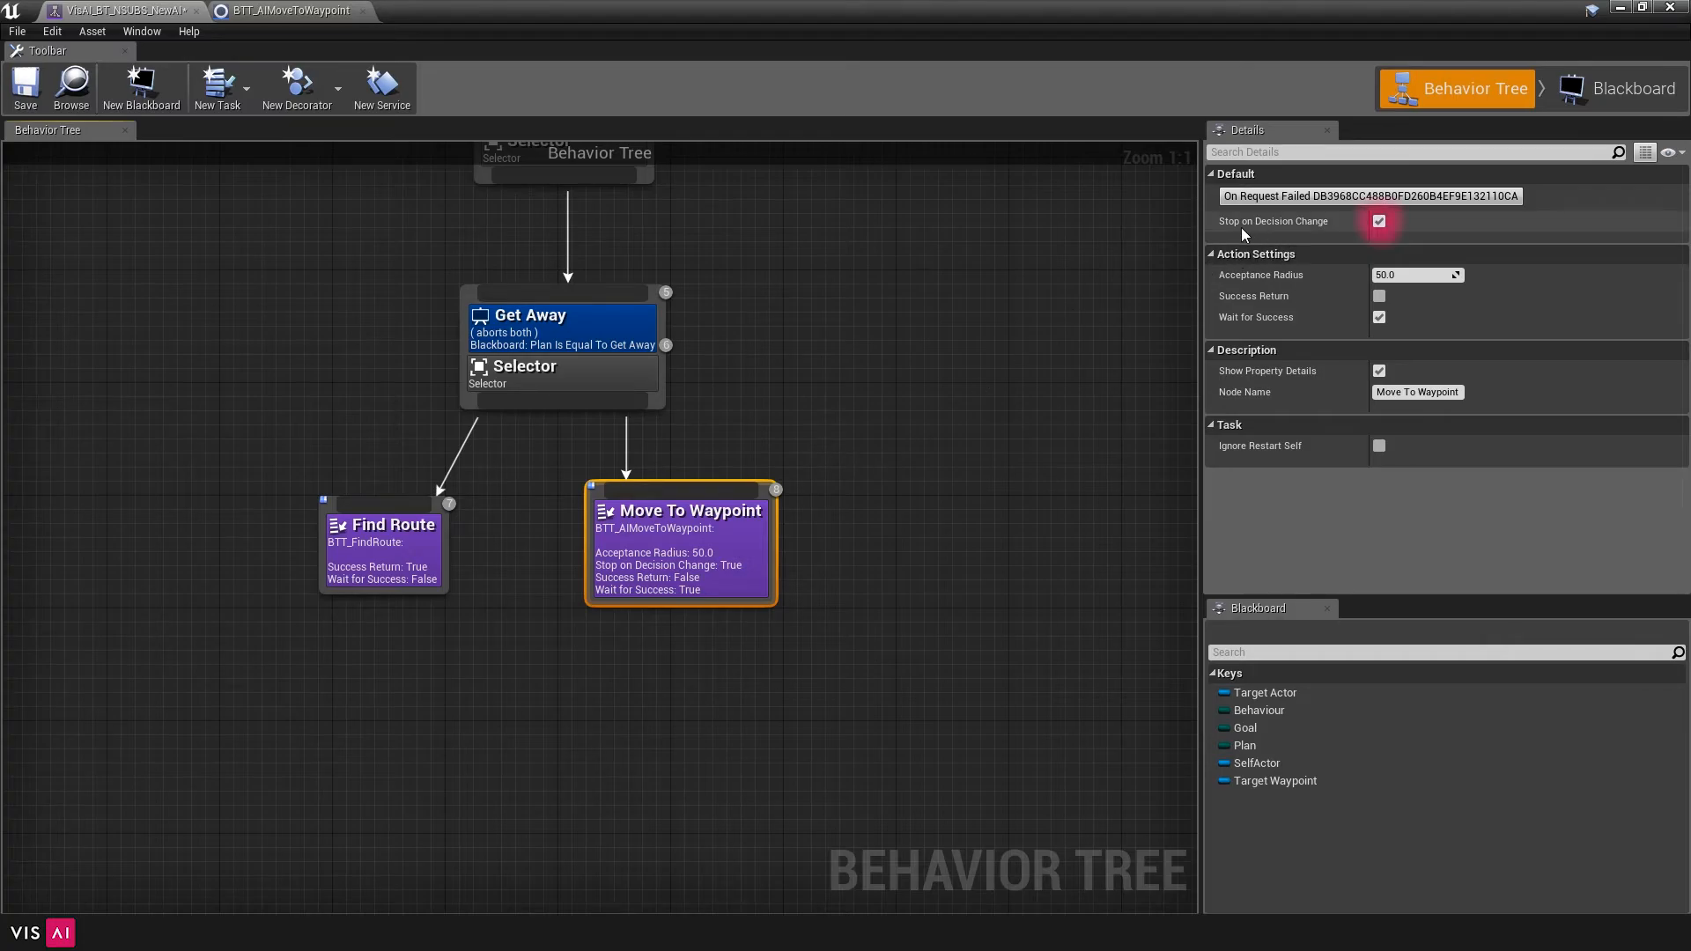
mouse_move(24, 86)
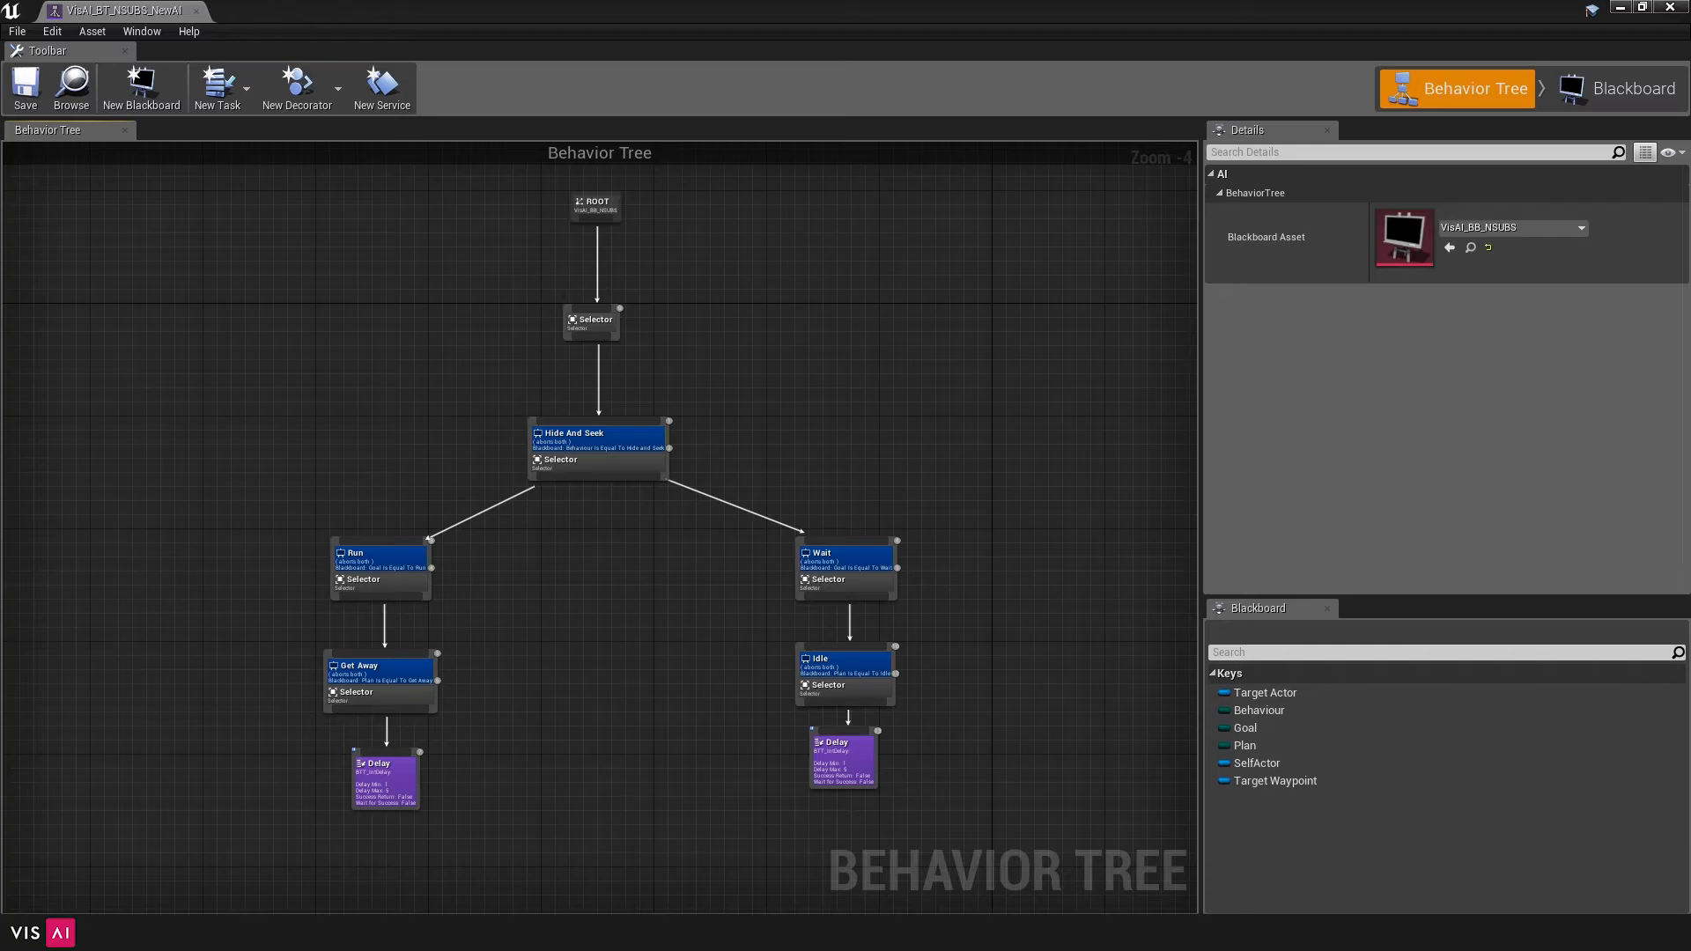
mouse_move(219, 130)
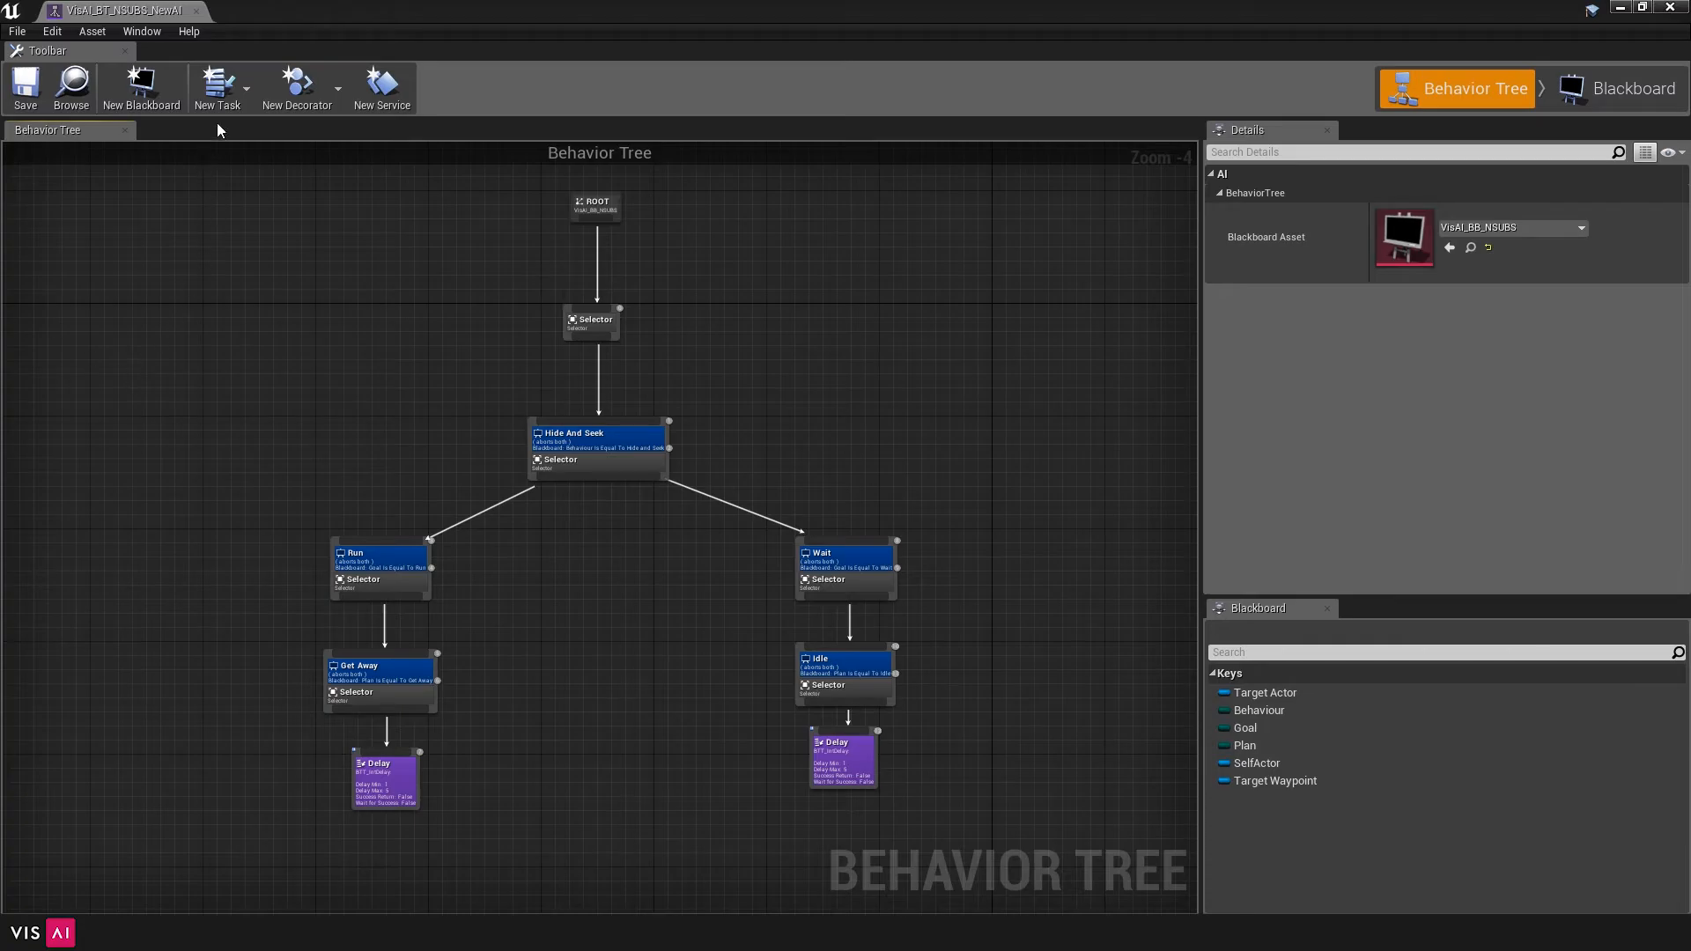
Show the New Task dropdown listing existing BTT task blueprints
click(217, 86)
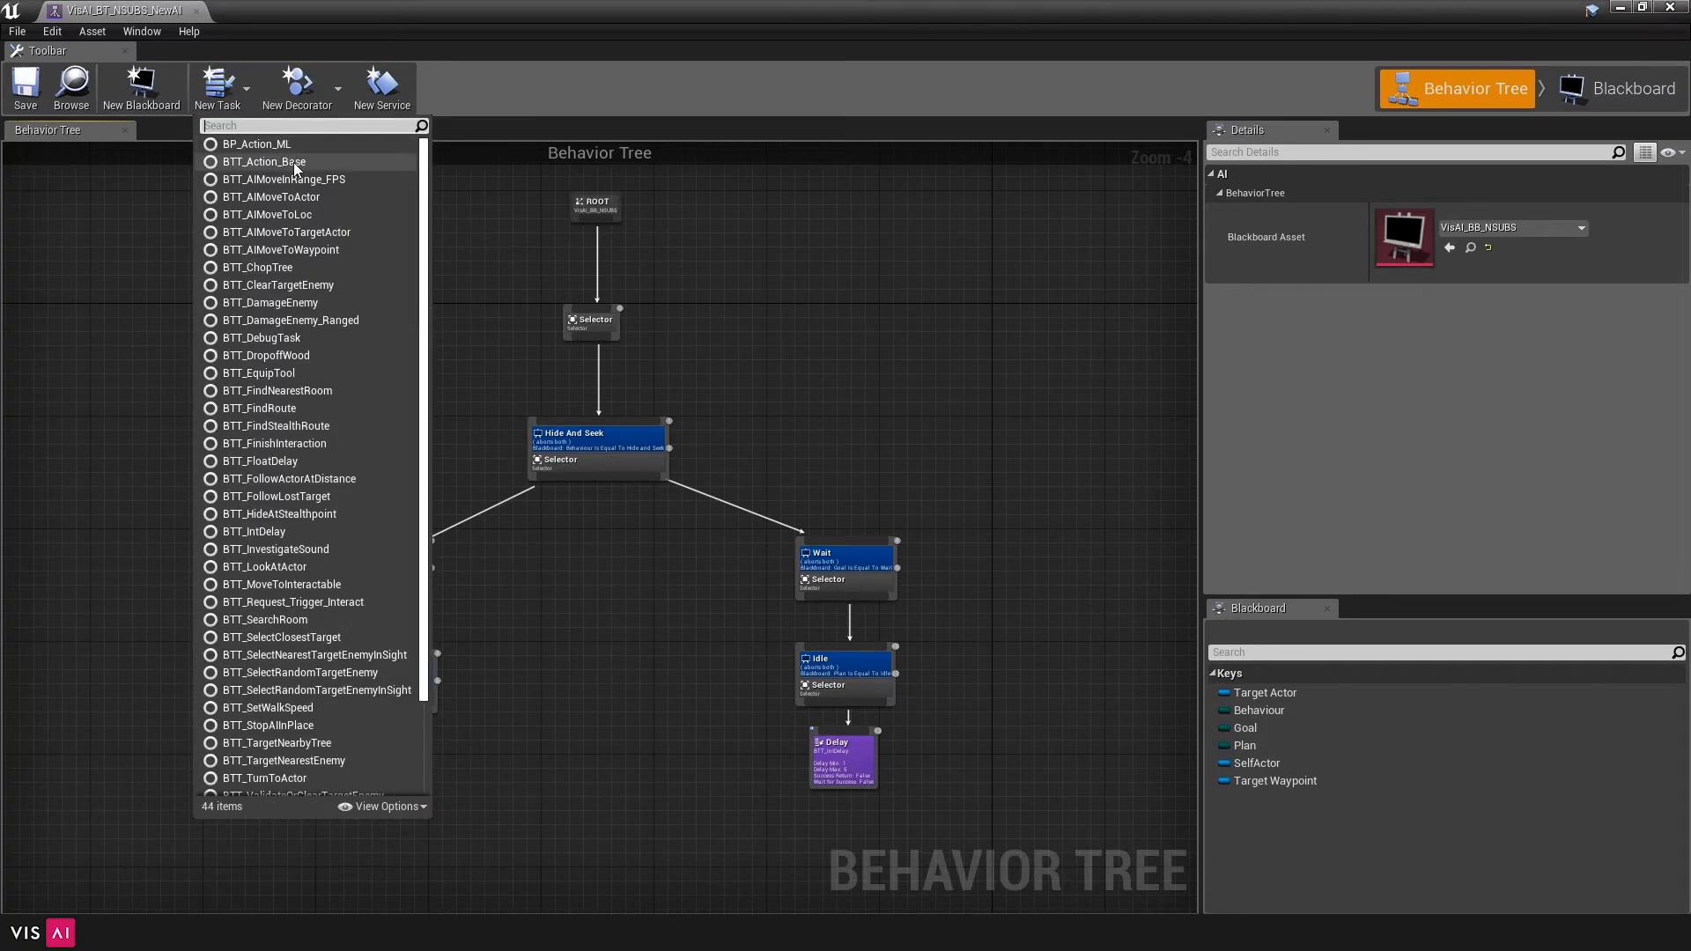
mouse_move(264, 162)
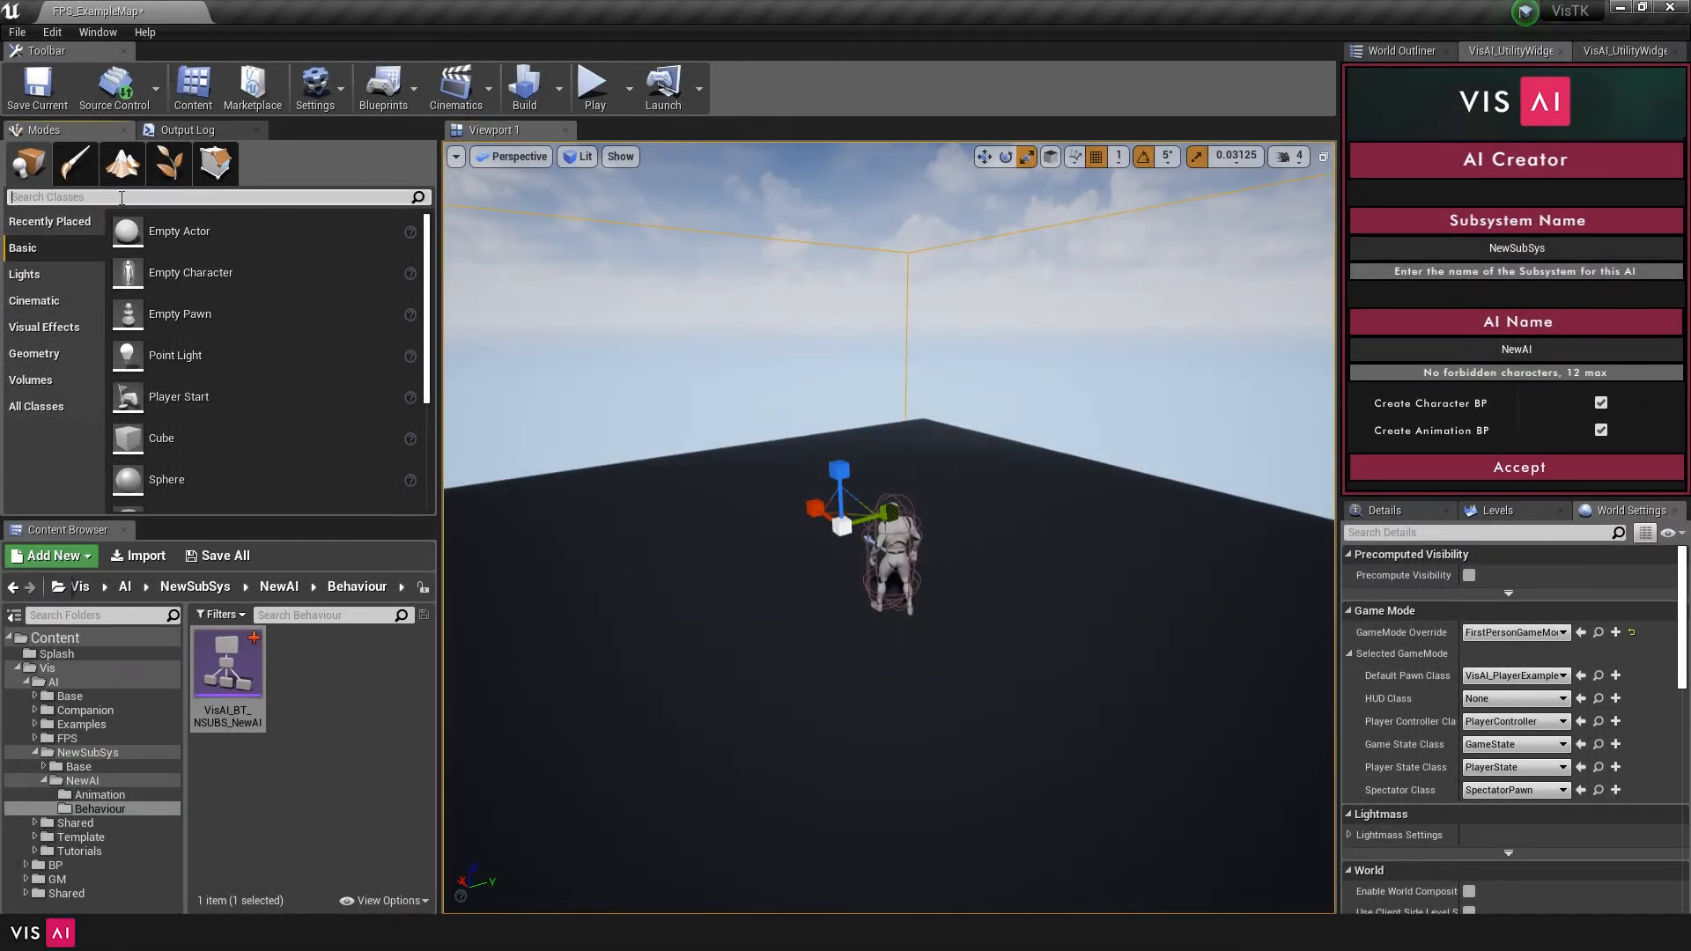
Search the Modes panel for 'nav mesh' to locate Nav Mesh Bounds Volume
text(nav mesh)
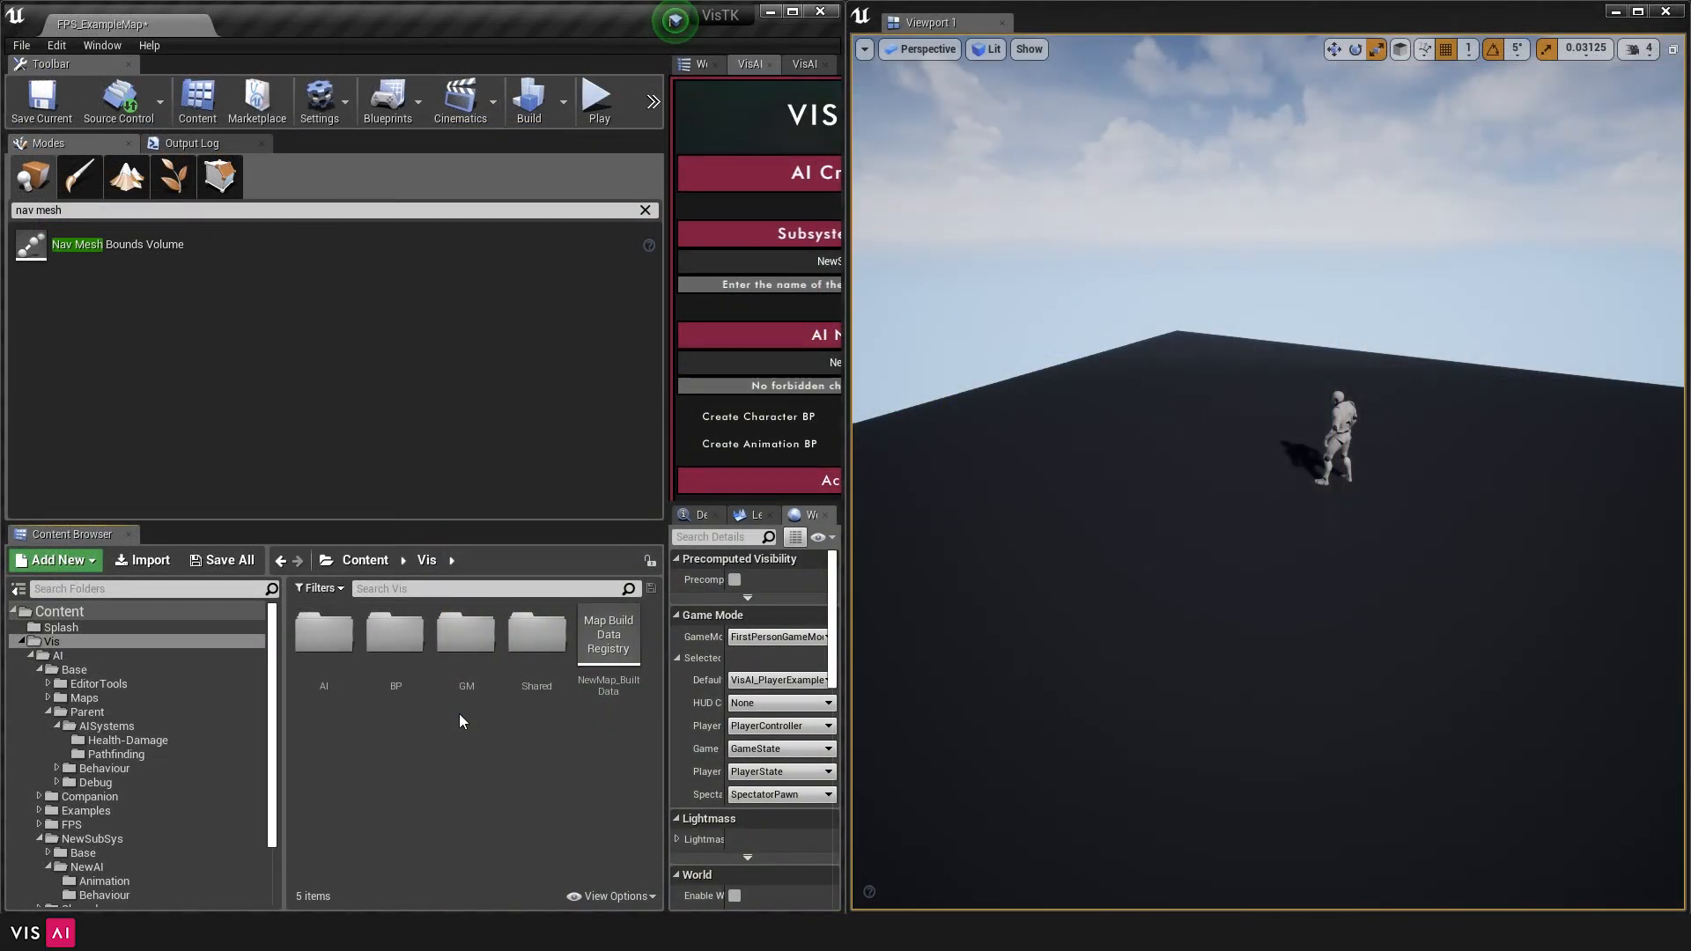
Place a VisAI_Waypoint from the Content Browser and set its Room# to 2
text(waypoint)
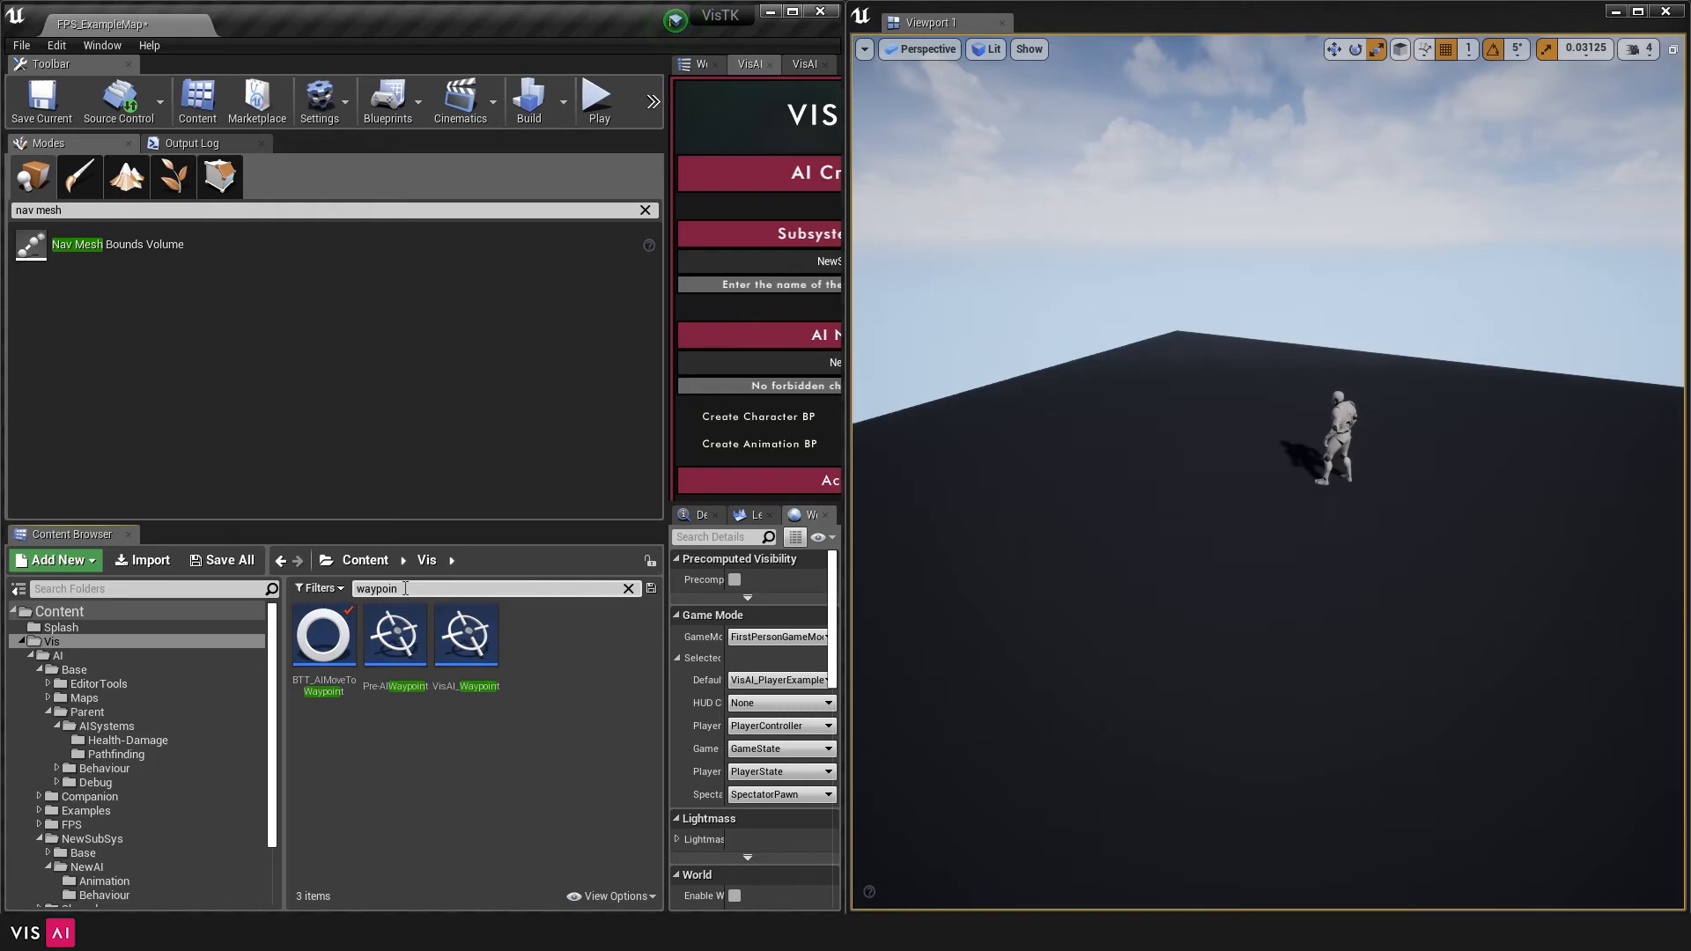
click(466, 633)
text(2)
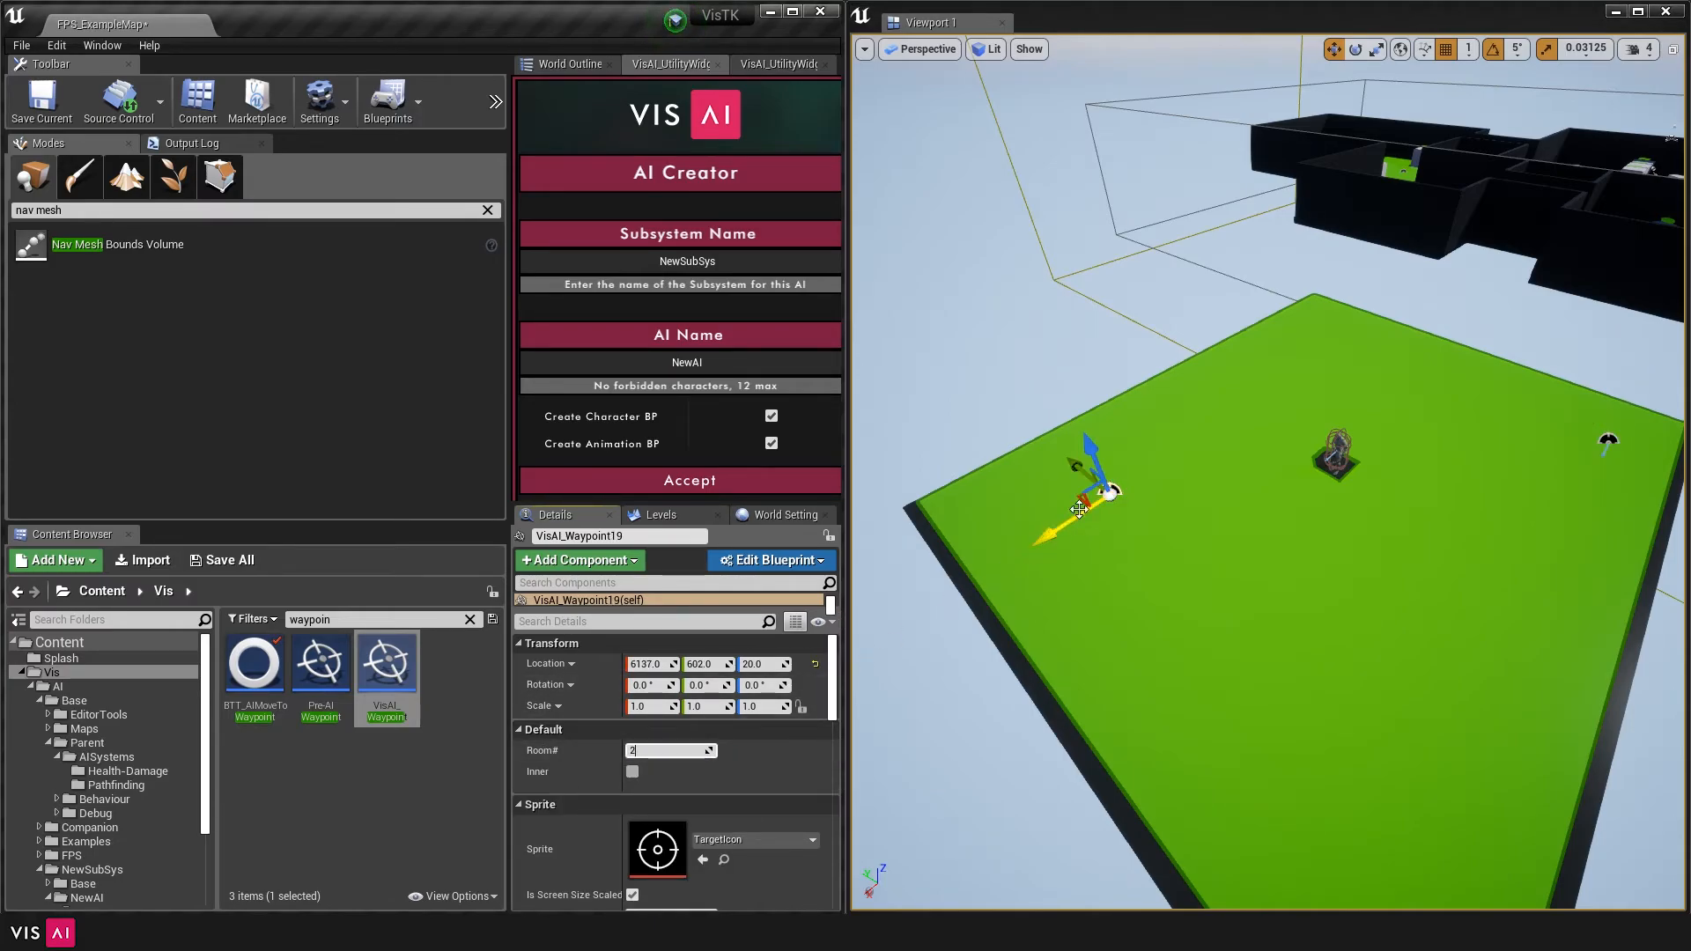
click(1337, 663)
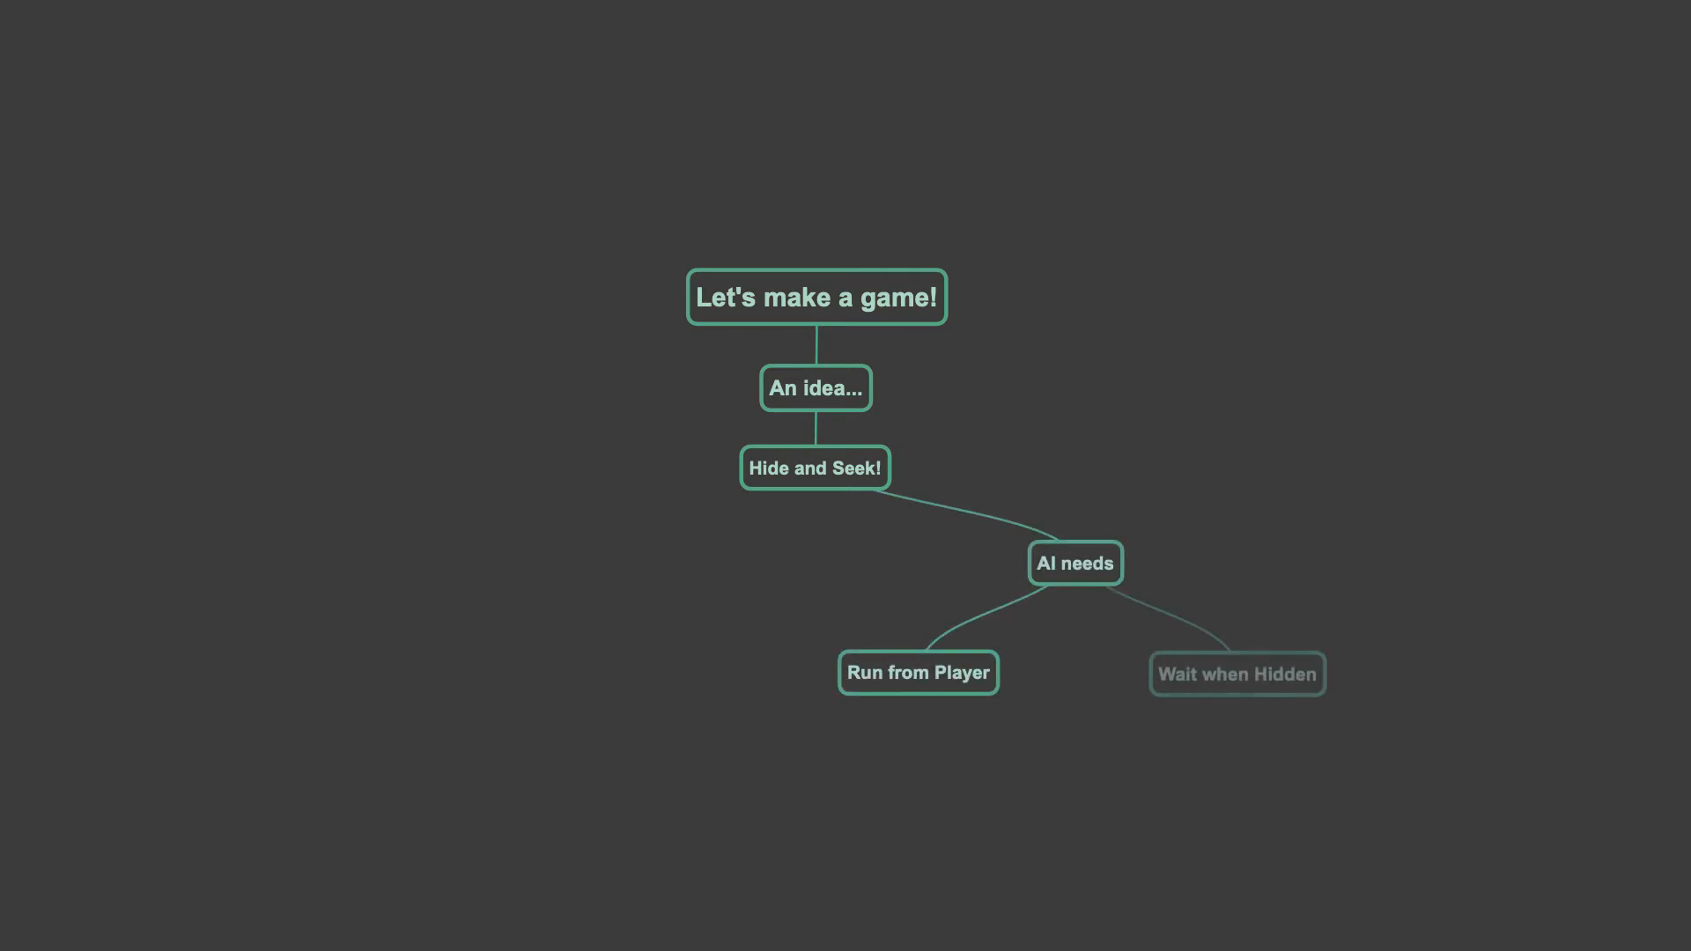
Advance the mind map to reveal the Run from Player and Wait when Hidden needs
click(1236, 672)
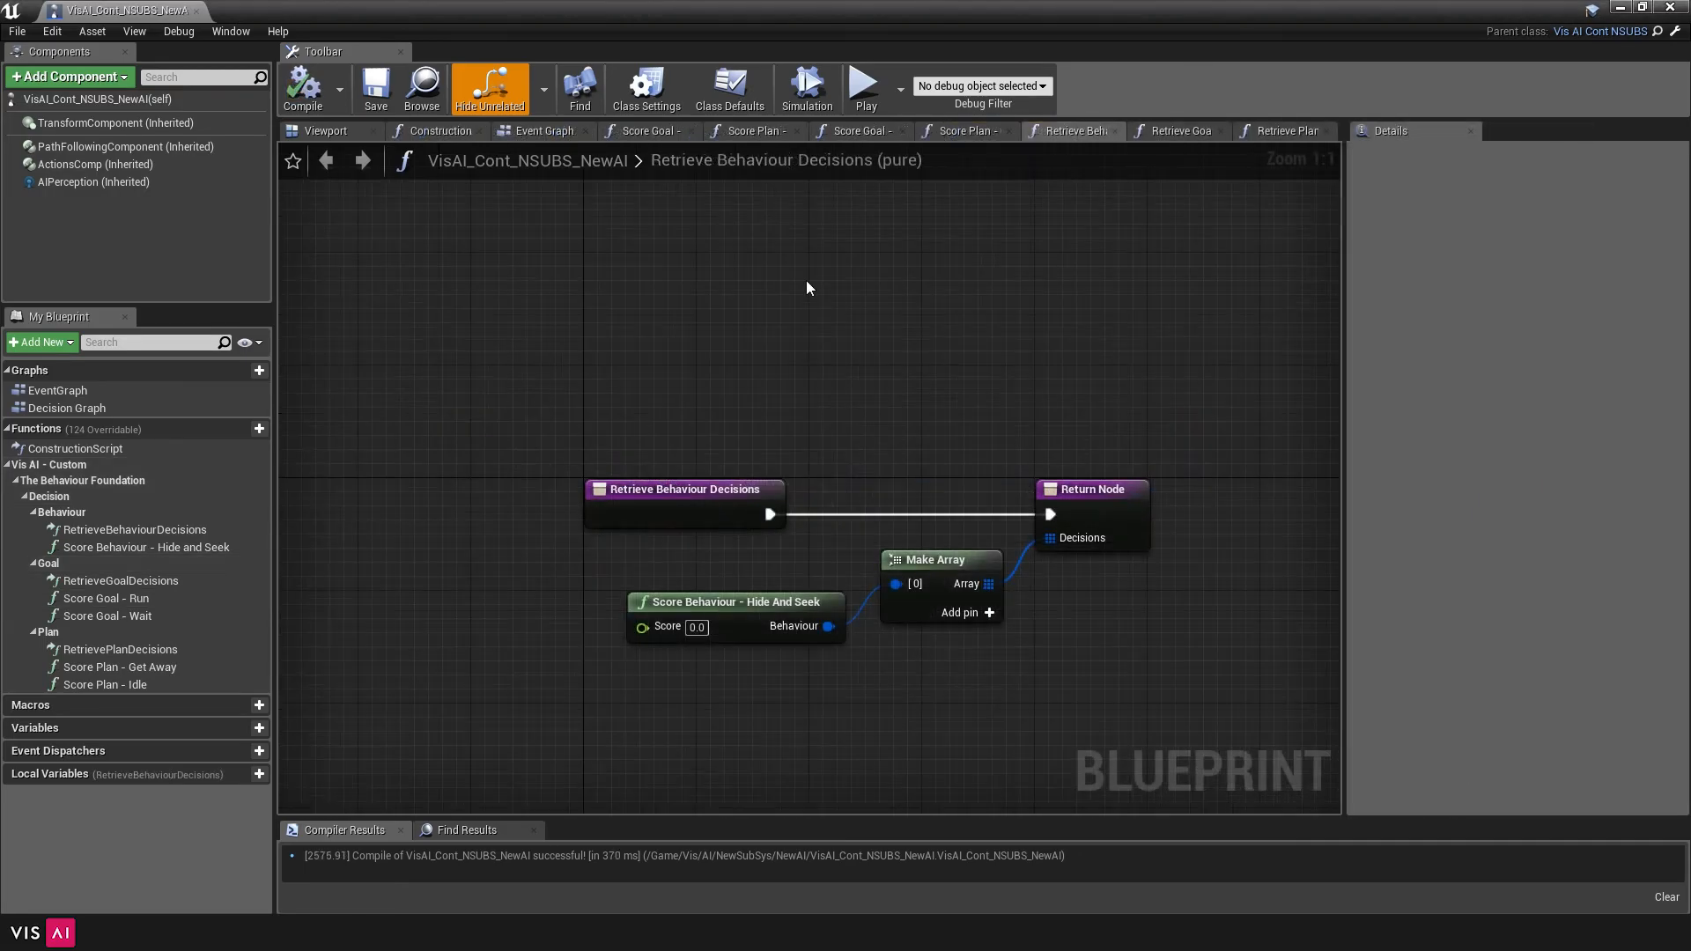
Show the Retrieve Plan Decisions graph choosing Get Away or Idle by goal
click(1286, 130)
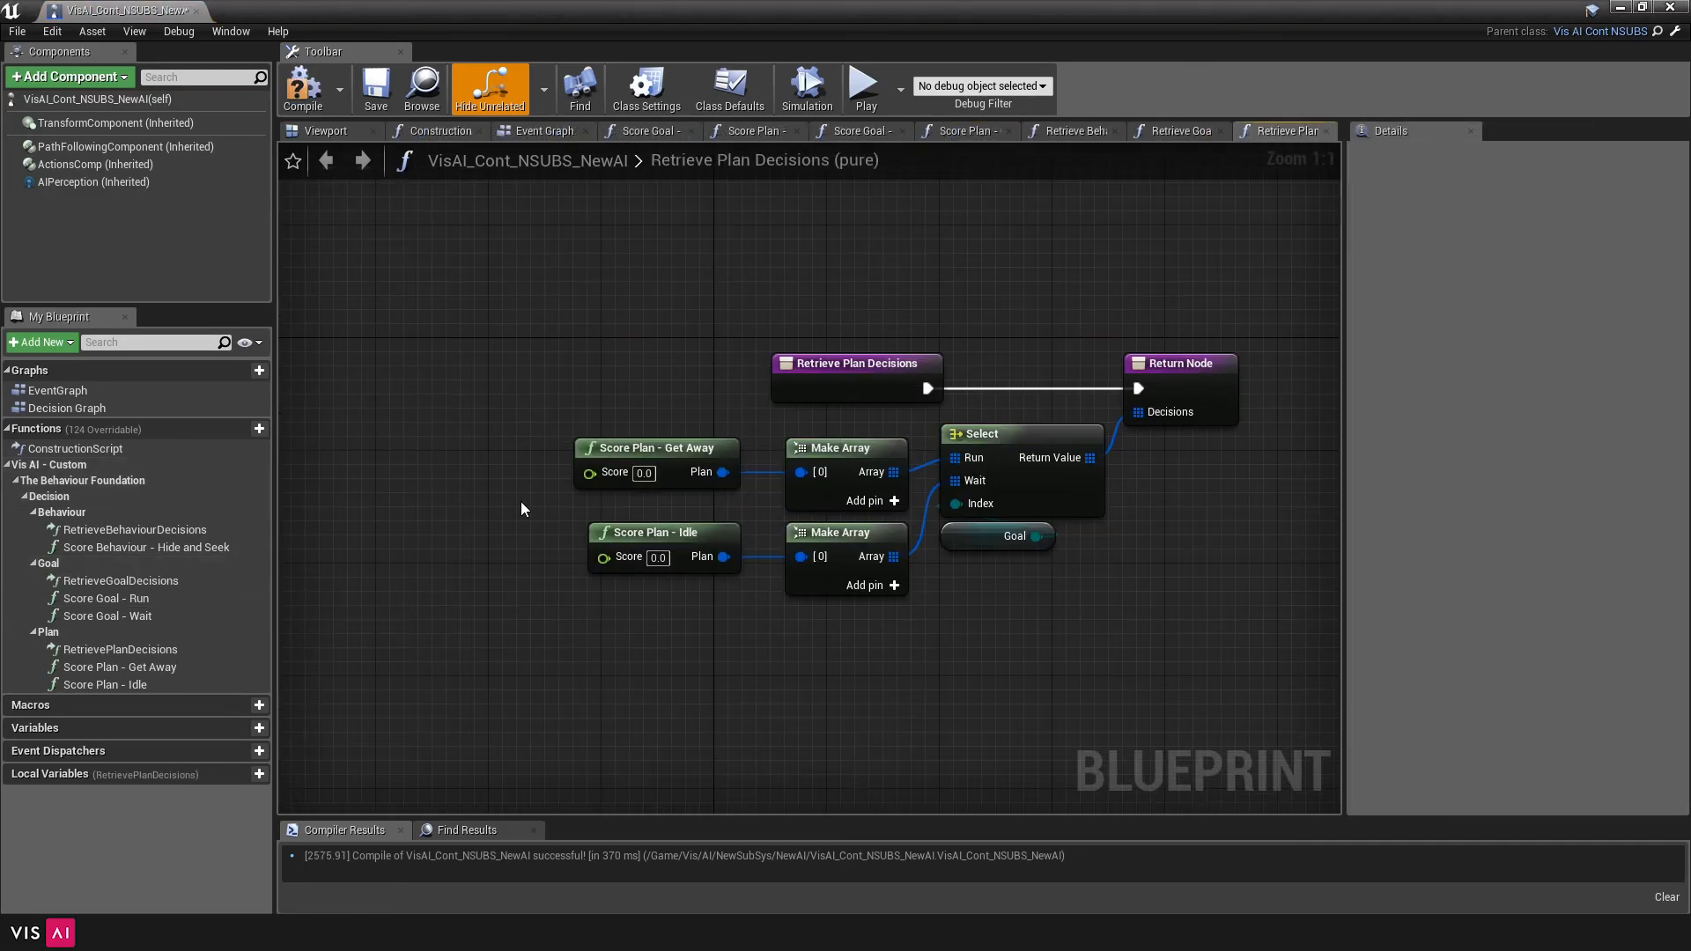
click(1068, 131)
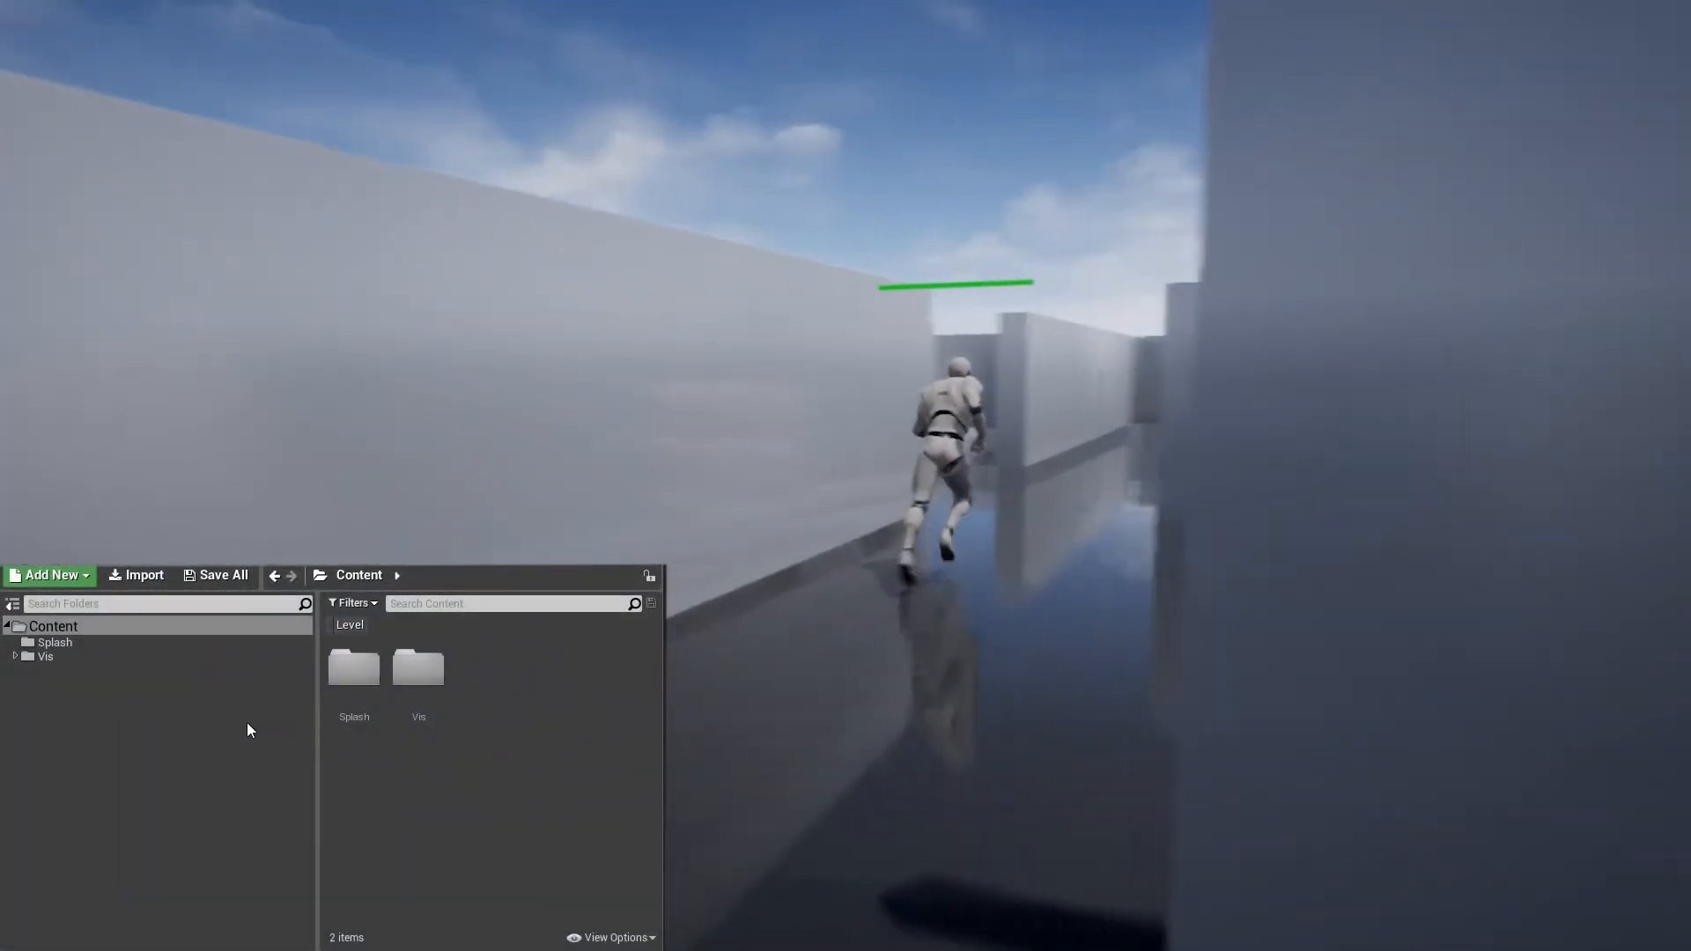
Browse Vis > AI > Examples to reach the HideAndSeek folder
click(45, 655)
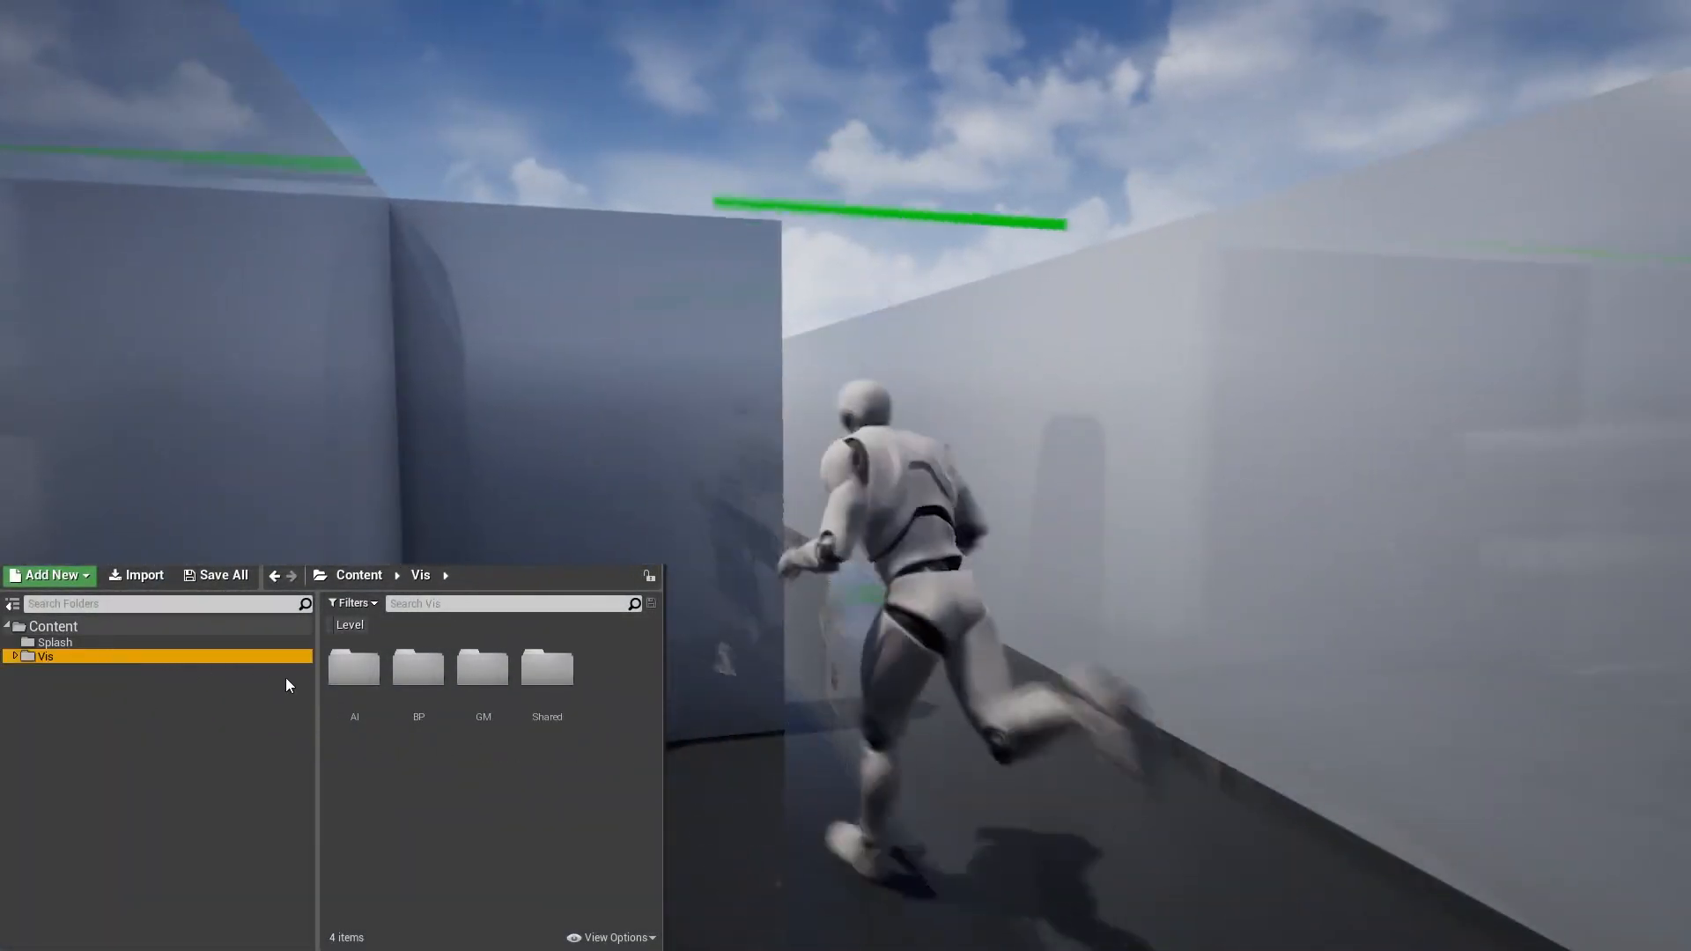
double_click(354, 666)
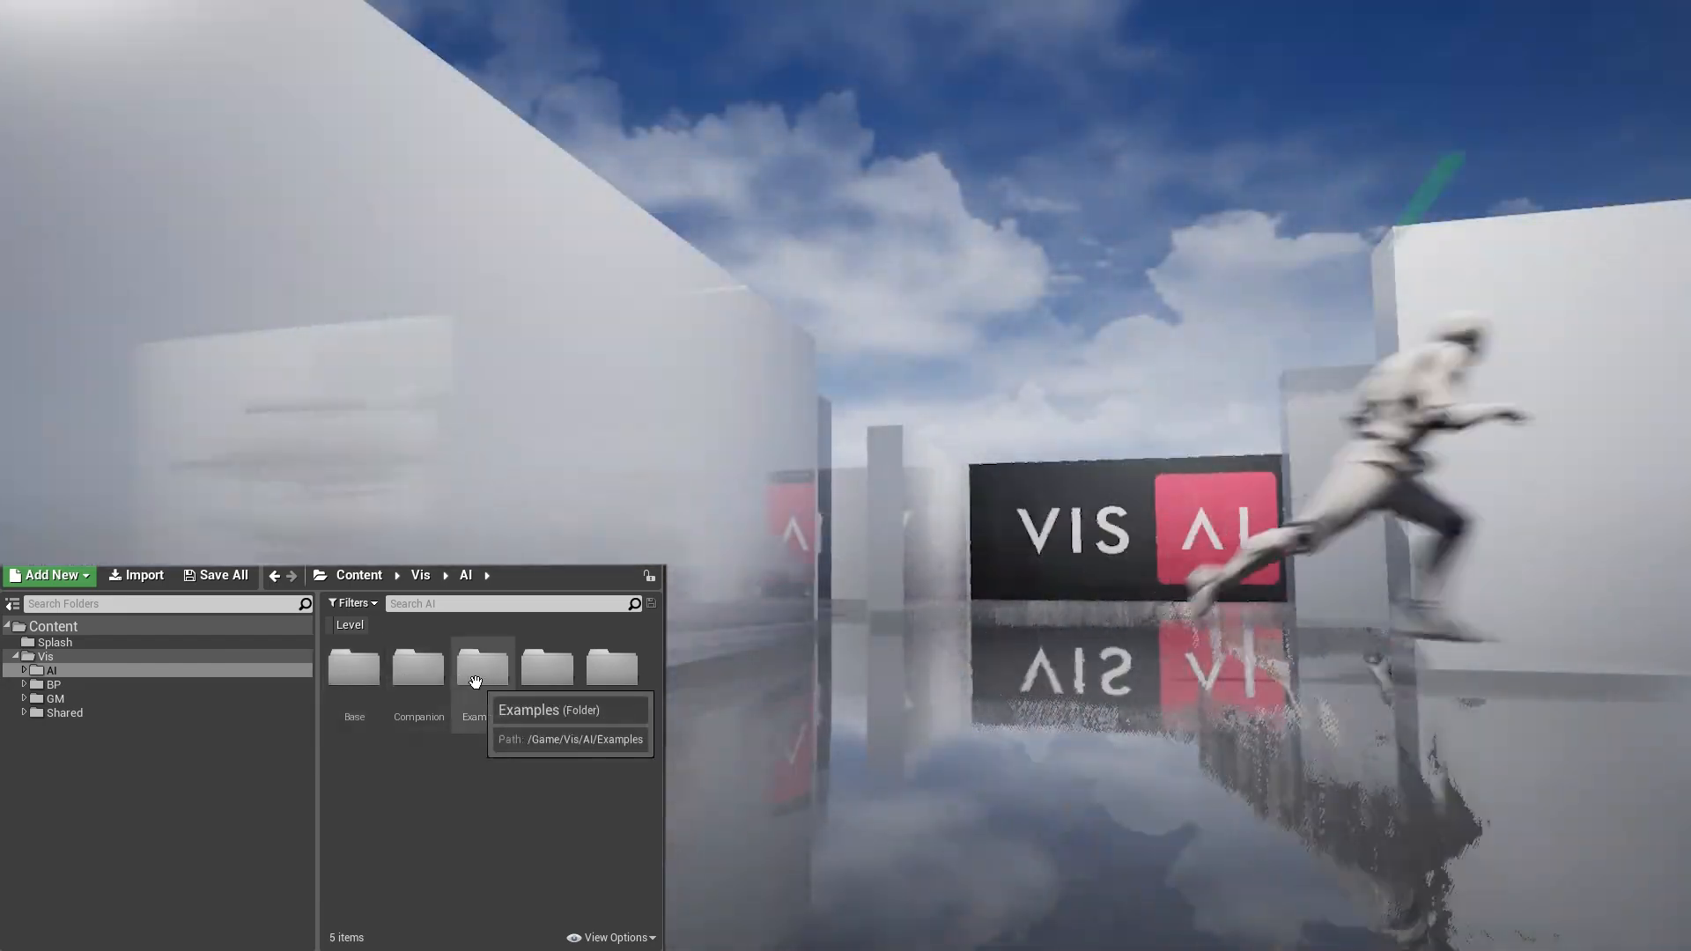
double_click(481, 666)
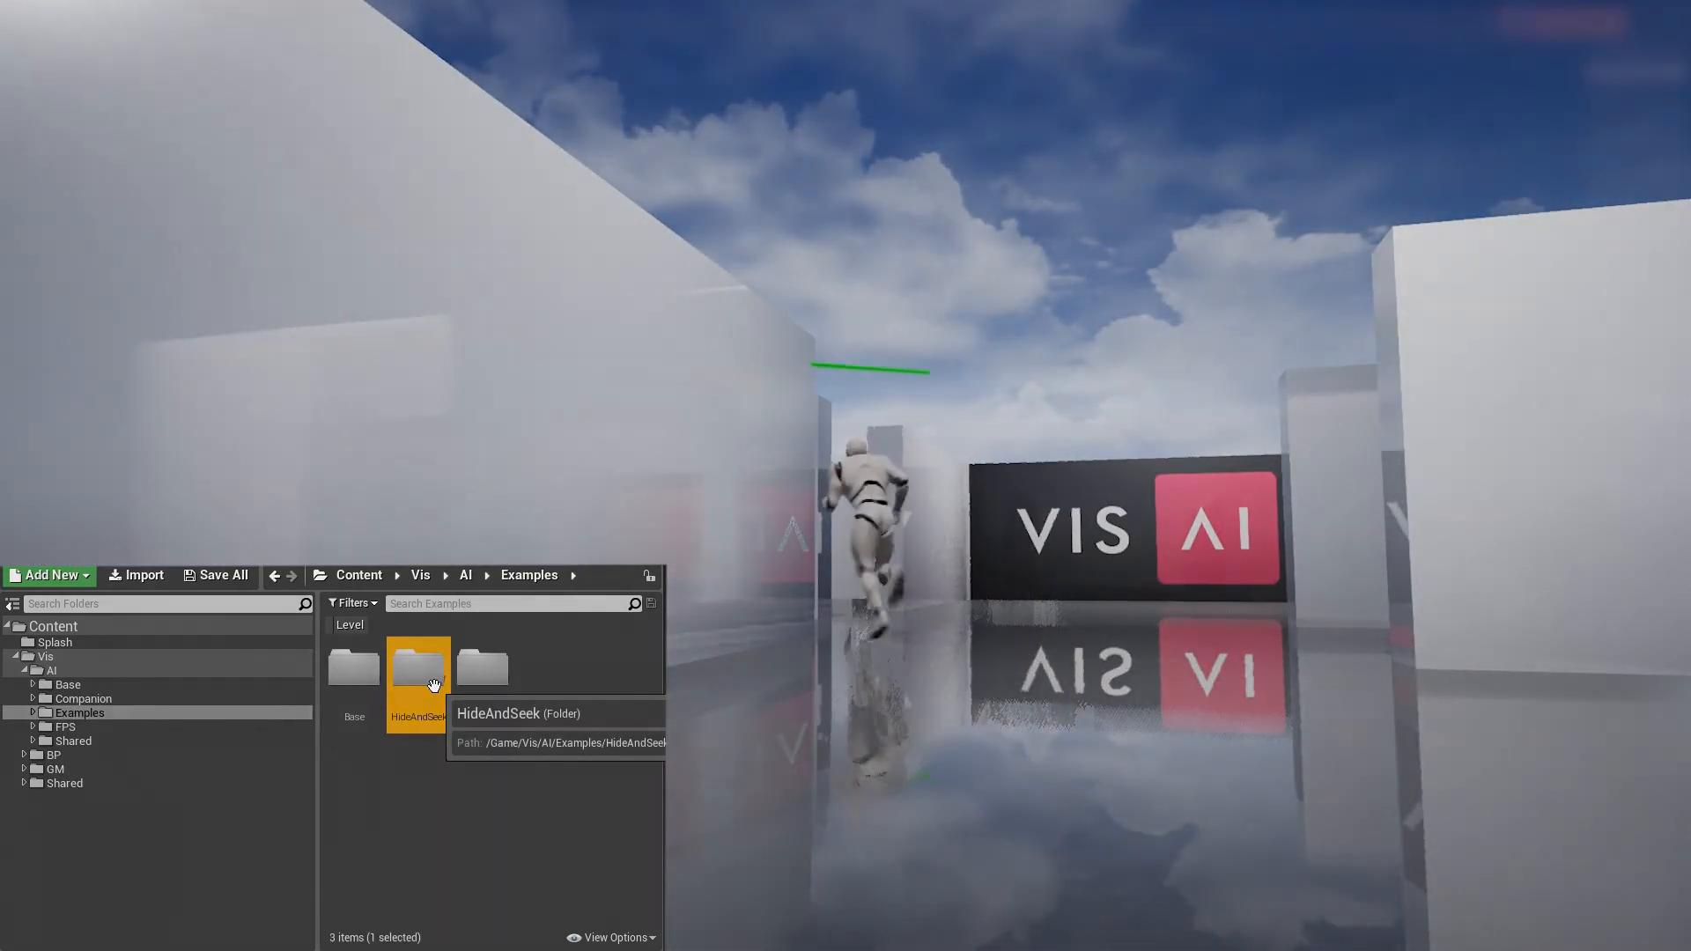